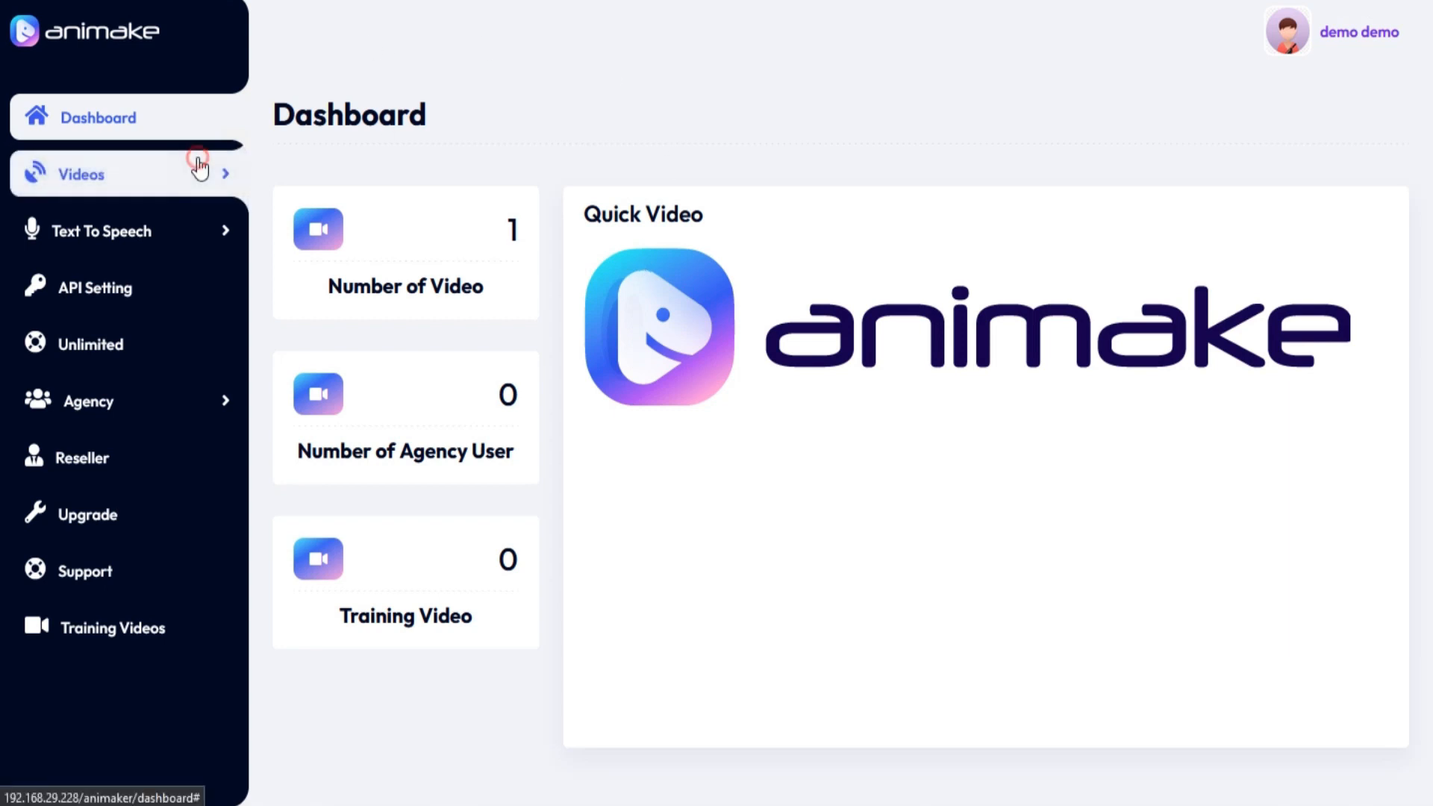
Step: Enter the Video Maker editor from the dashboard's Videos section
click(82, 174)
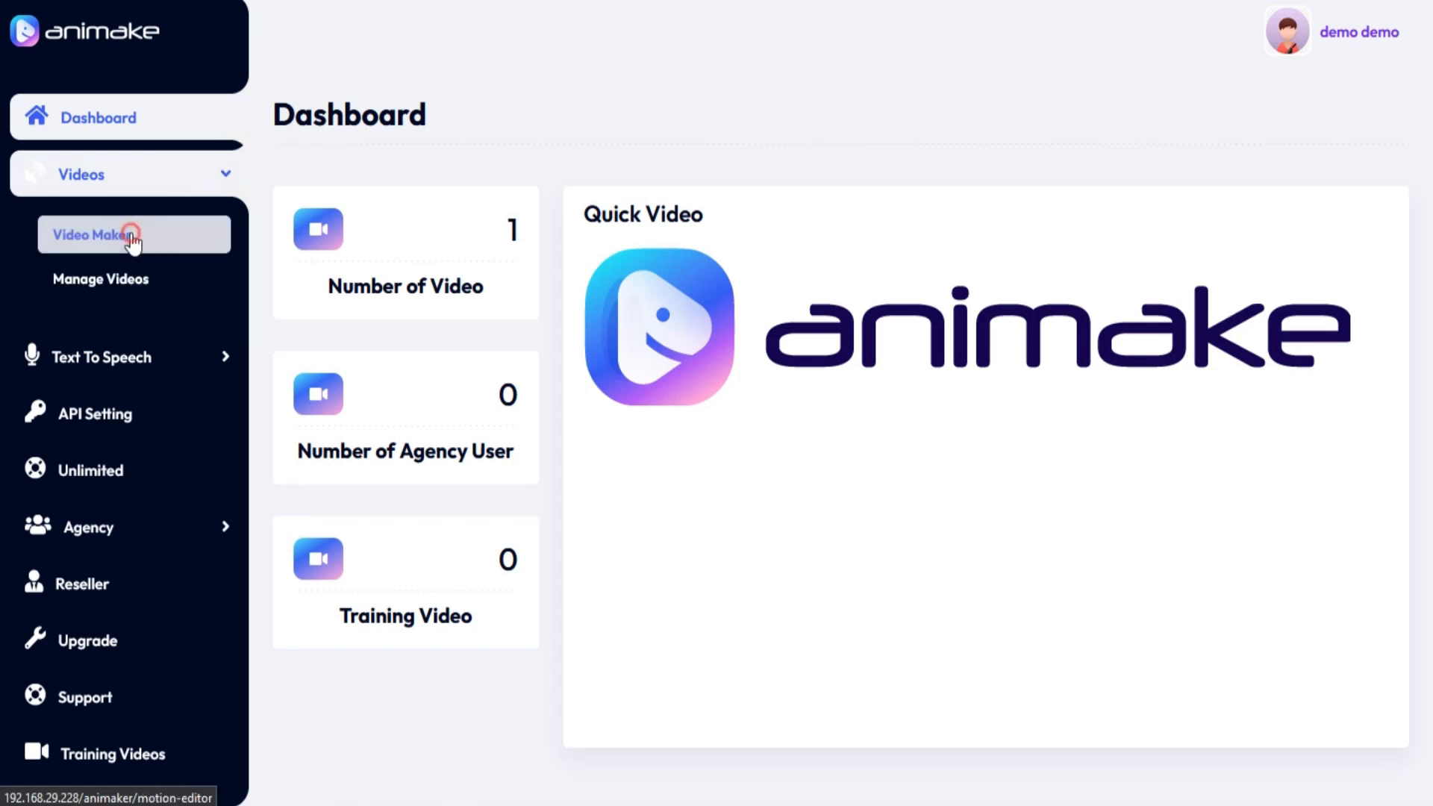
click(99, 235)
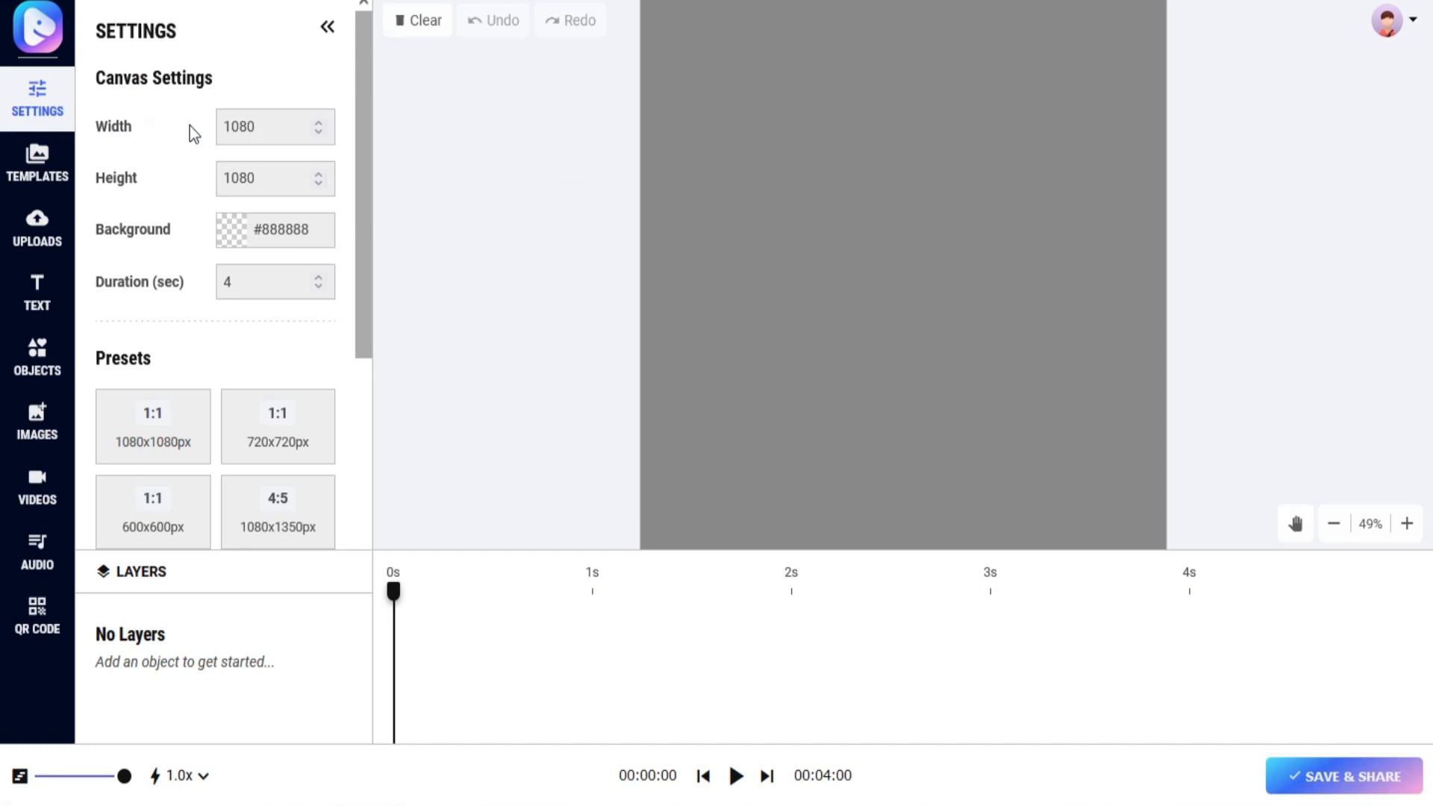
mouse_move(176, 151)
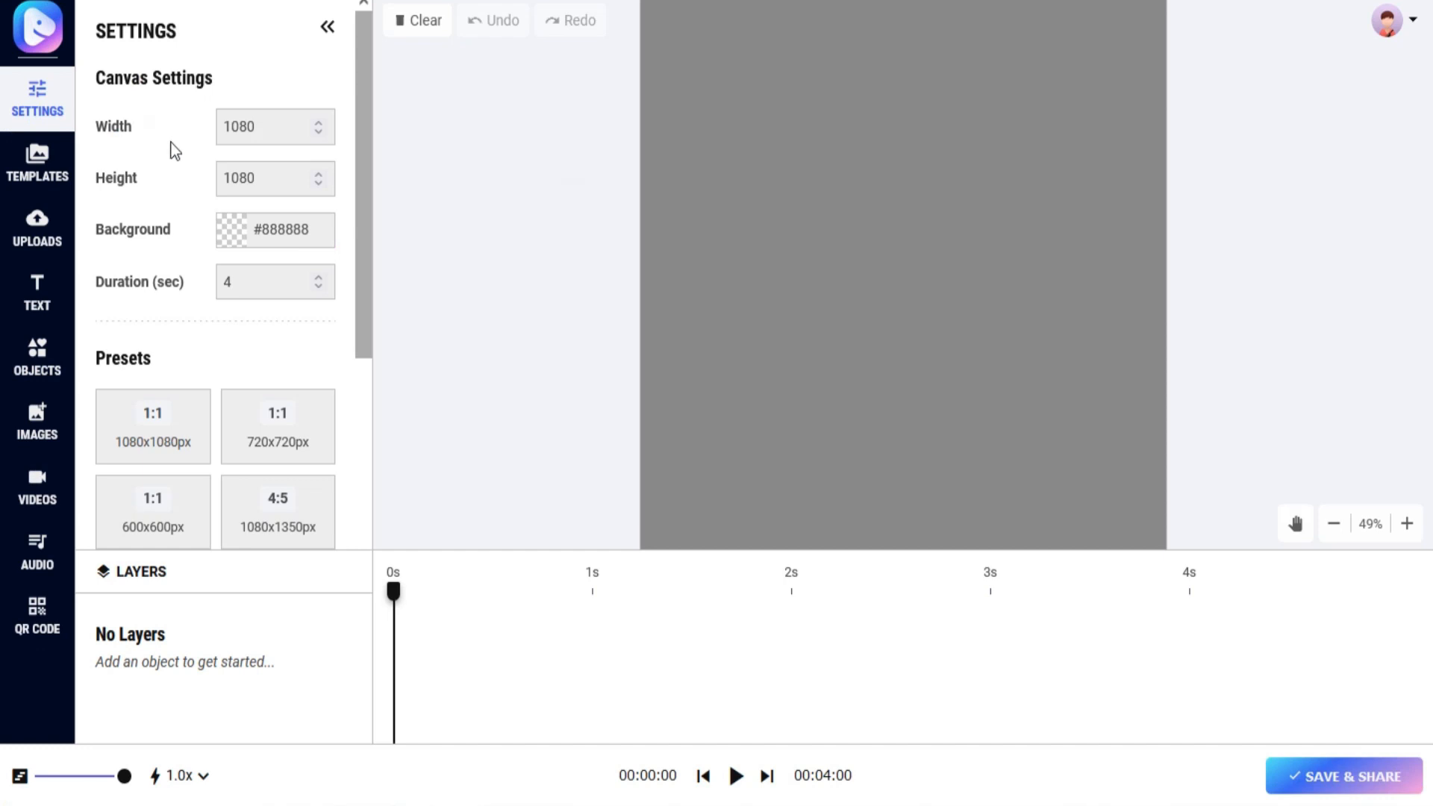
Step: Resize the canvas to 4:5 (1080×1350), grey #737070 background, 5-second duration, and show the template library
scroll(down, 3)
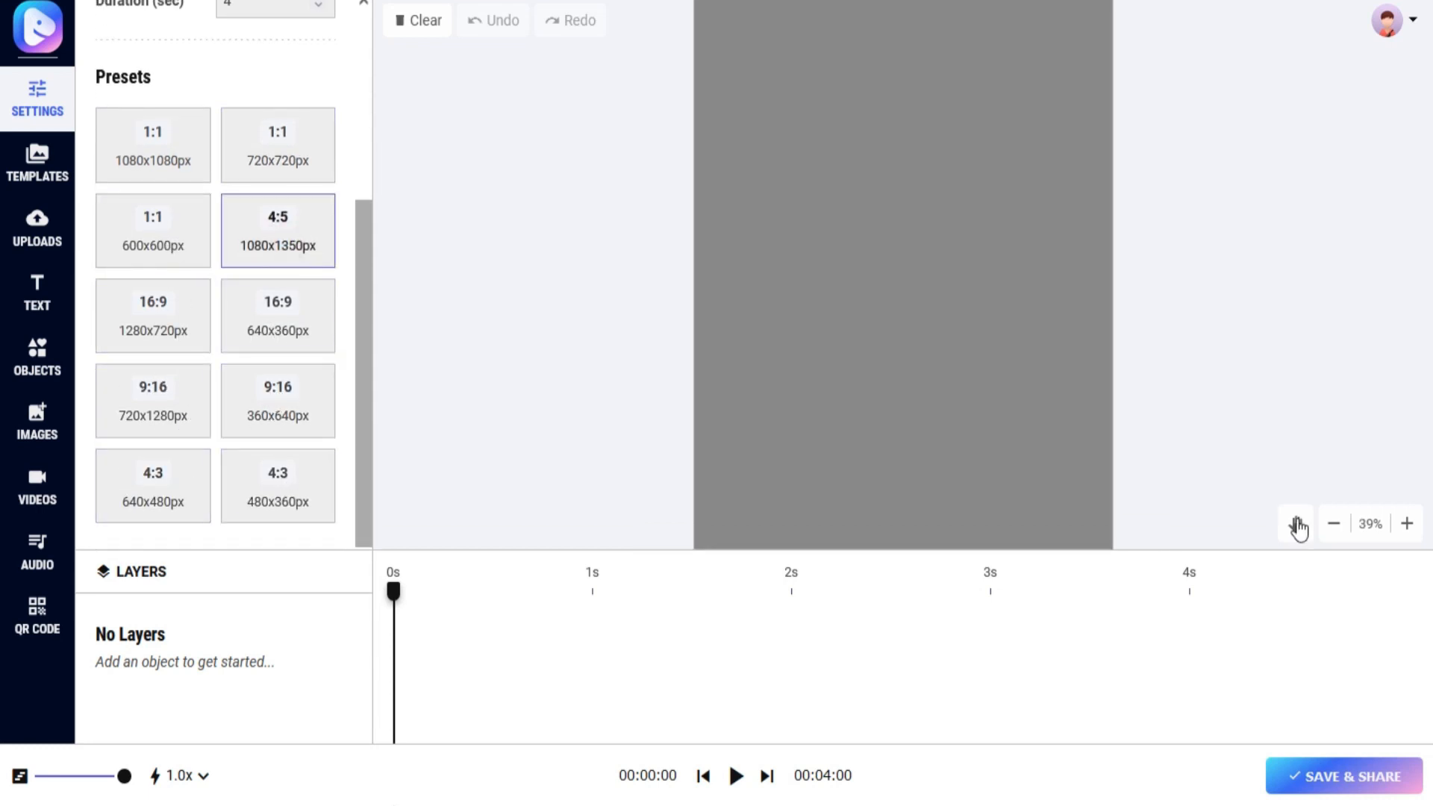
click(1335, 524)
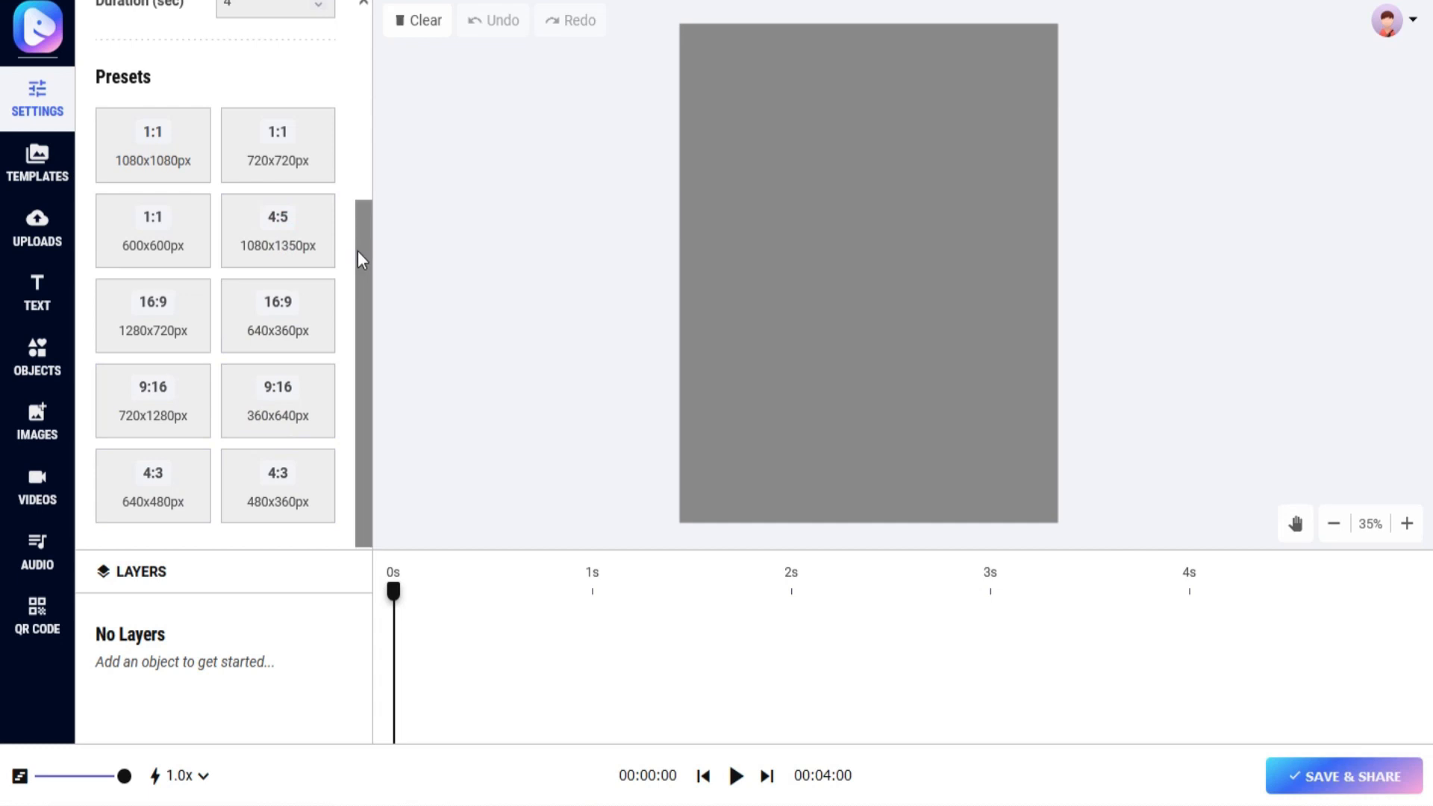
click(231, 229)
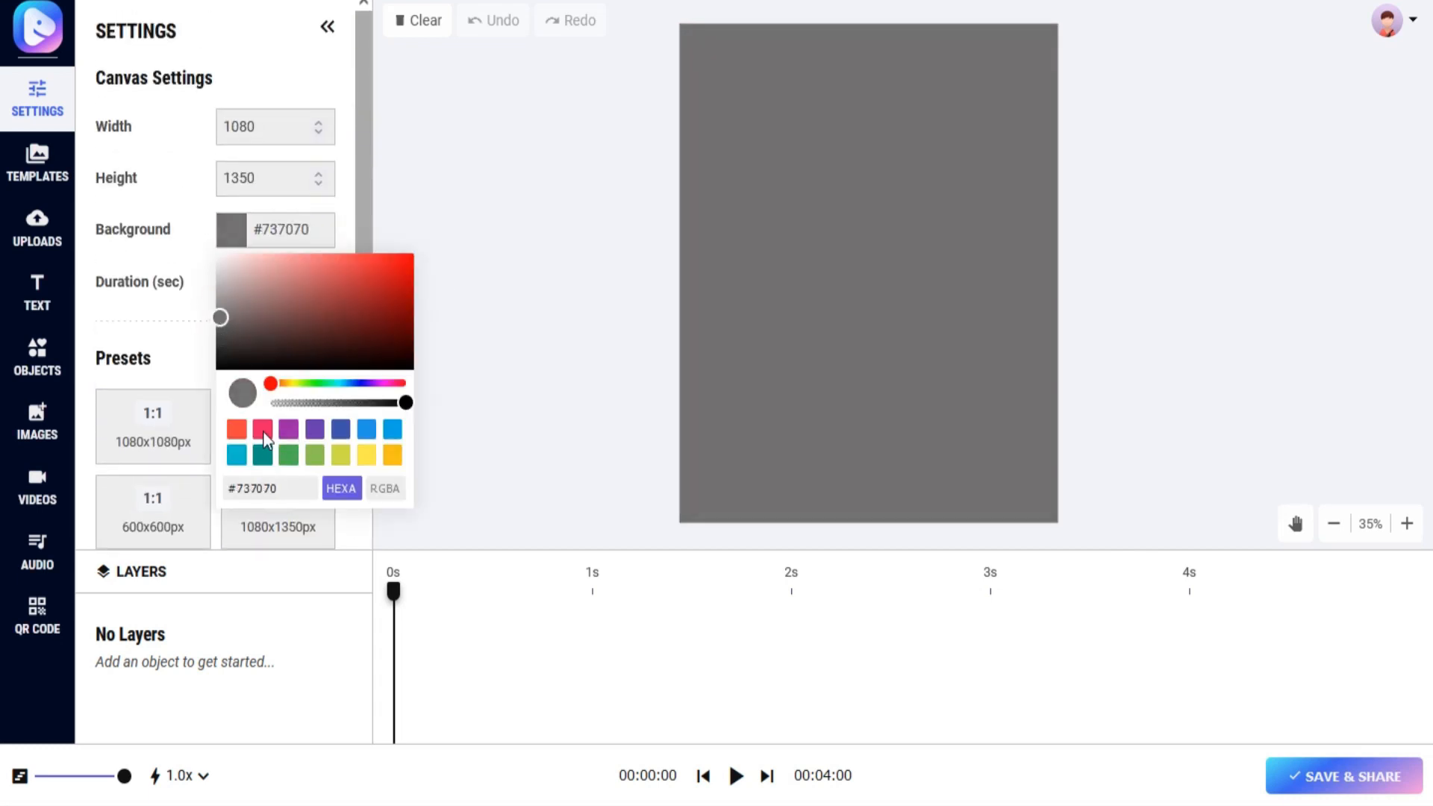
click(325, 276)
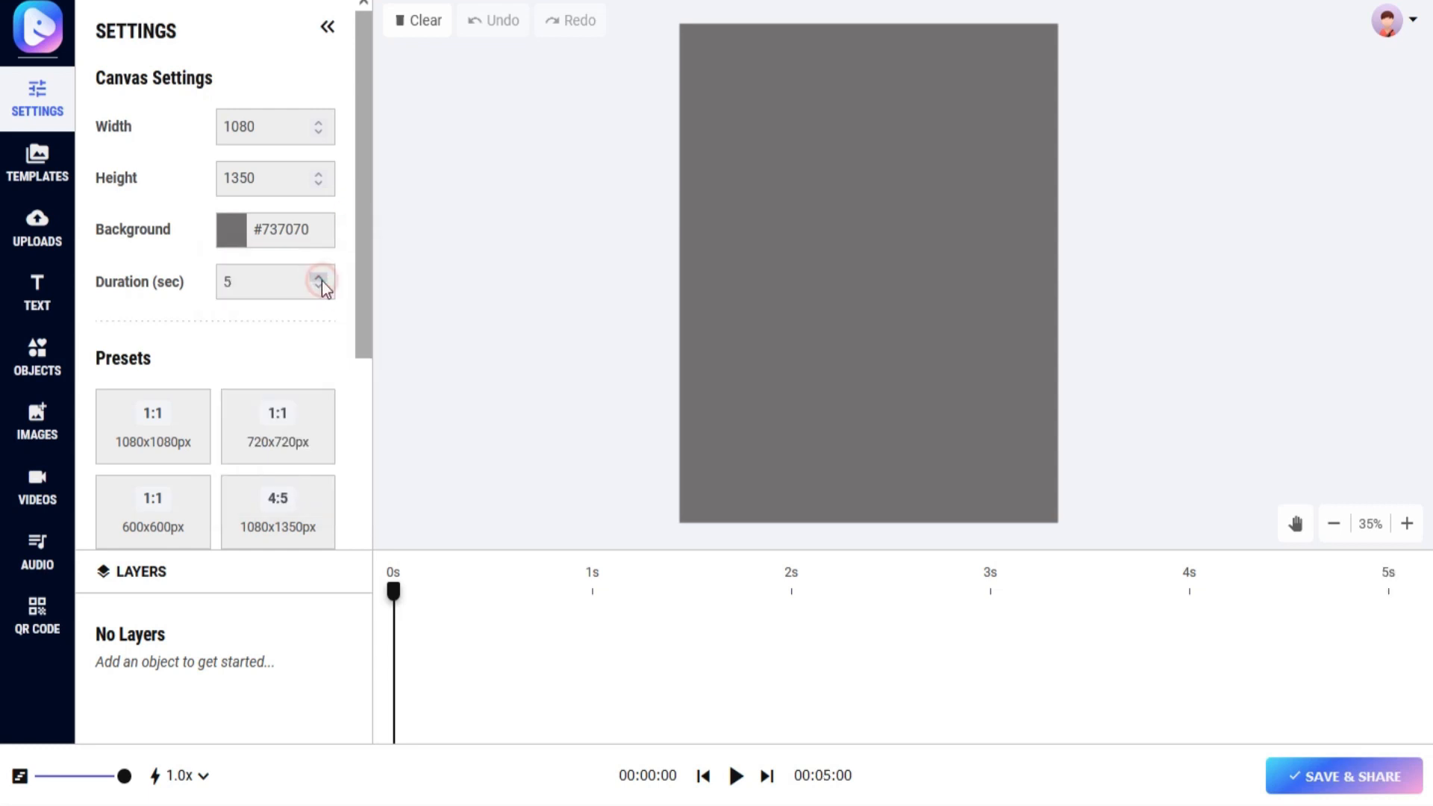
scroll(down, 3)
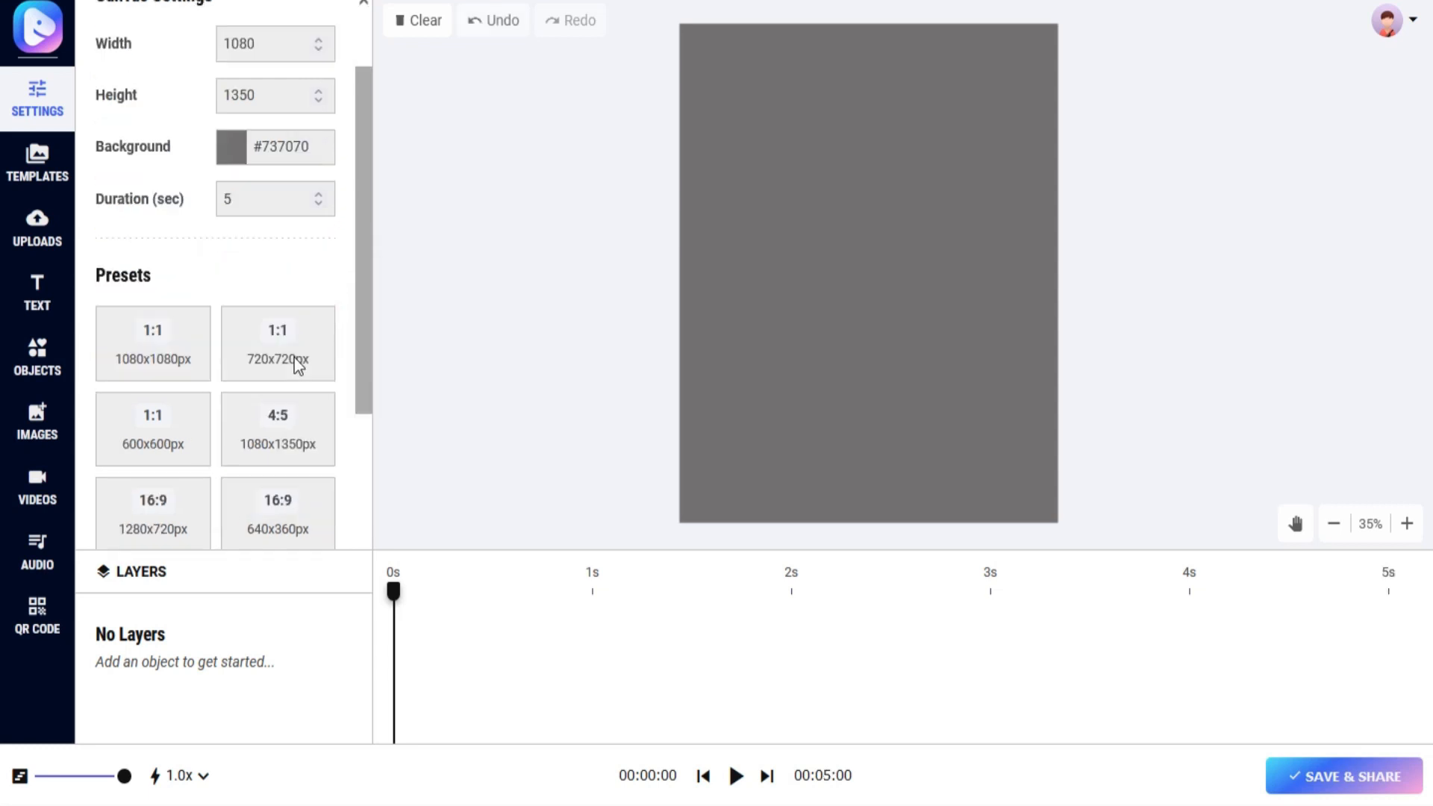
click(37, 164)
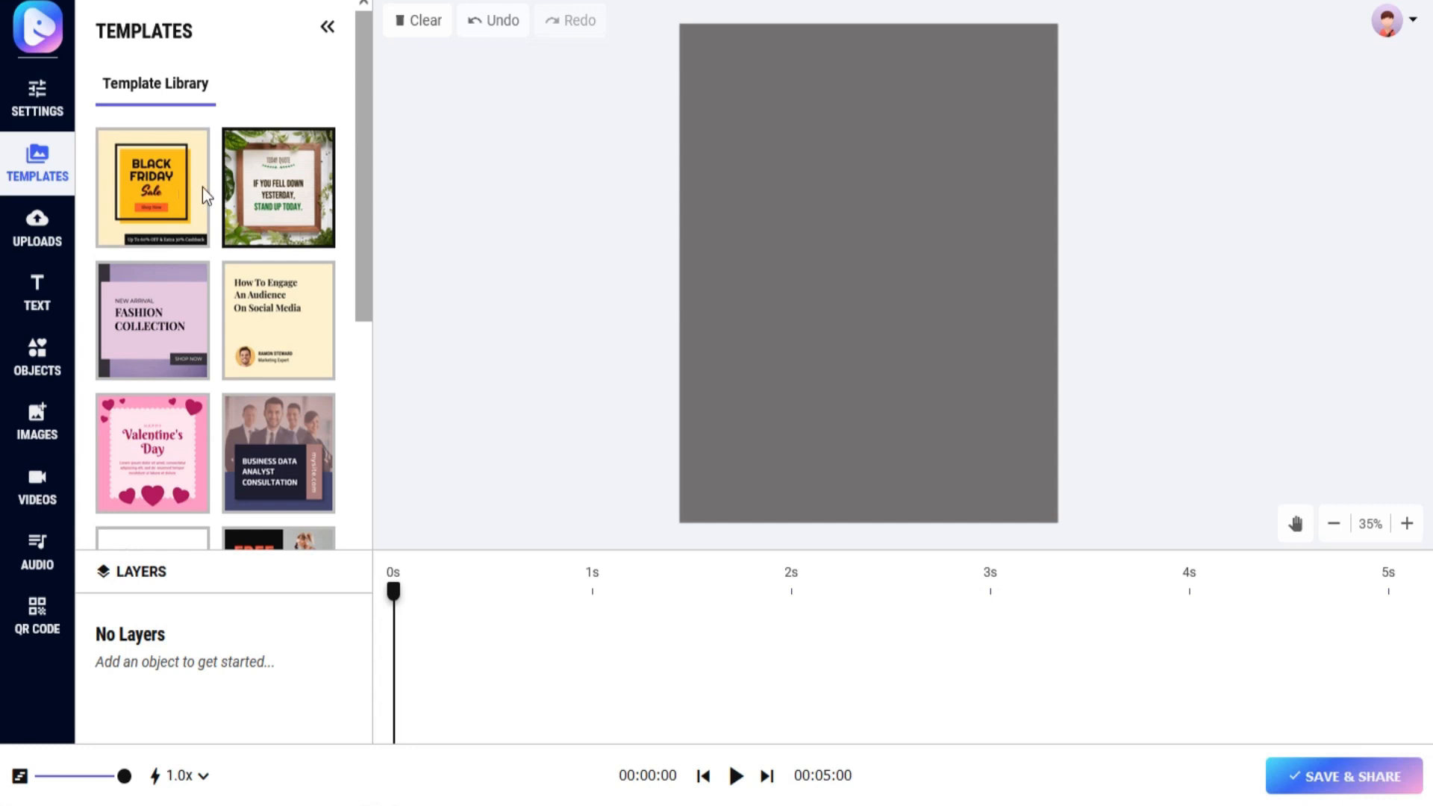
Step: Apply the FREE CLASSES fitness sign-up template from the template library
scroll(down, 3)
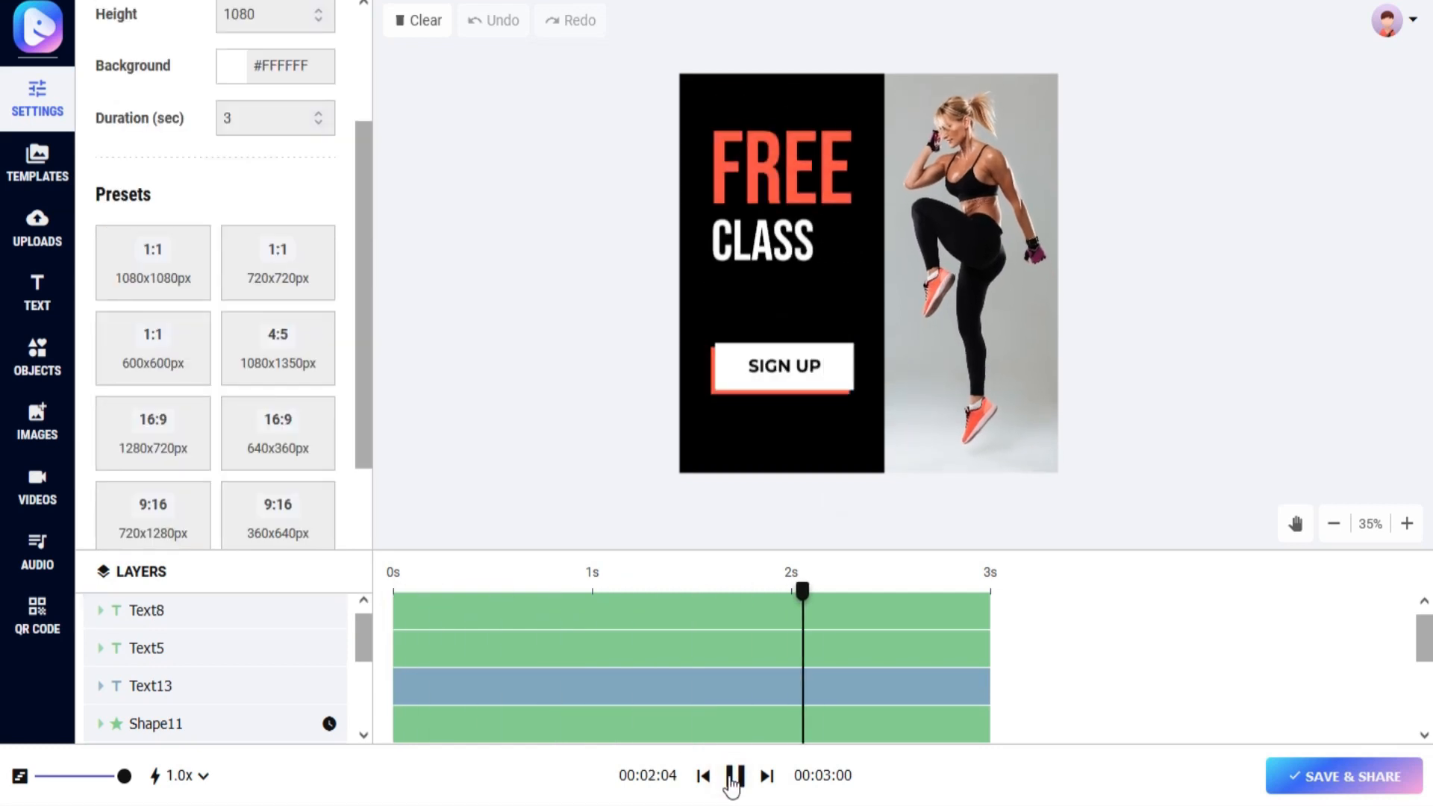
click(36, 163)
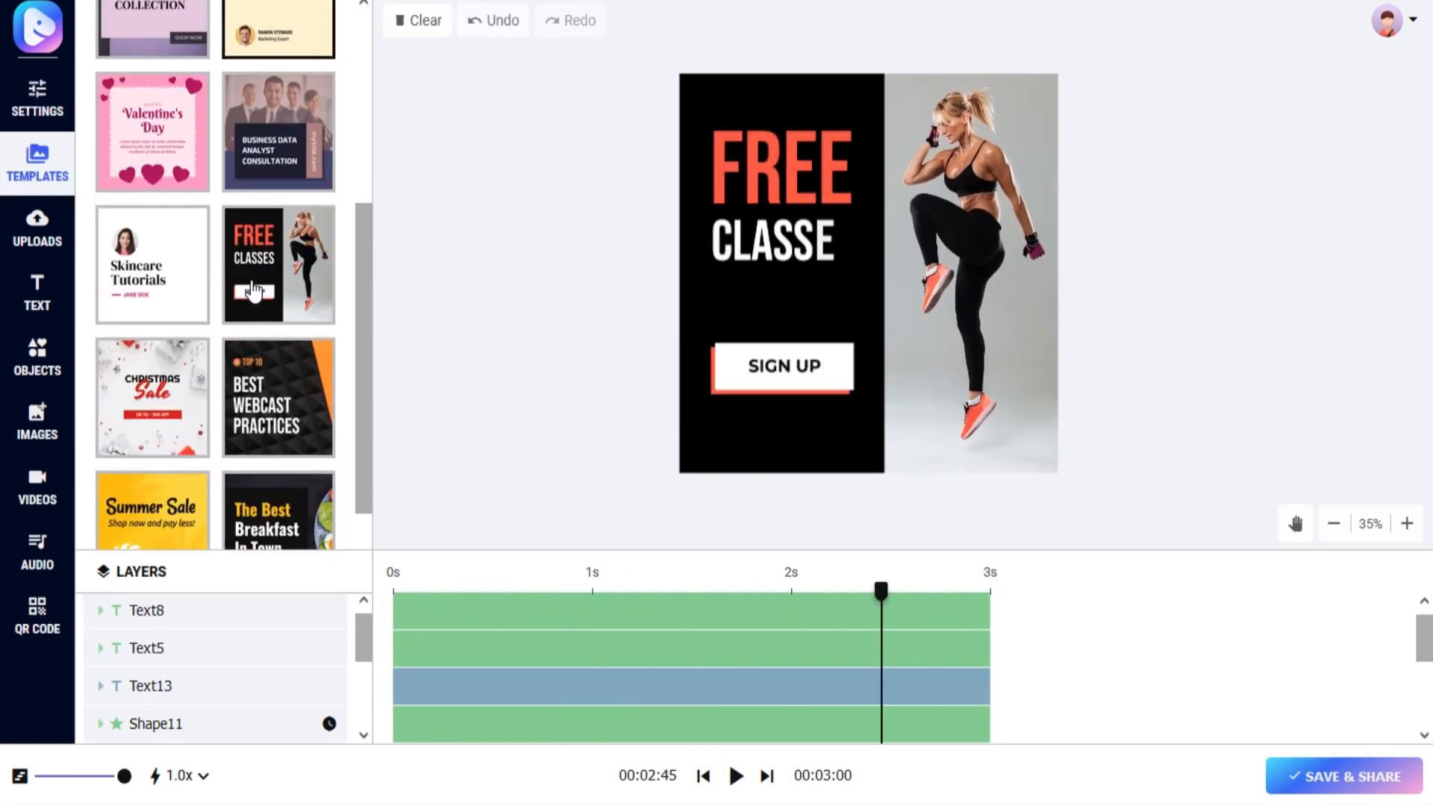
click(768, 155)
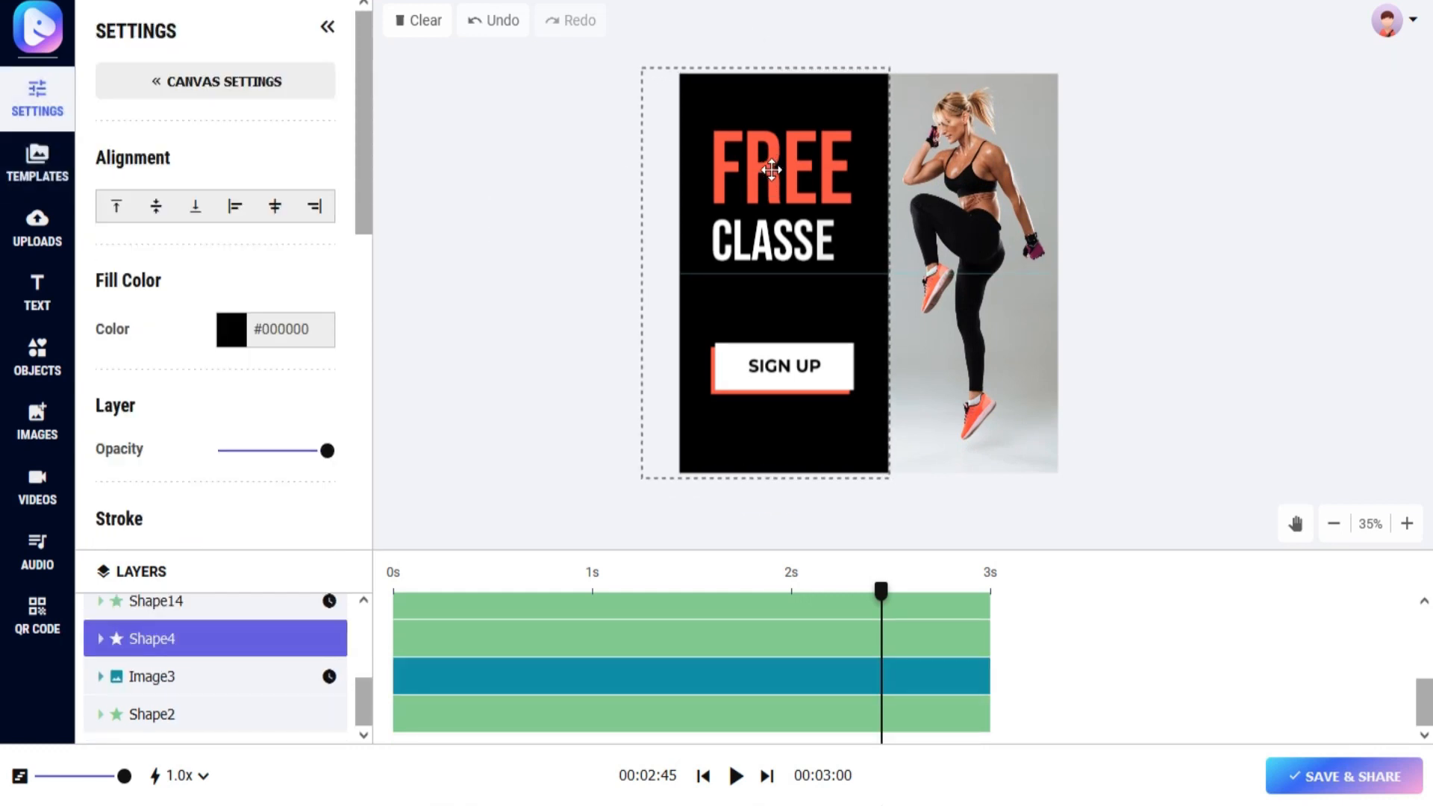
Step: Lower the CLASSES heading to sit just above SIGN UP and show the media uploads area
click(770, 171)
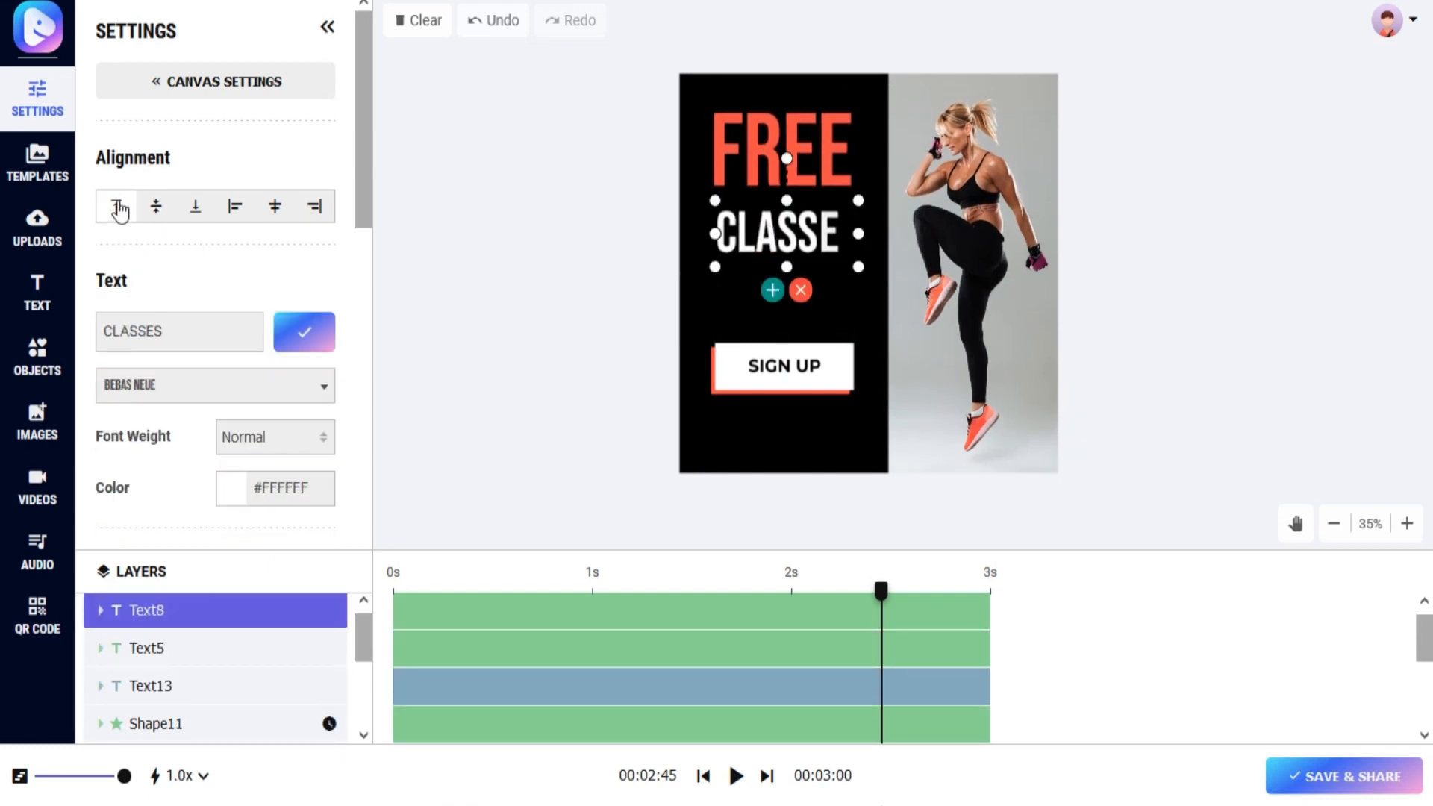
click(195, 206)
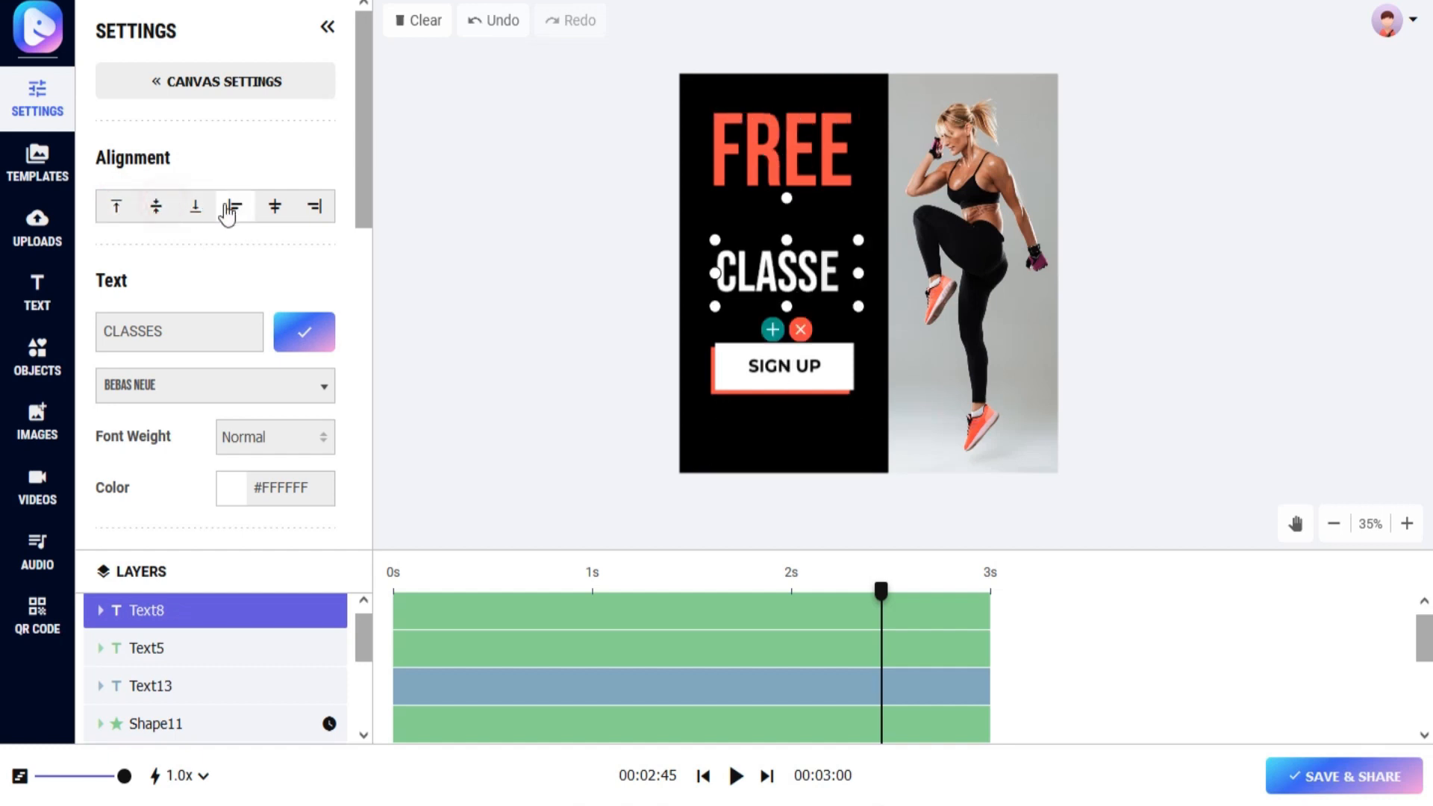
scroll(down, 3)
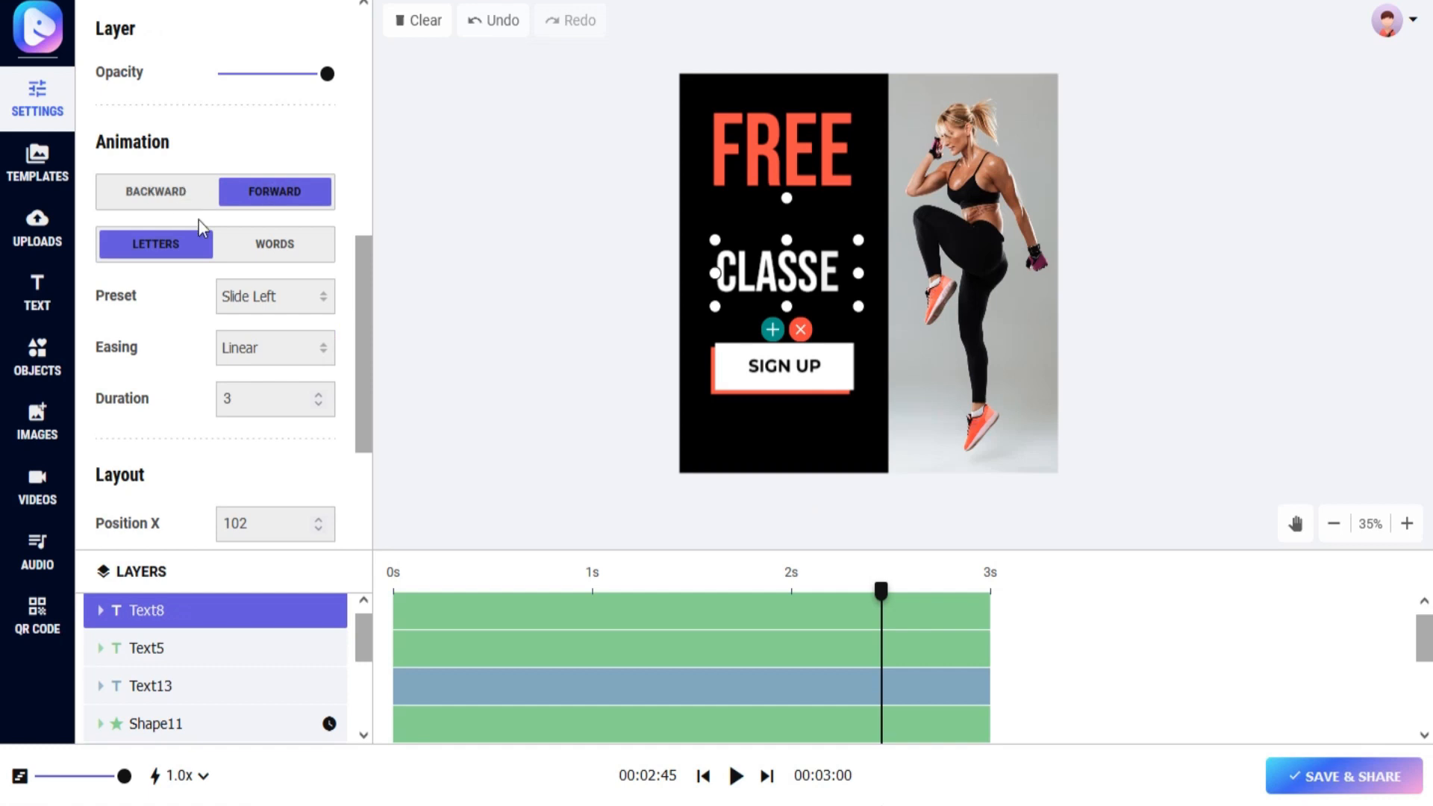
scroll(down, 3)
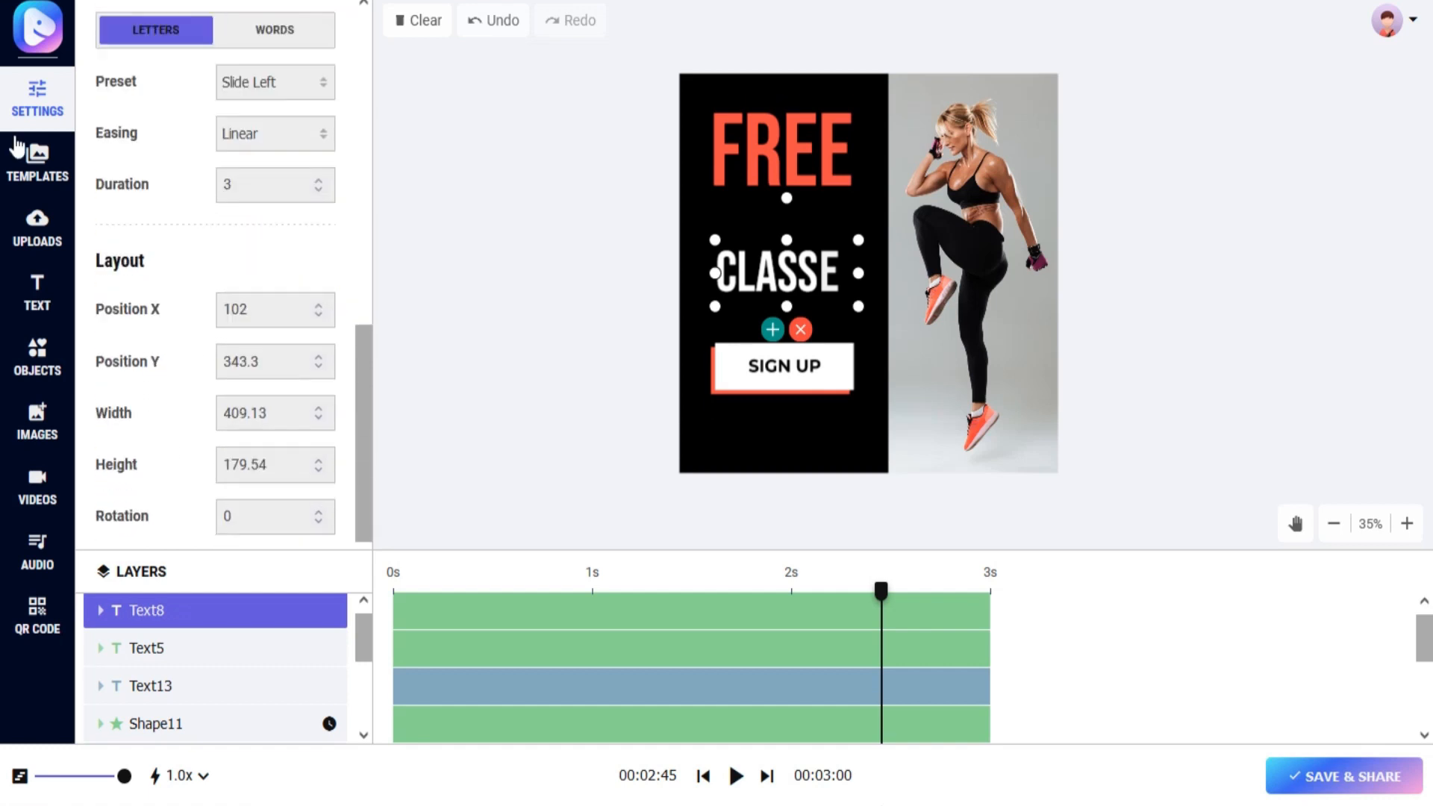
click(37, 227)
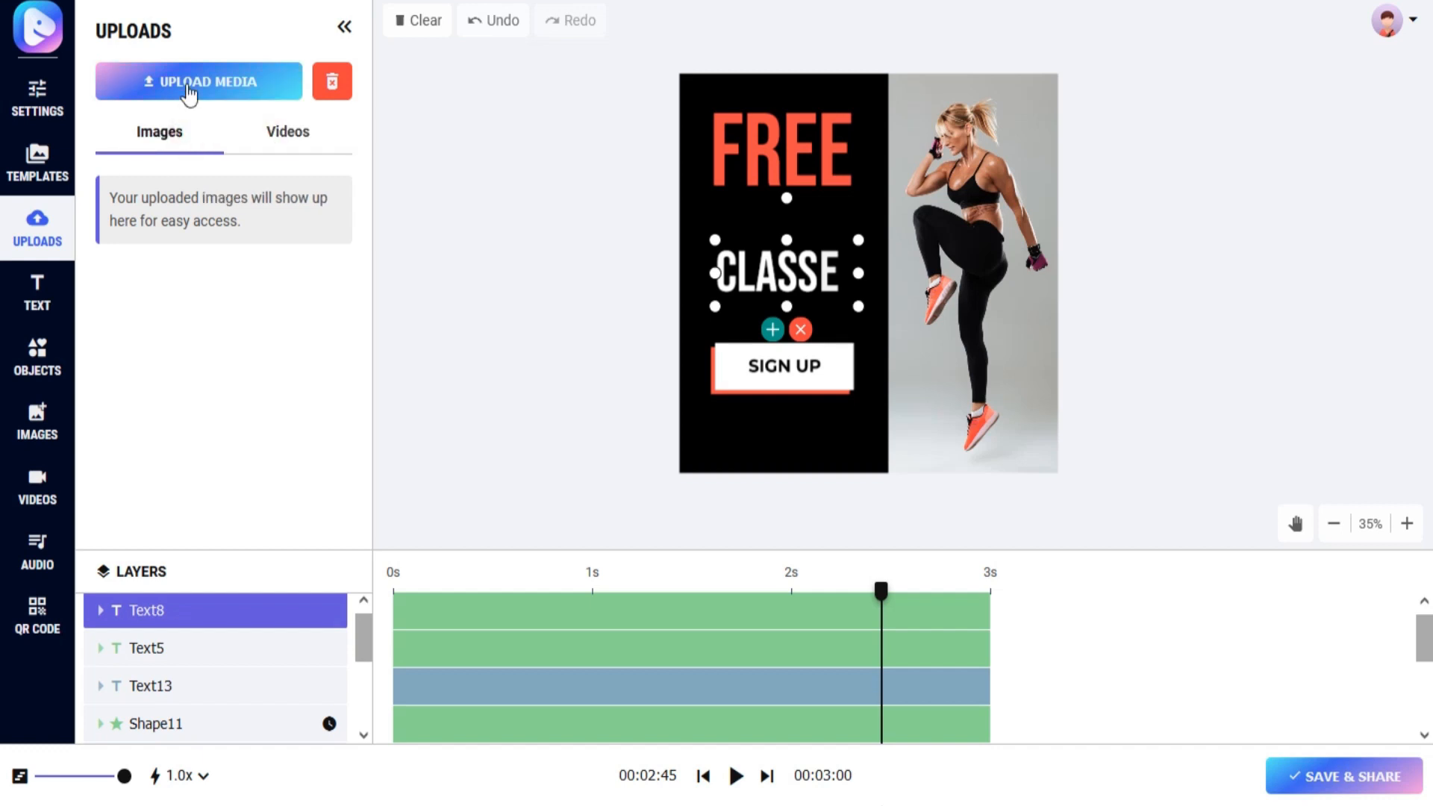
Step: Add the yoga photo from the pasted web link and place it at the bottom of the black panel
click(197, 82)
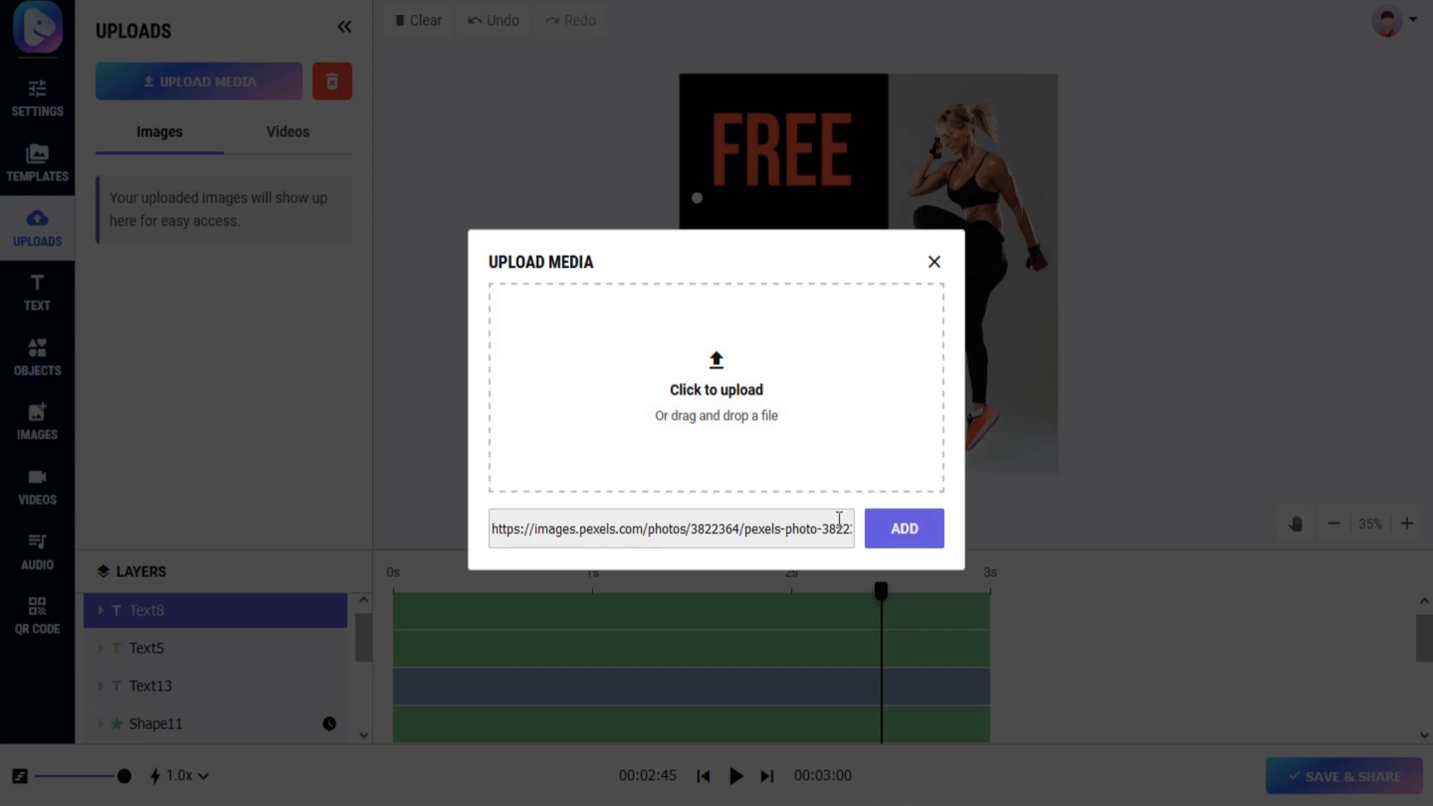
click(902, 528)
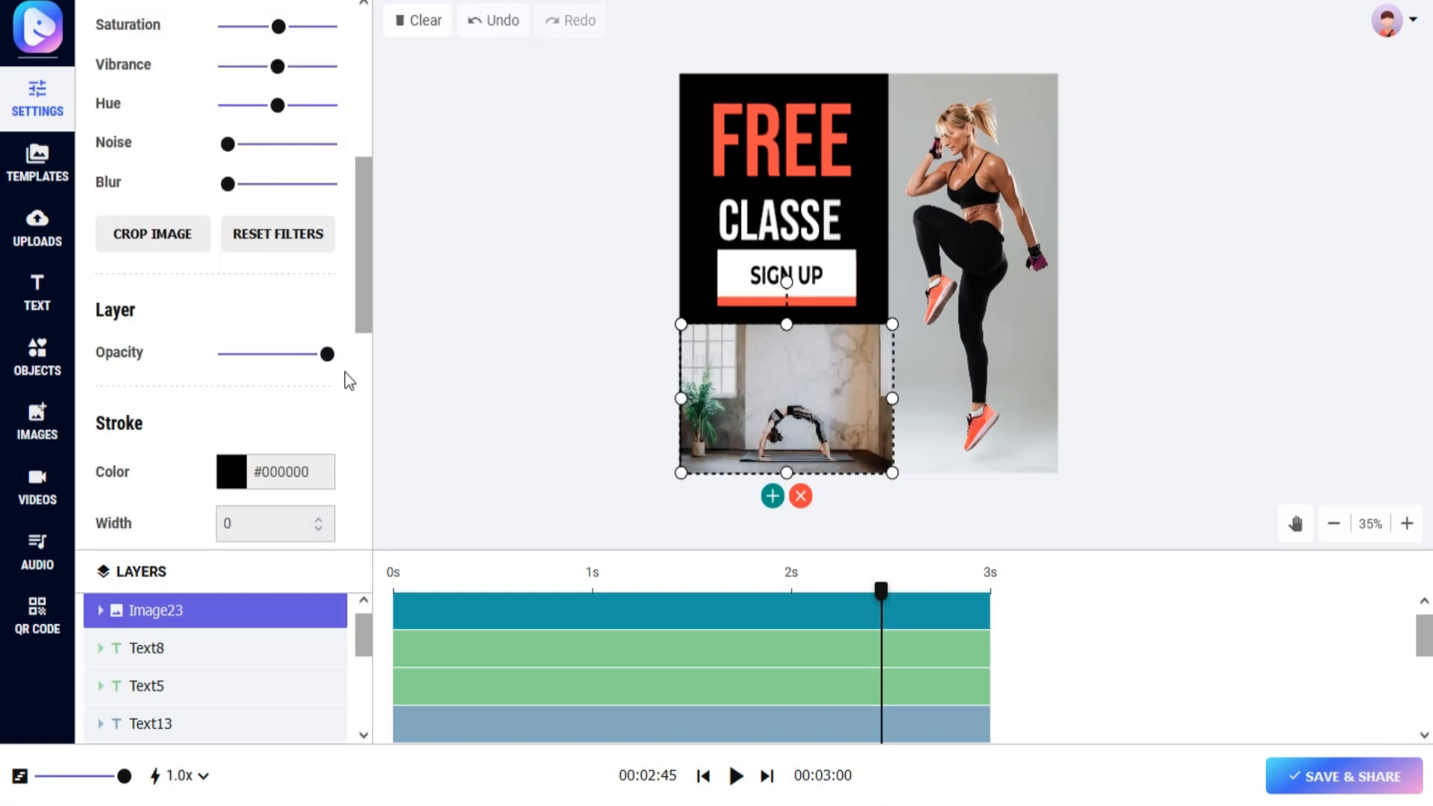
scroll(down, 3)
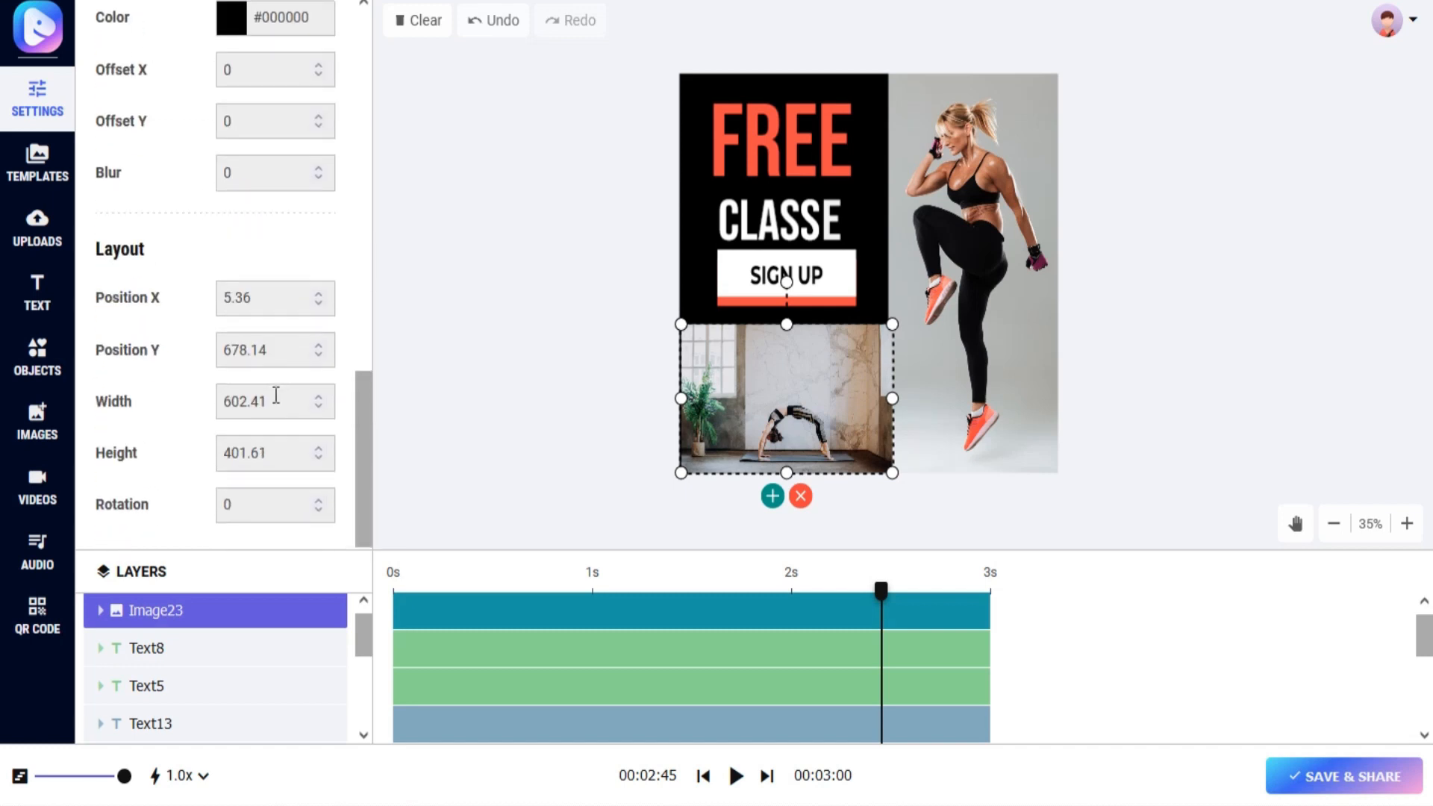
scroll(up, 3)
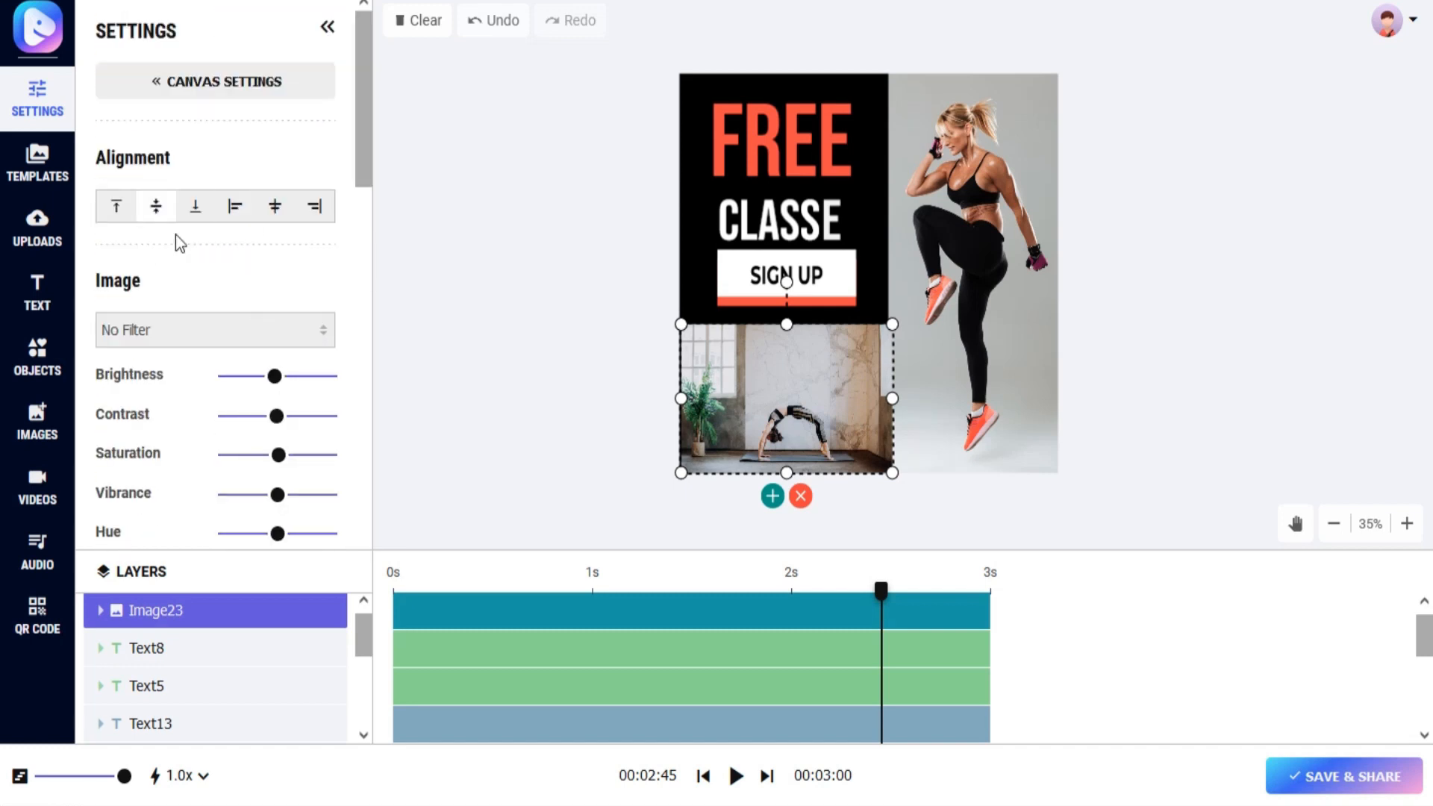
click(155, 206)
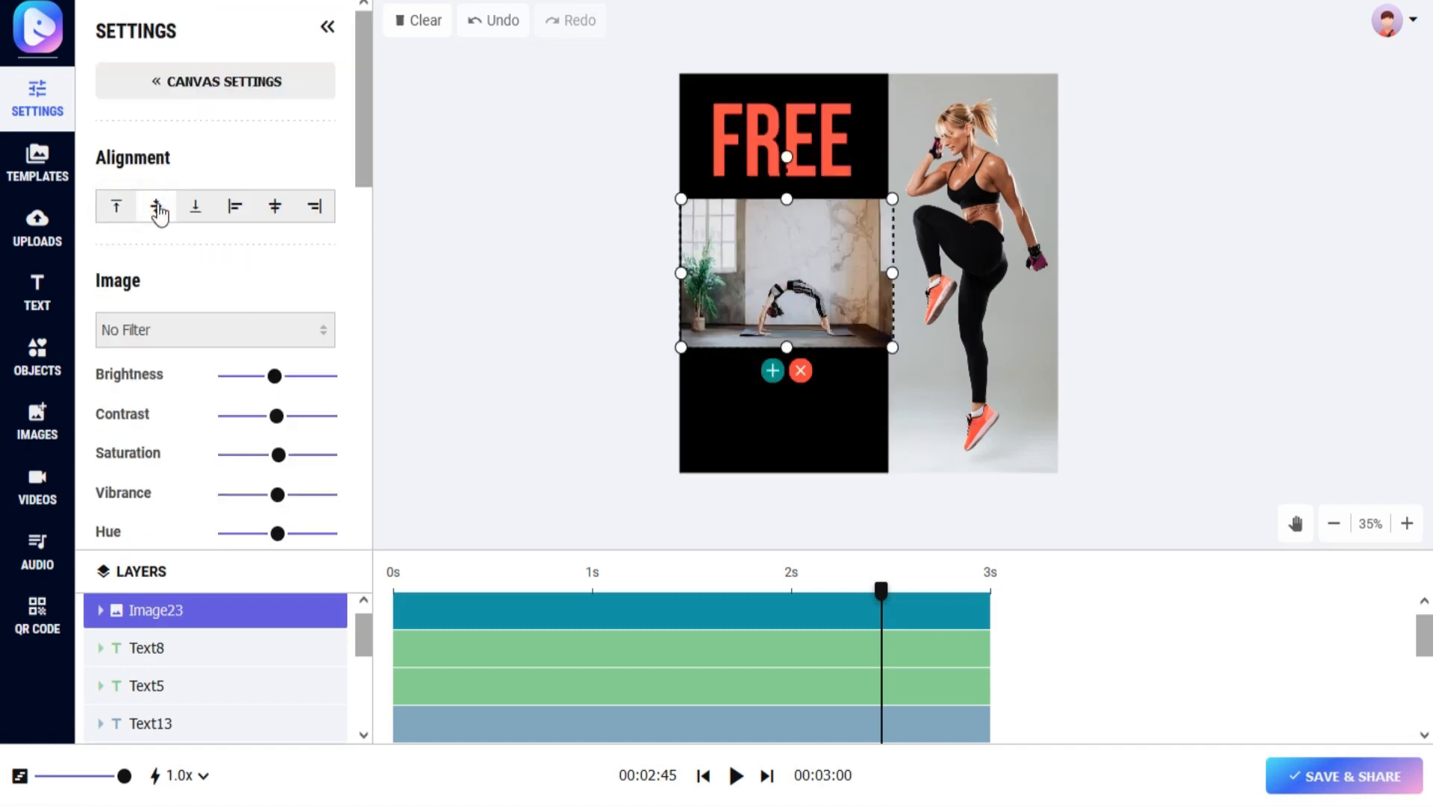
click(154, 206)
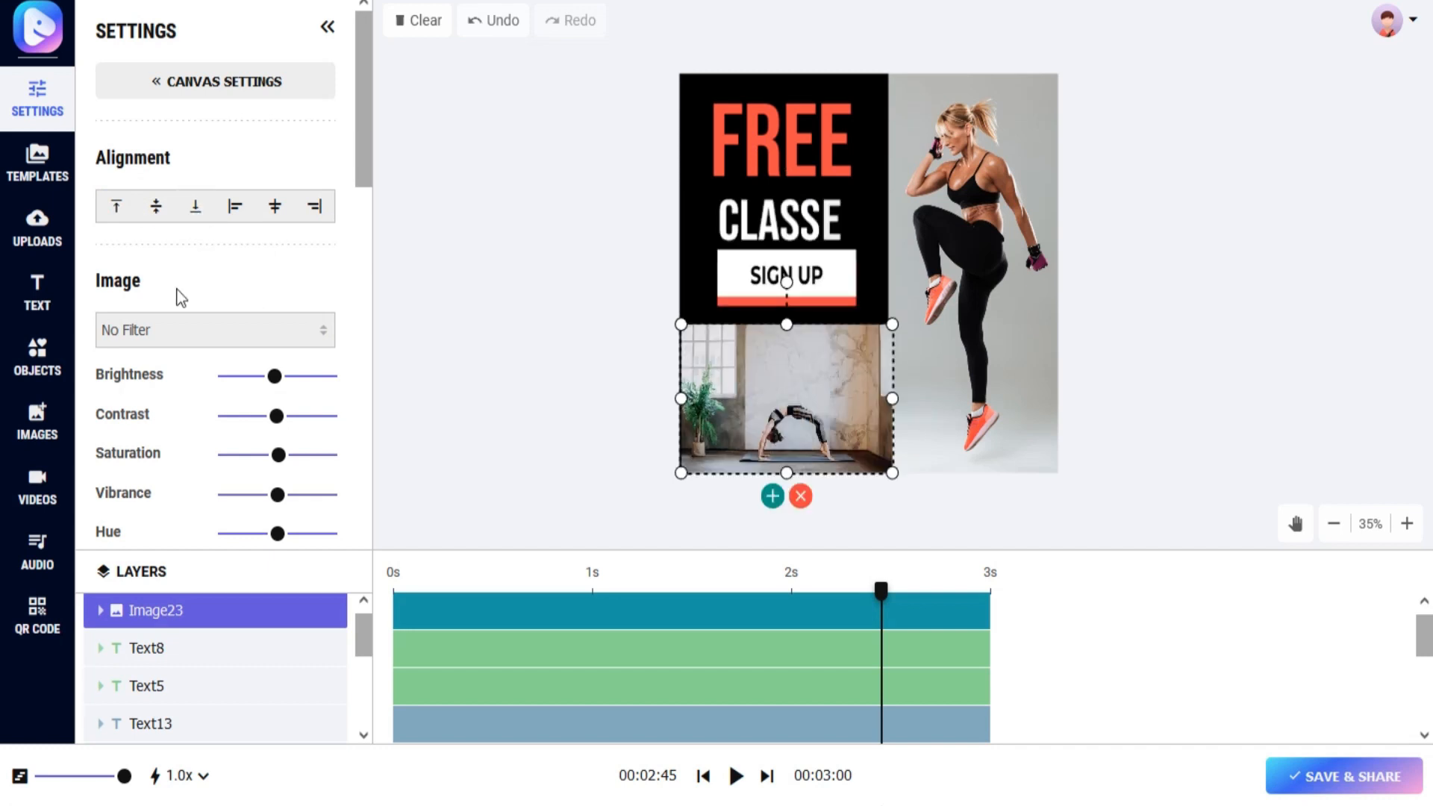
Step: Add a white bold italic 'Join Today and Get 40% Off' subheading in Rubik Mono One above the photo
click(36, 293)
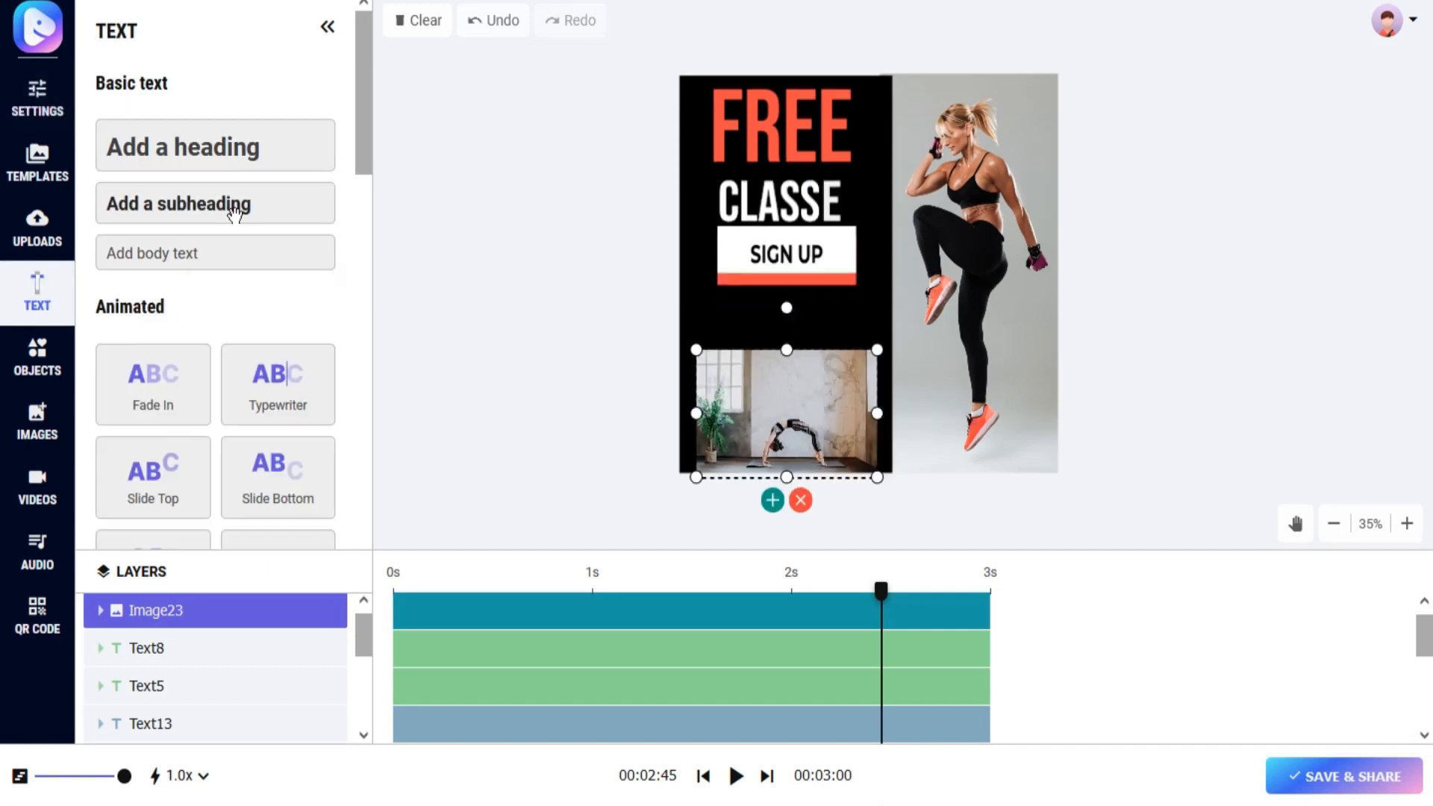
click(215, 203)
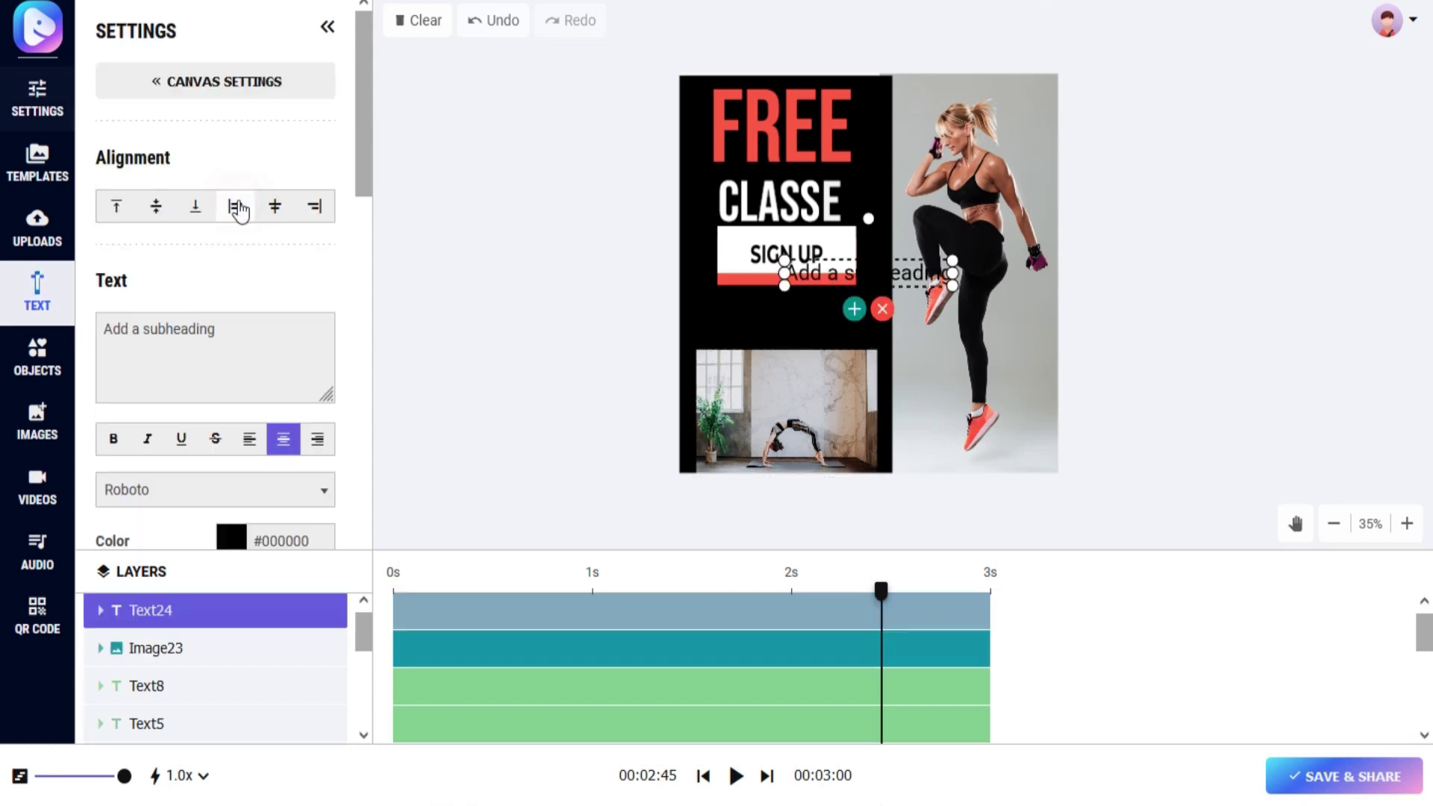
scroll(down, 3)
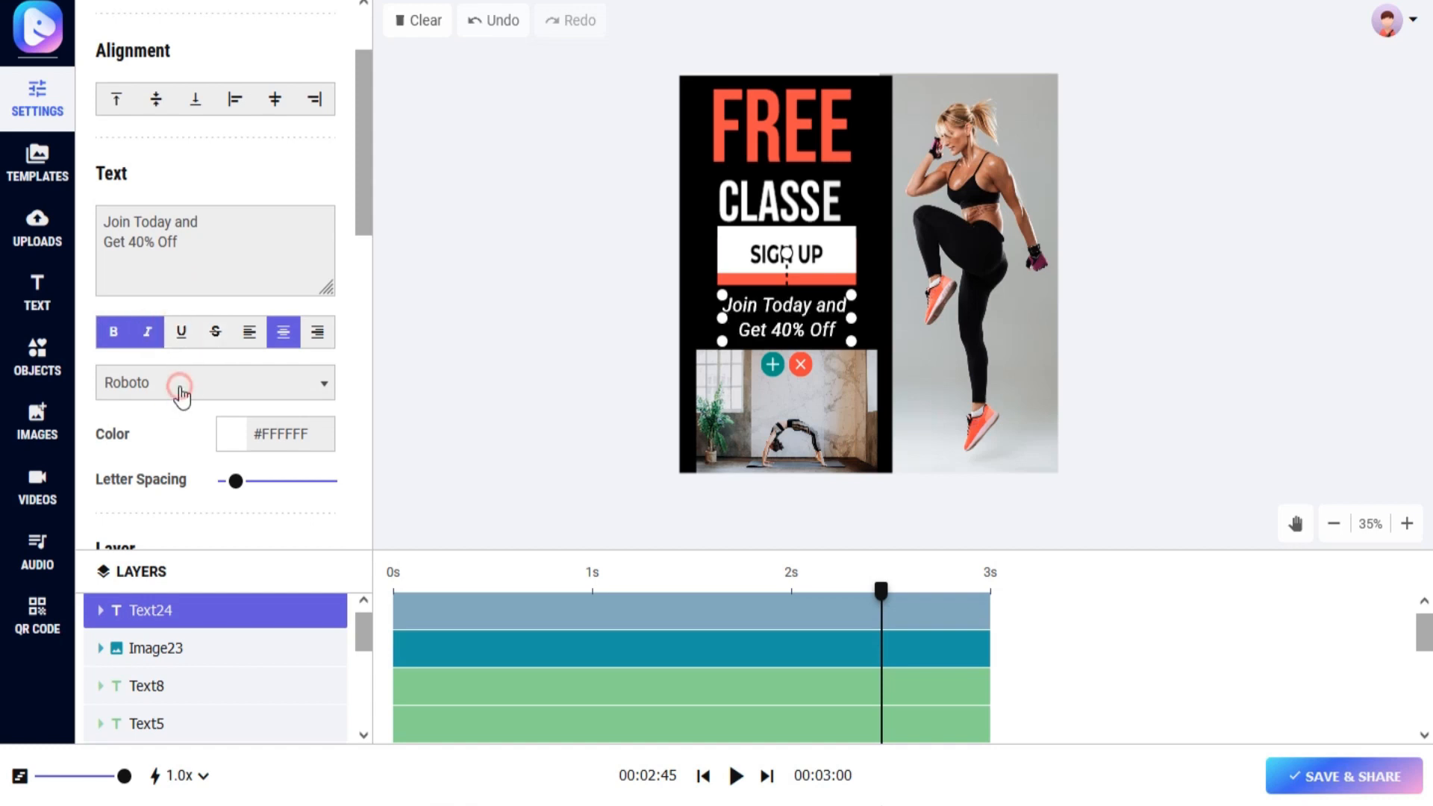
click(215, 382)
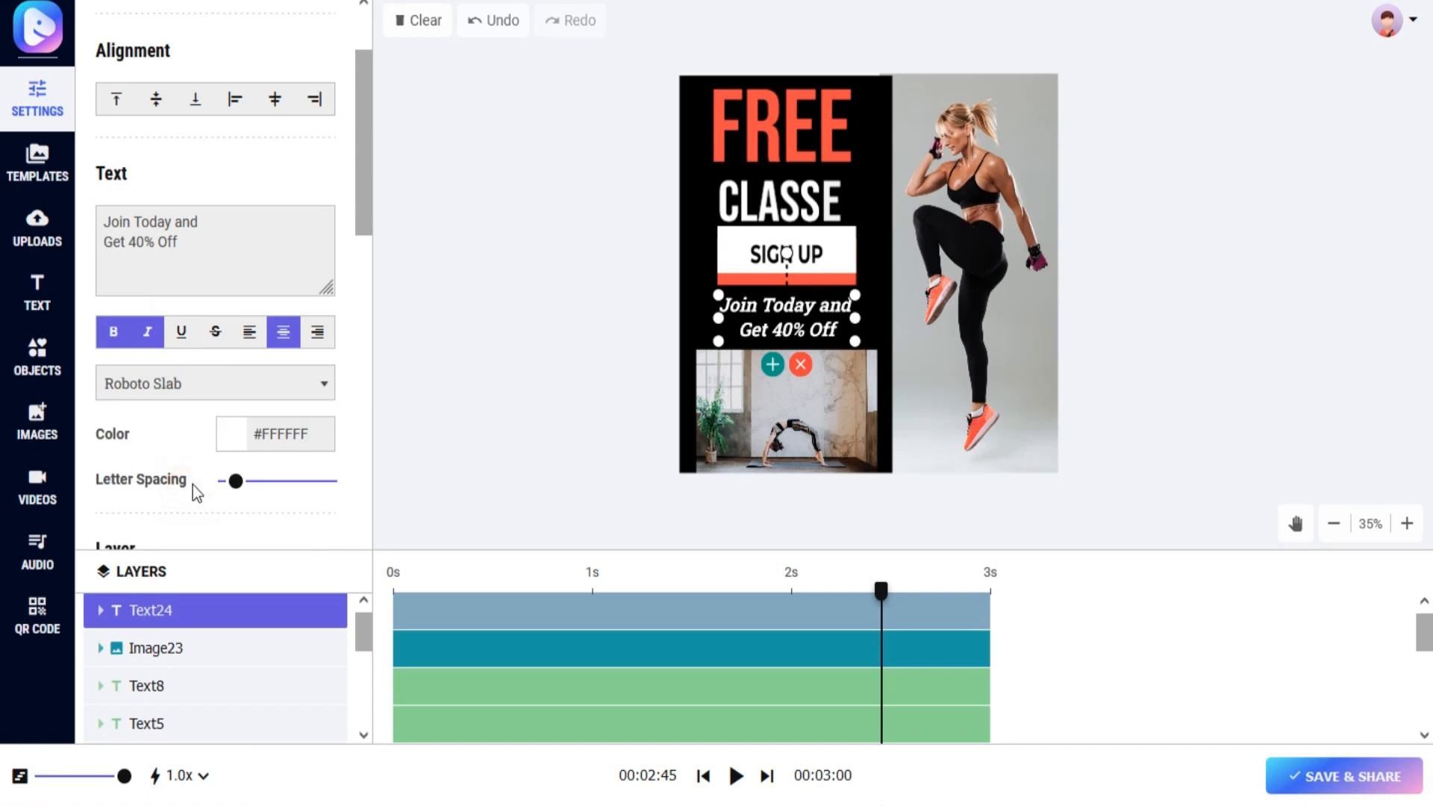
scroll(down, 3)
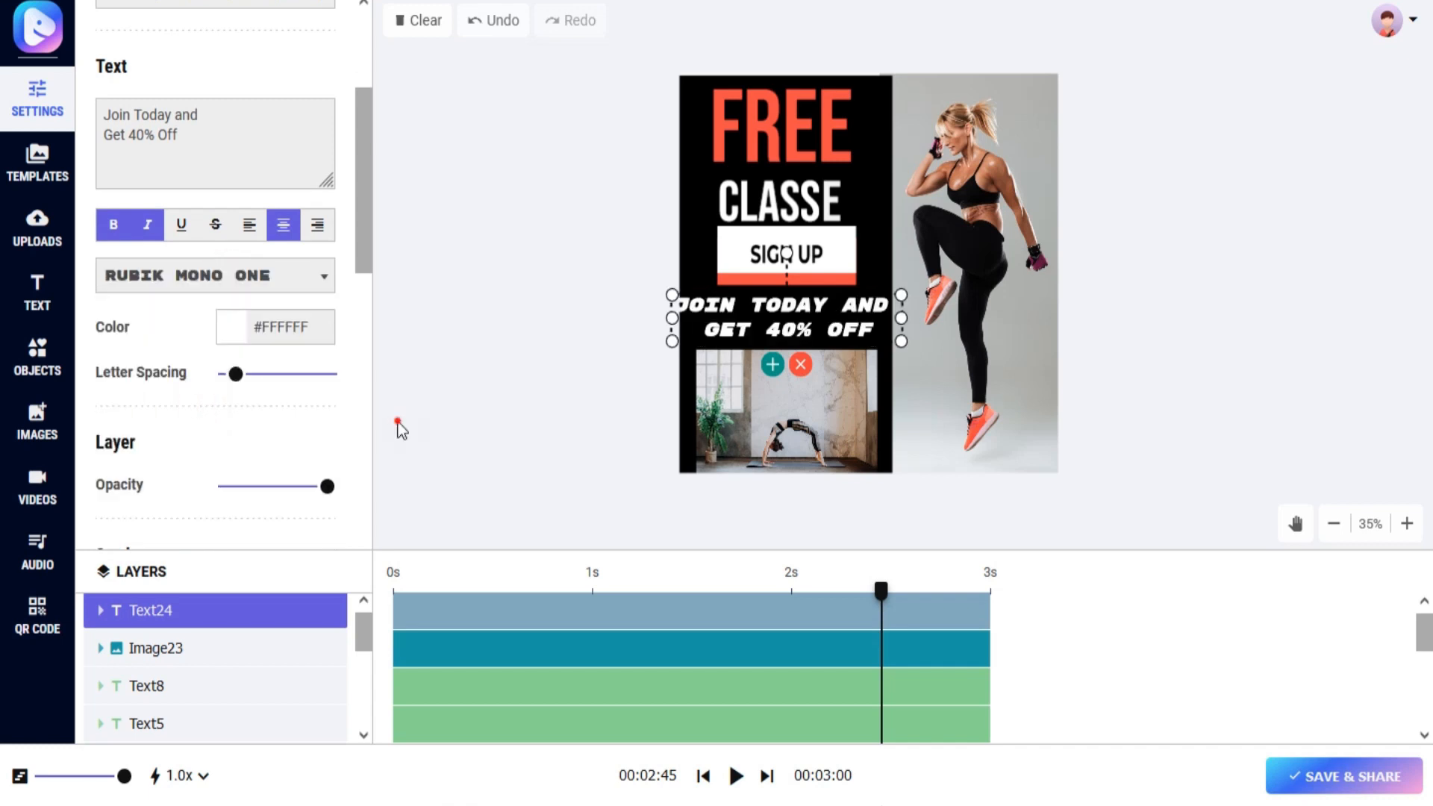
click(37, 357)
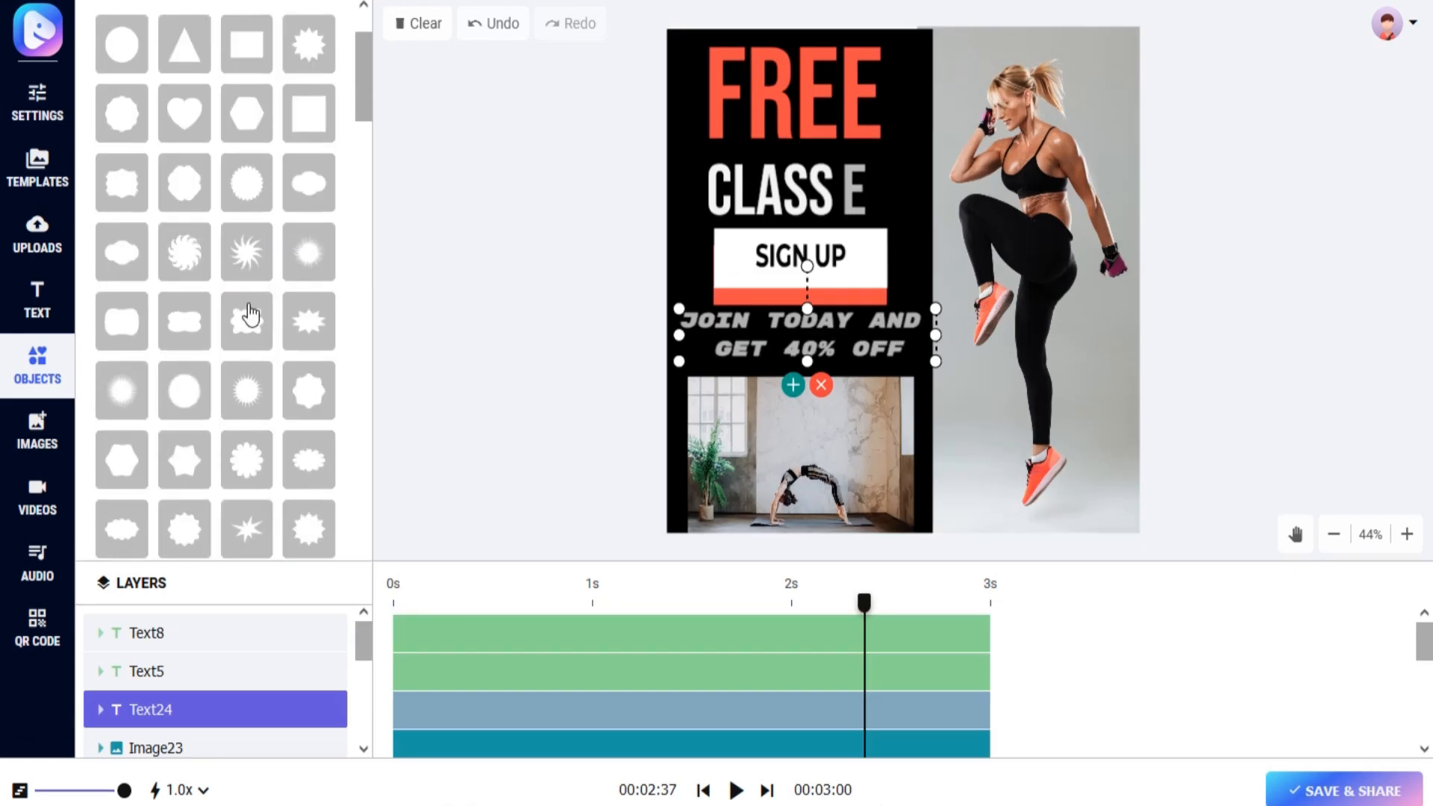
Step: Place a #FFEB3B yellow flexed-biceps emoji slightly lower, beside the SIGN UP button
scroll(down, 3)
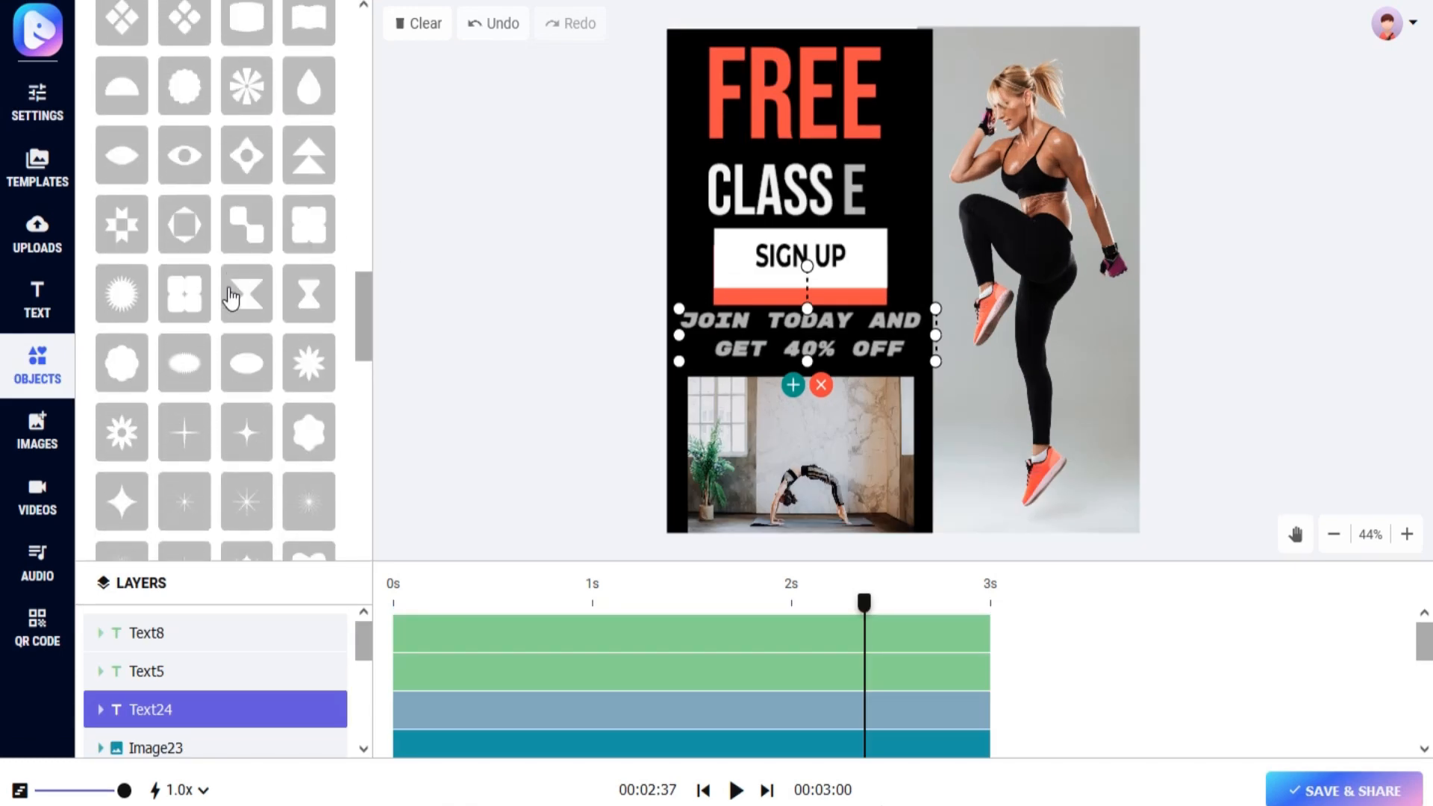
scroll(down, 3)
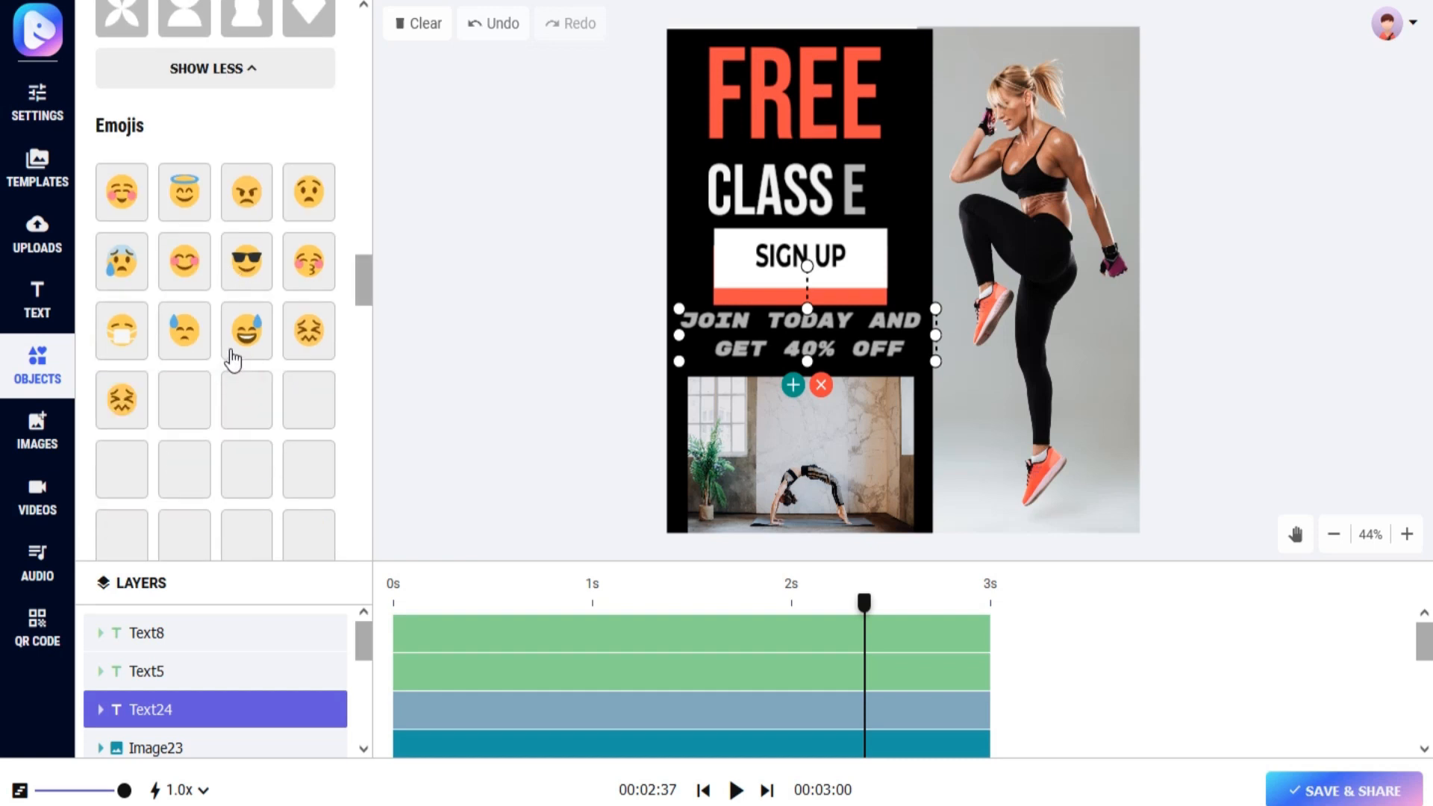
scroll(down, 3)
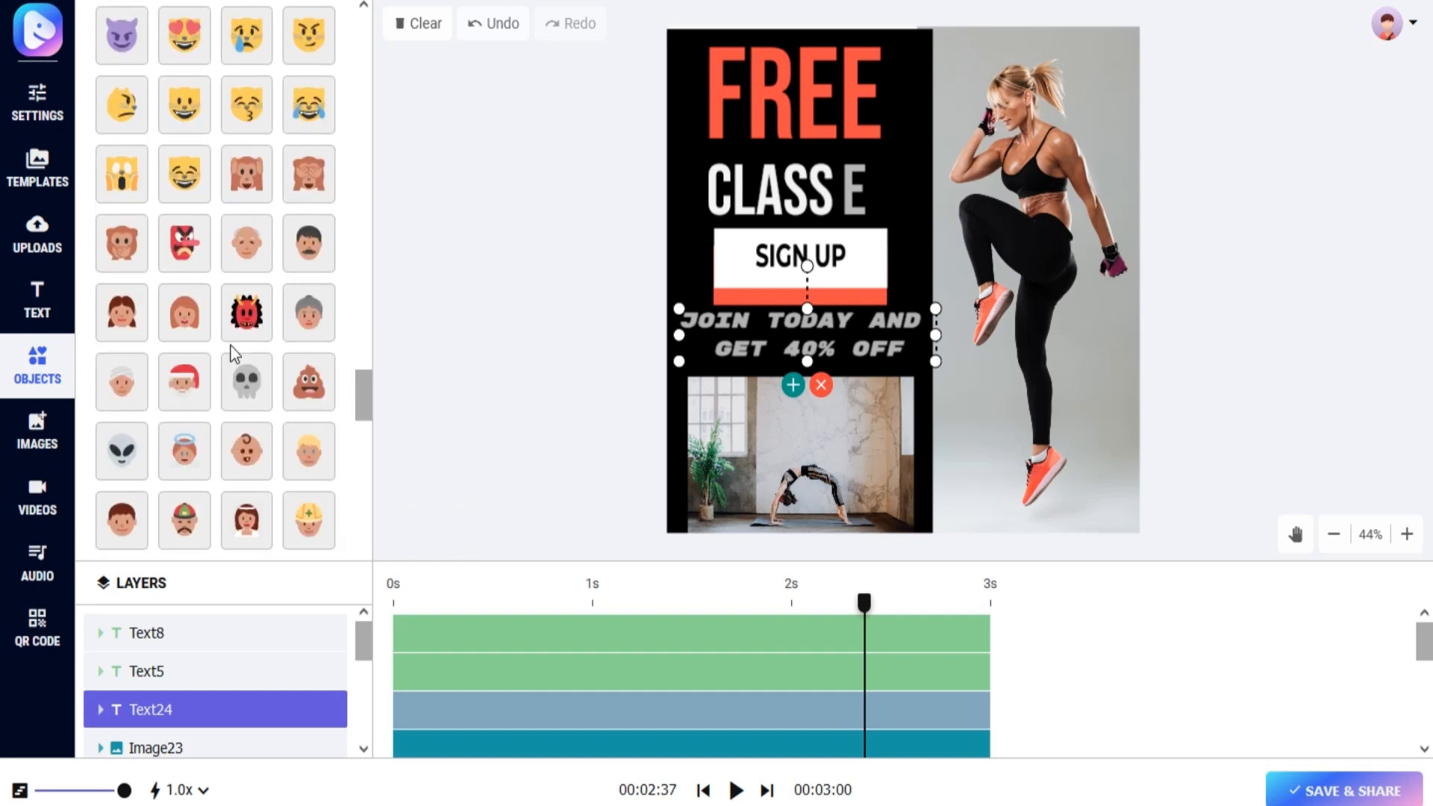
scroll(down, 3)
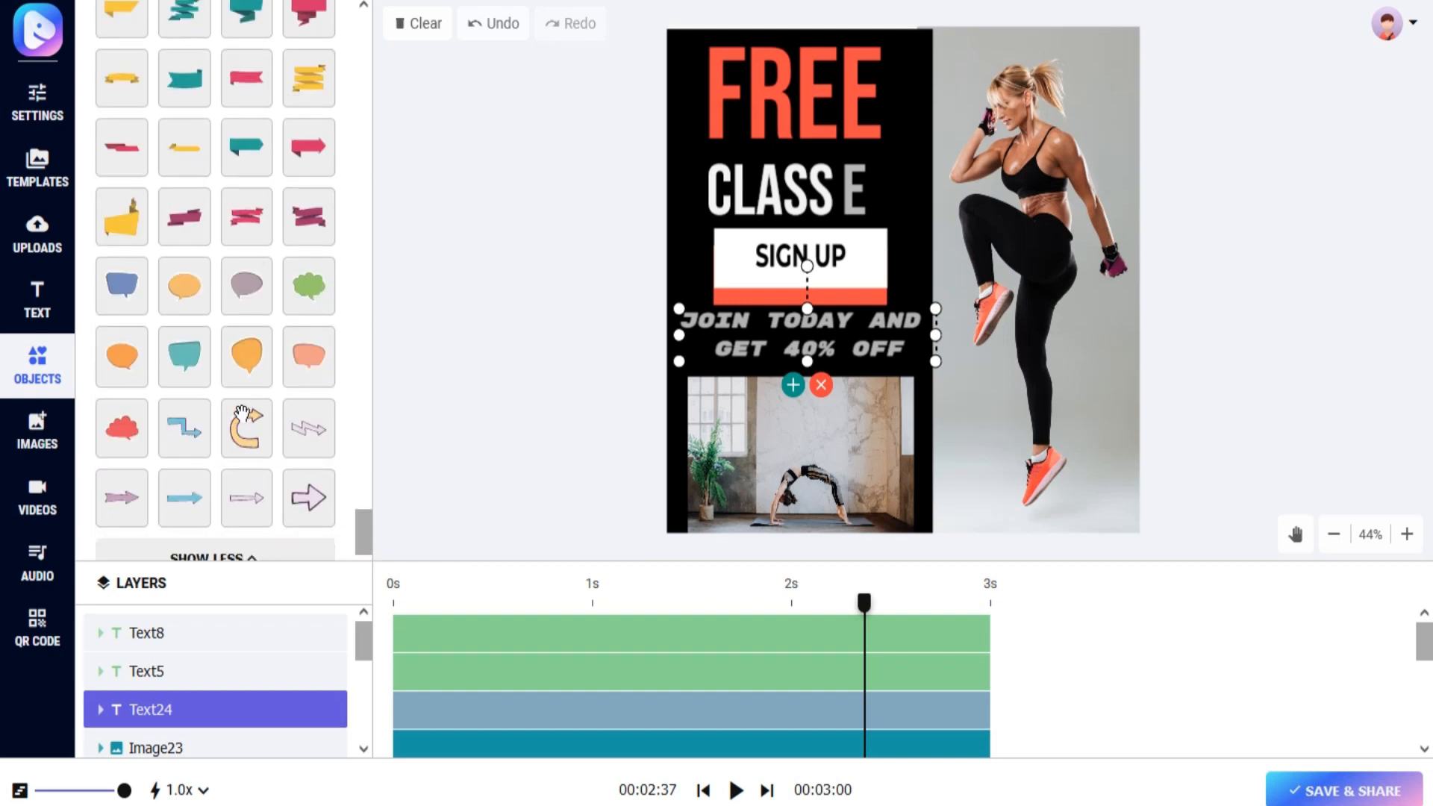
click(245, 428)
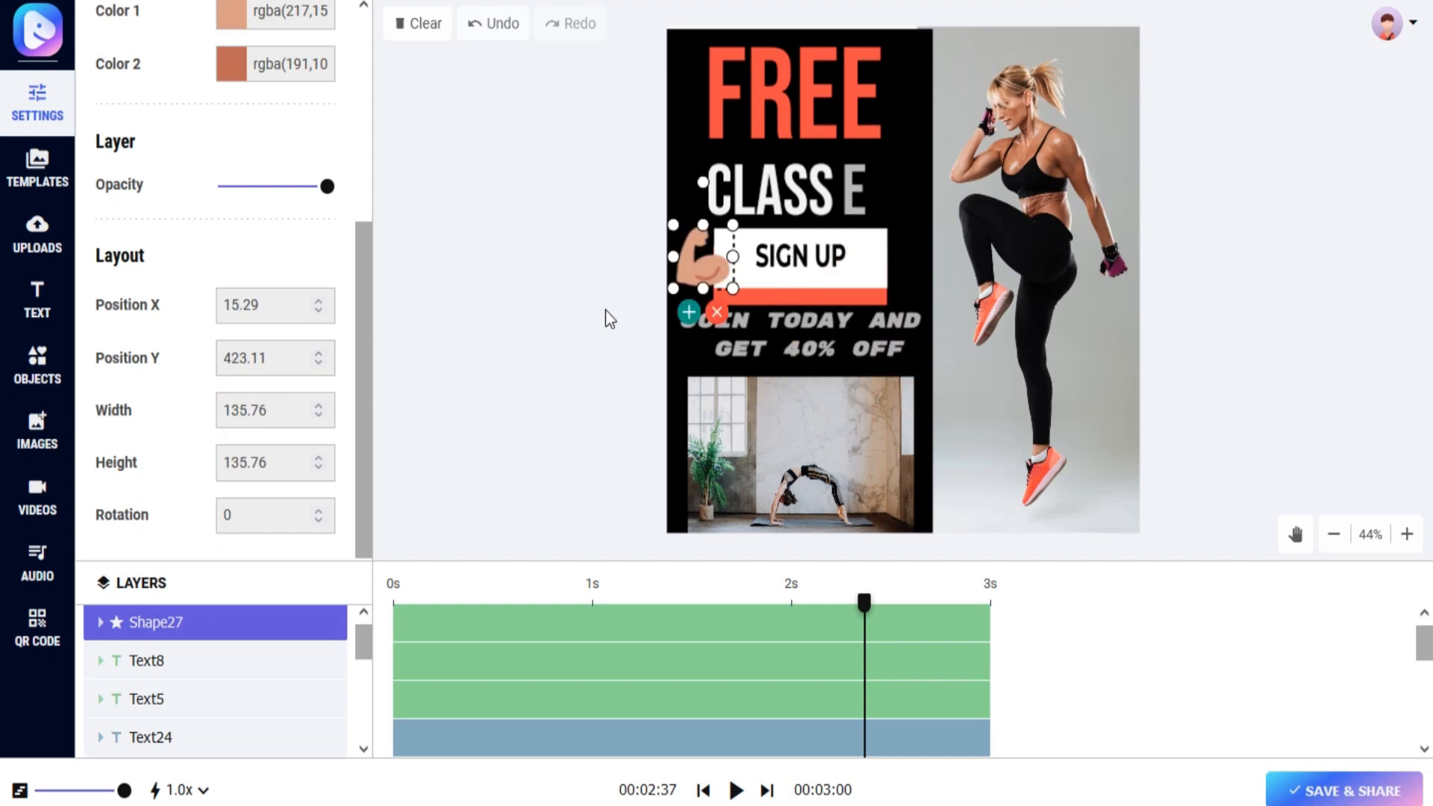
scroll(up, 3)
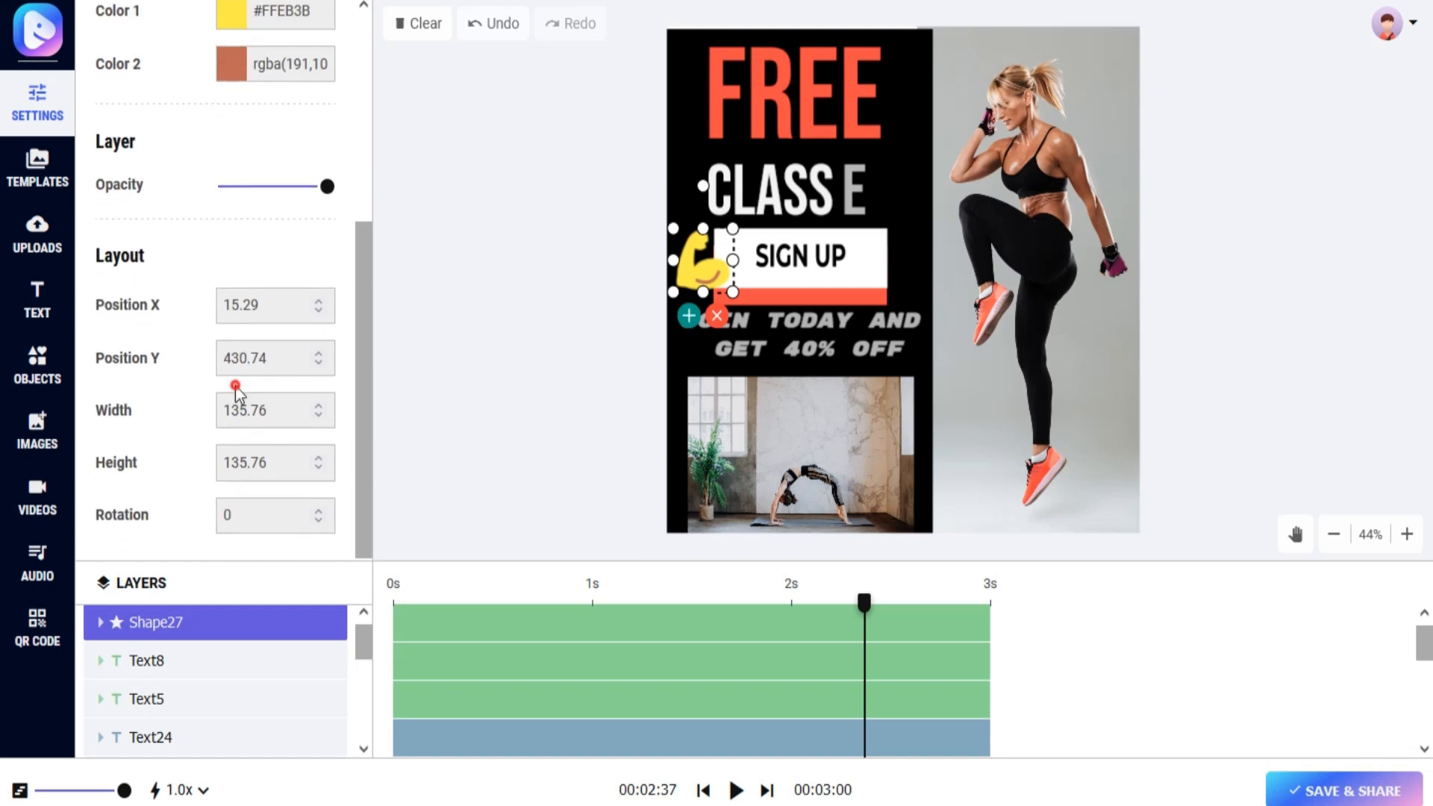
click(37, 431)
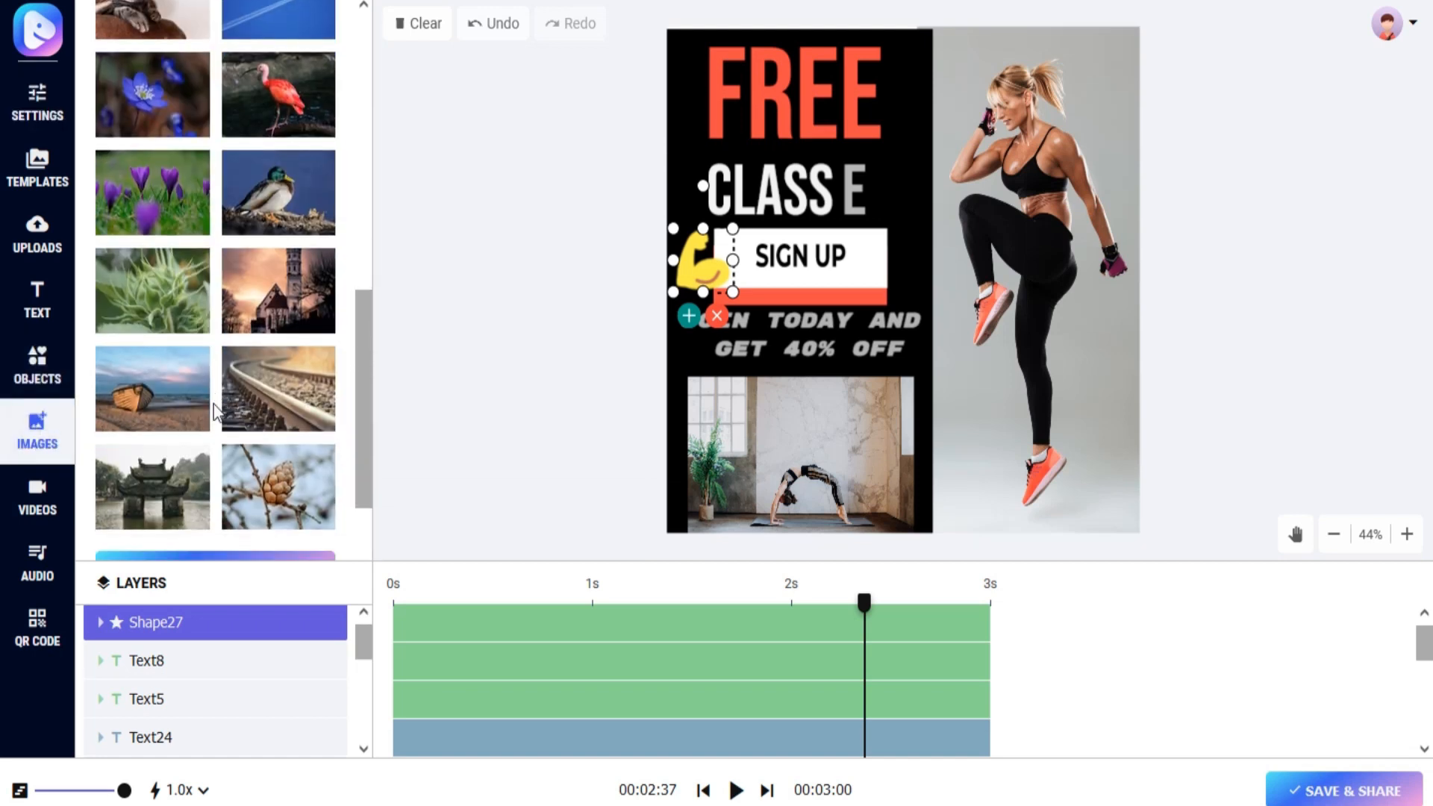
Step: Browse Pixabay and Pexels stock photos for 'Yoga Class', loading more results
scroll(down, 3)
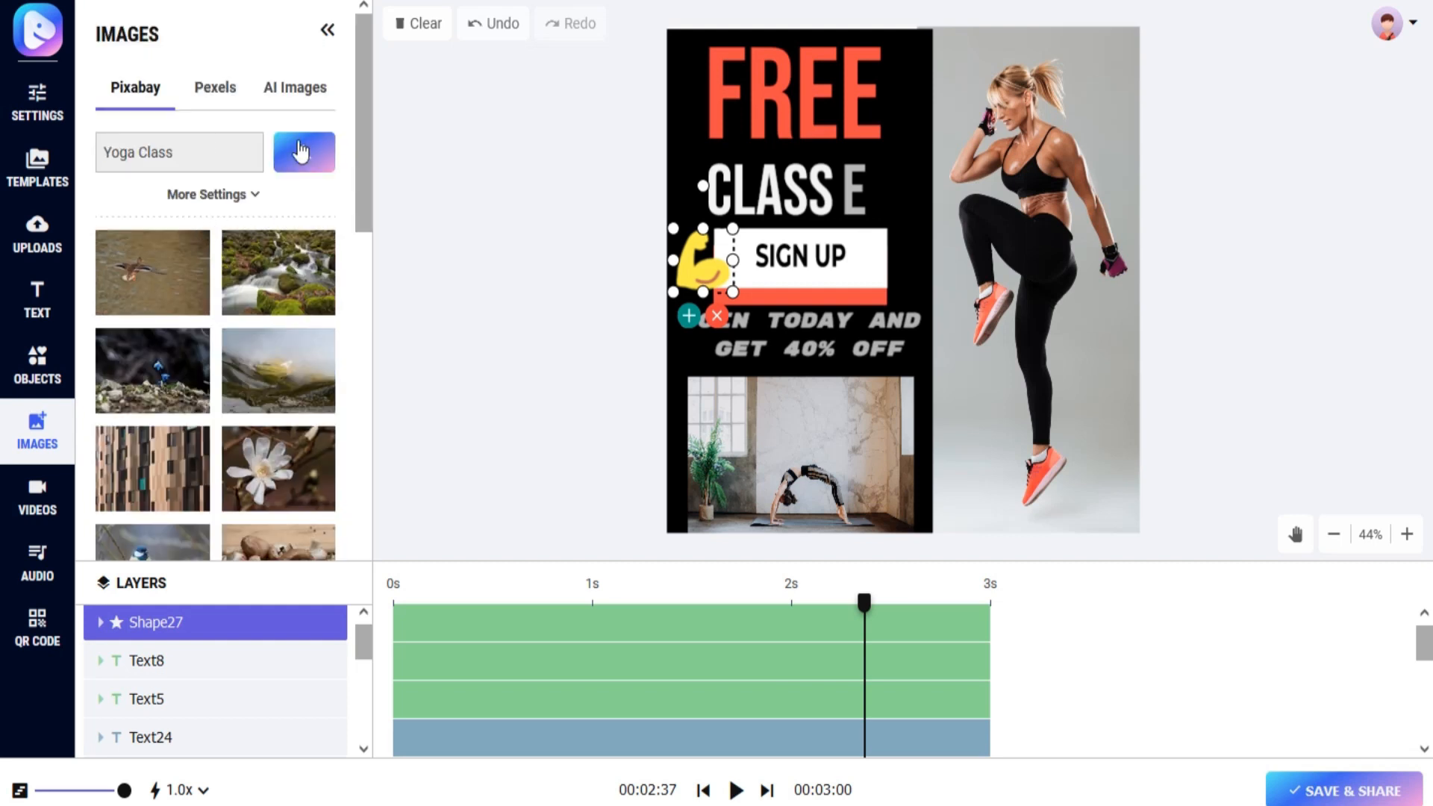
click(304, 151)
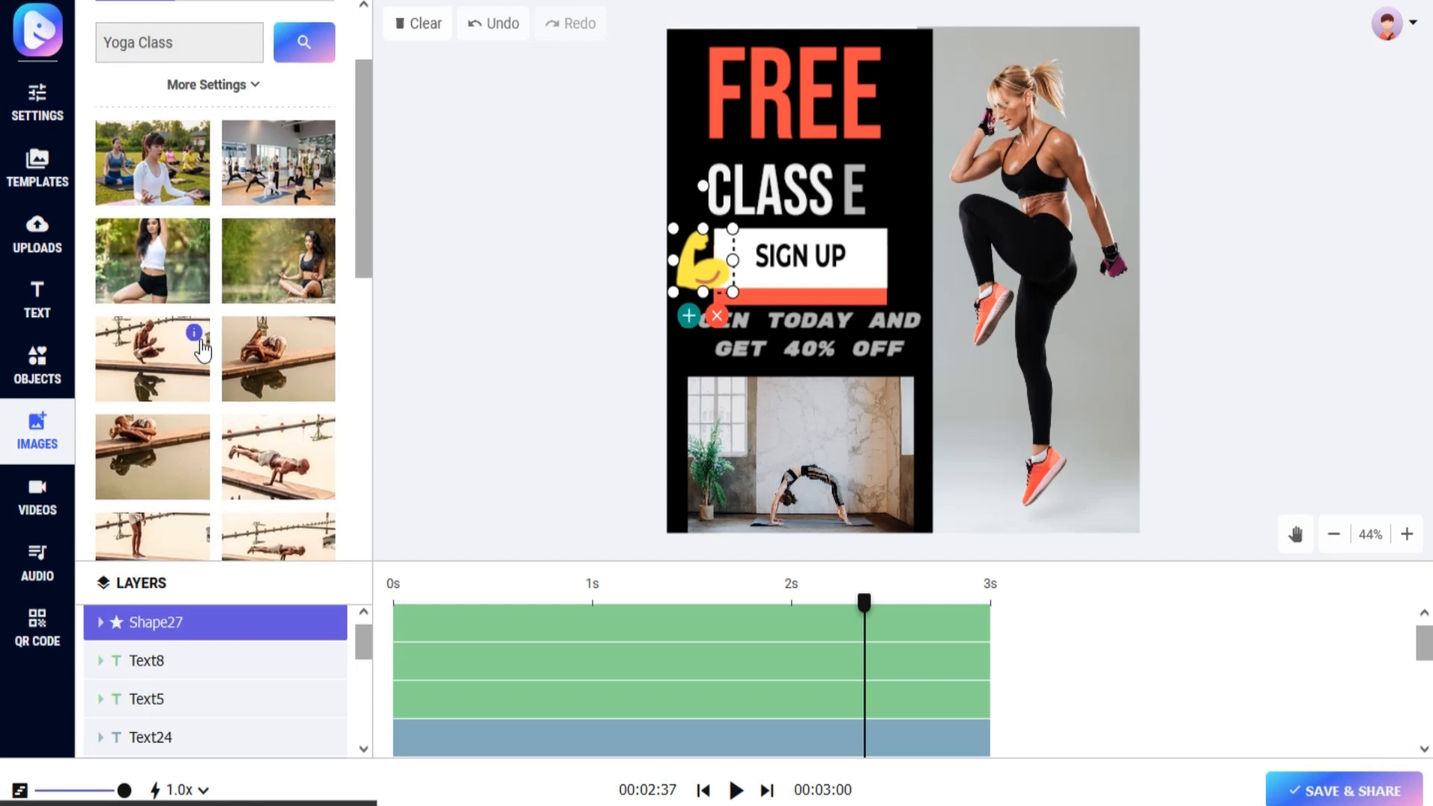
scroll(down, 3)
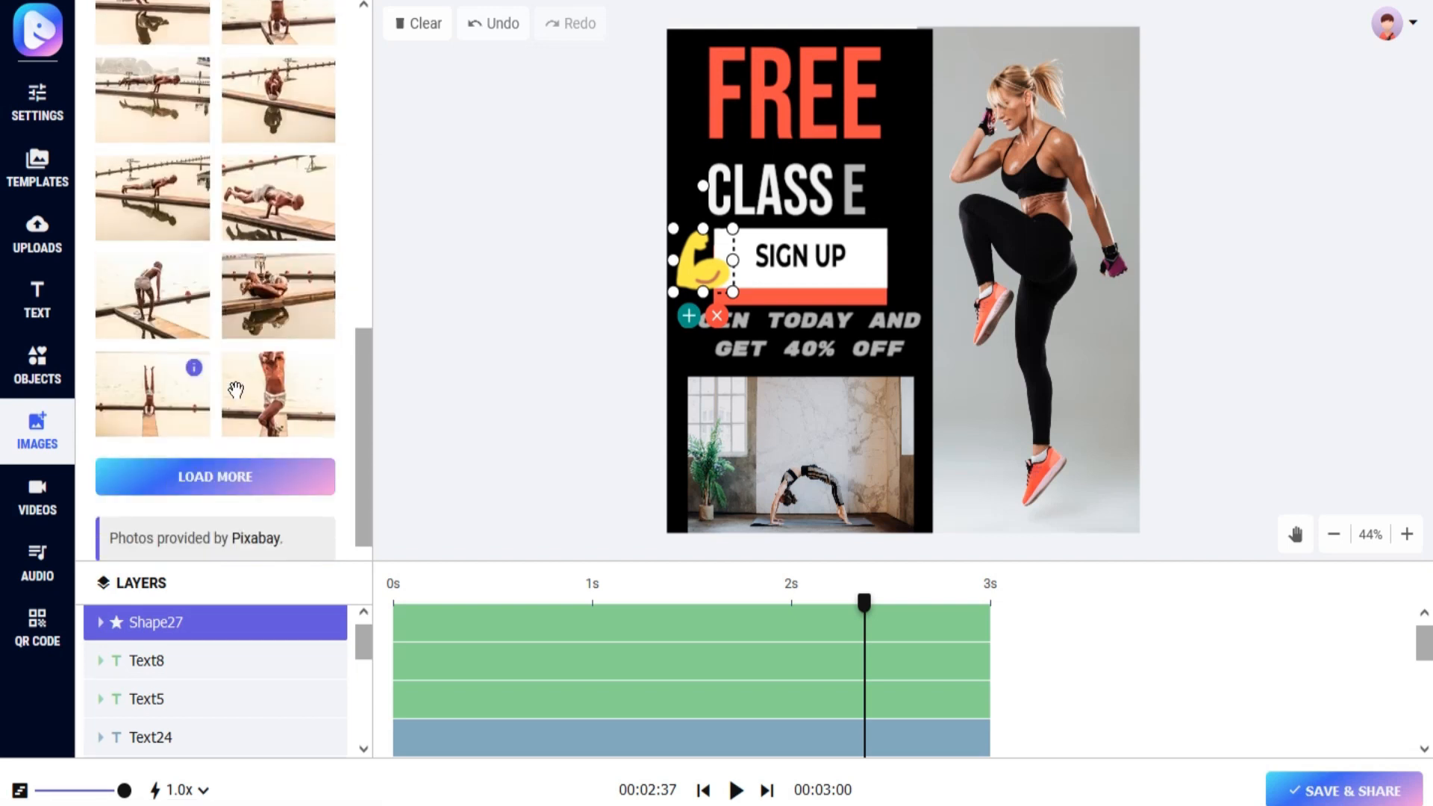
scroll(down, 3)
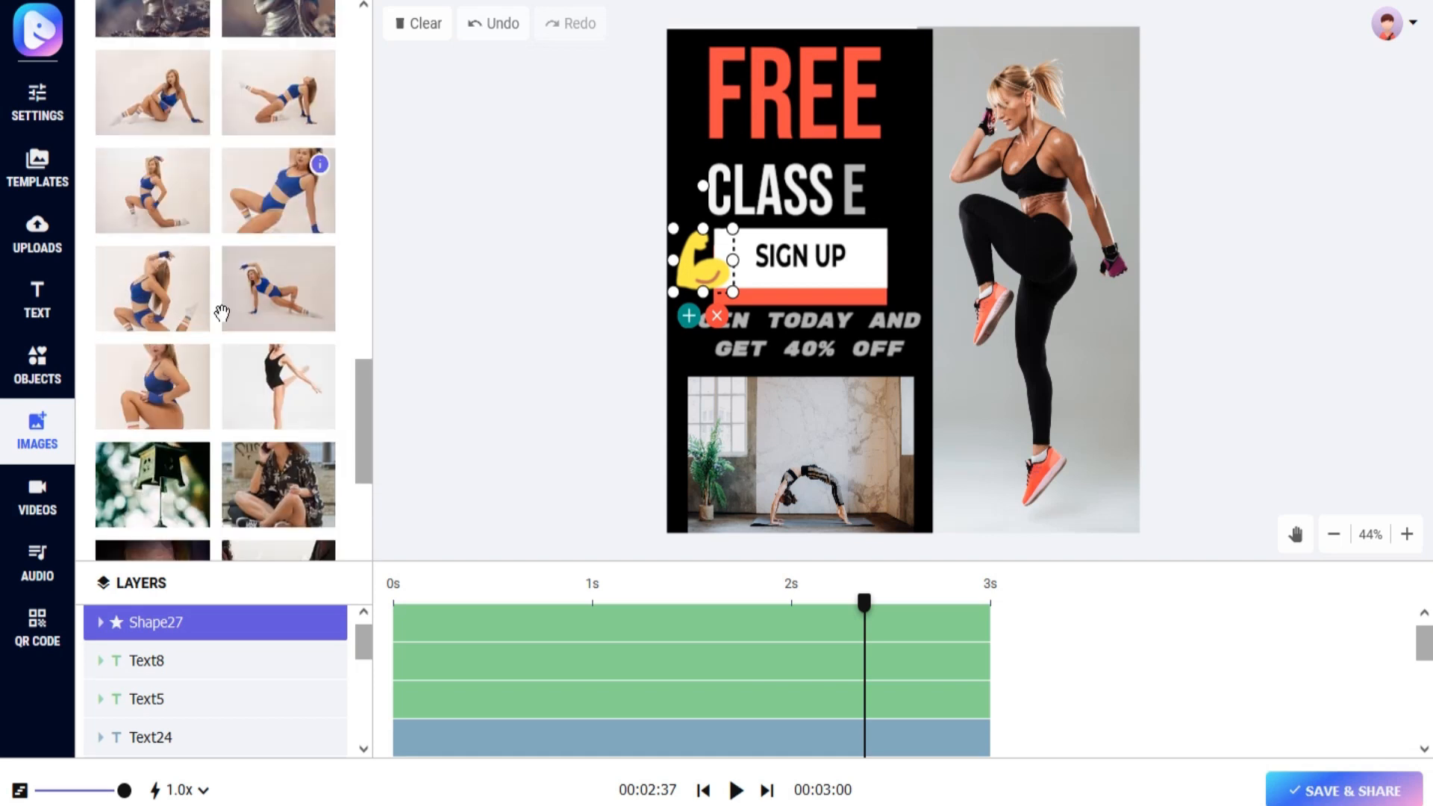
scroll(down, 3)
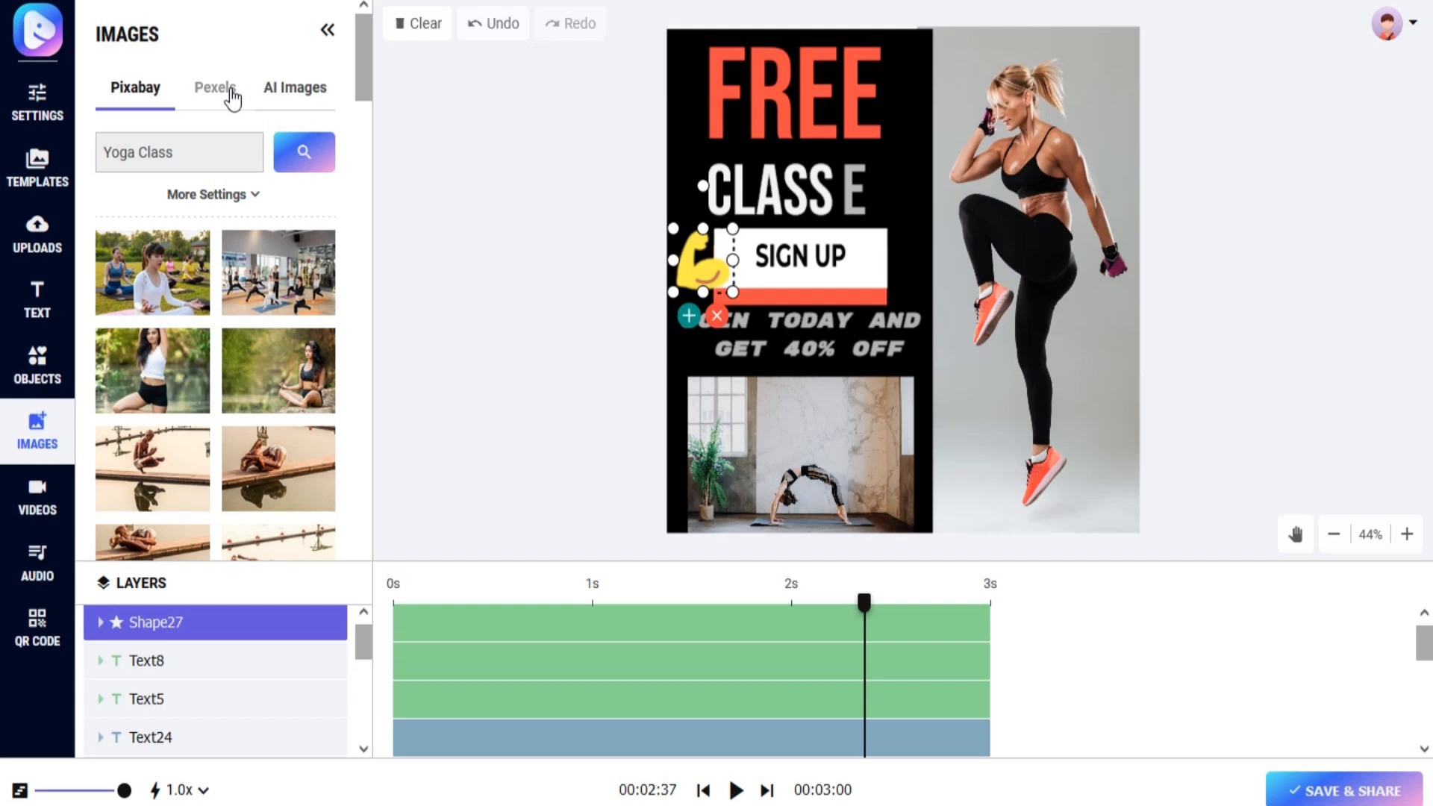
click(215, 88)
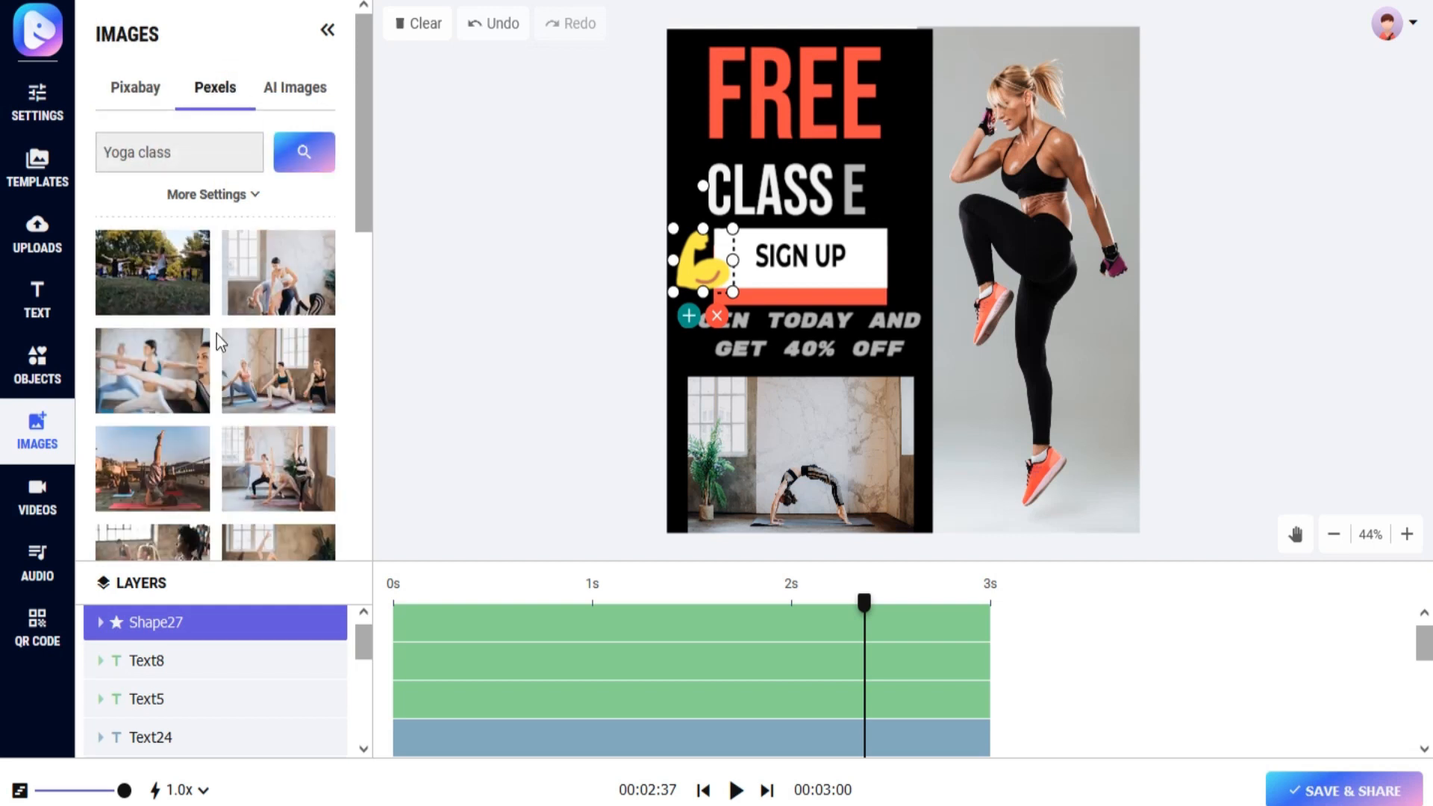
scroll(down, 3)
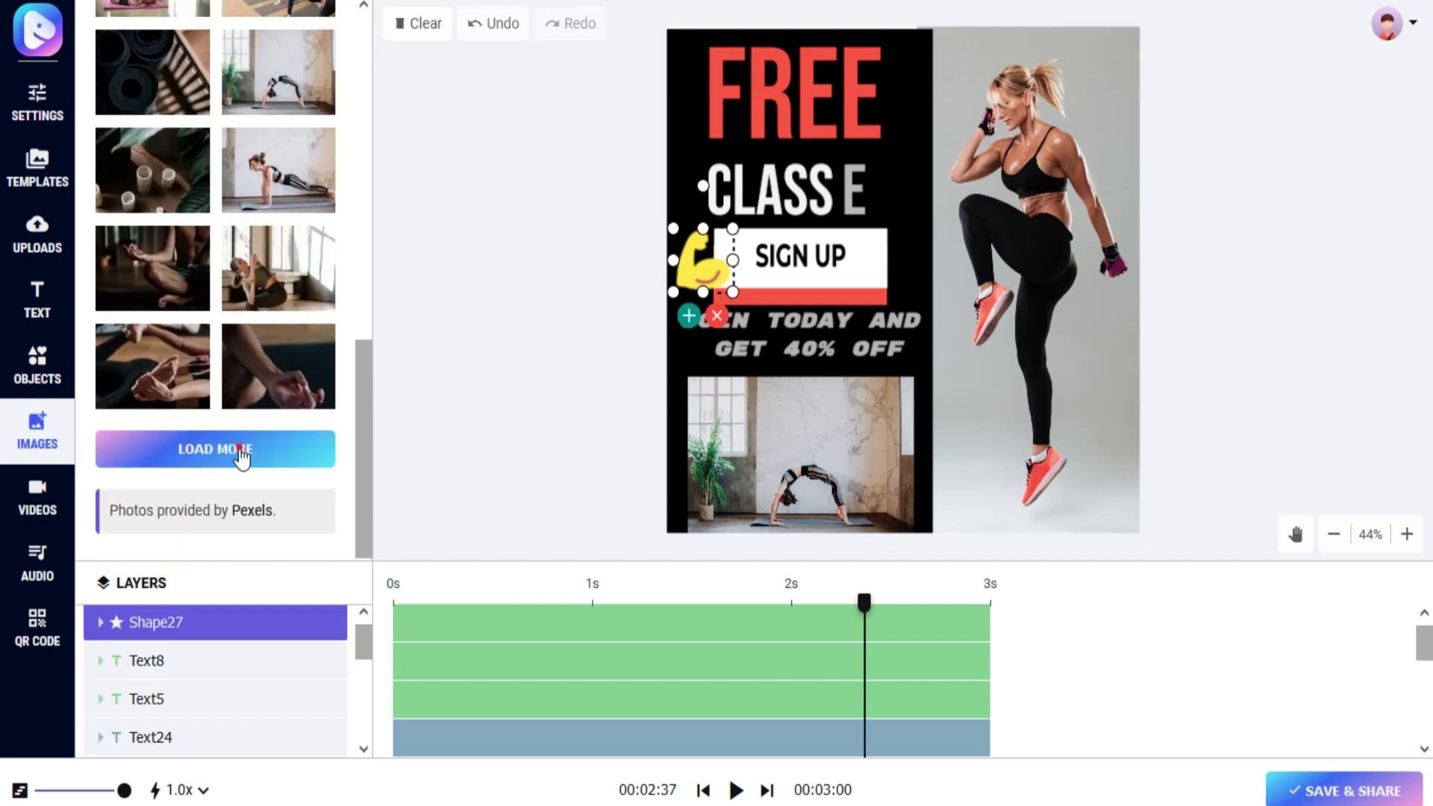
click(215, 449)
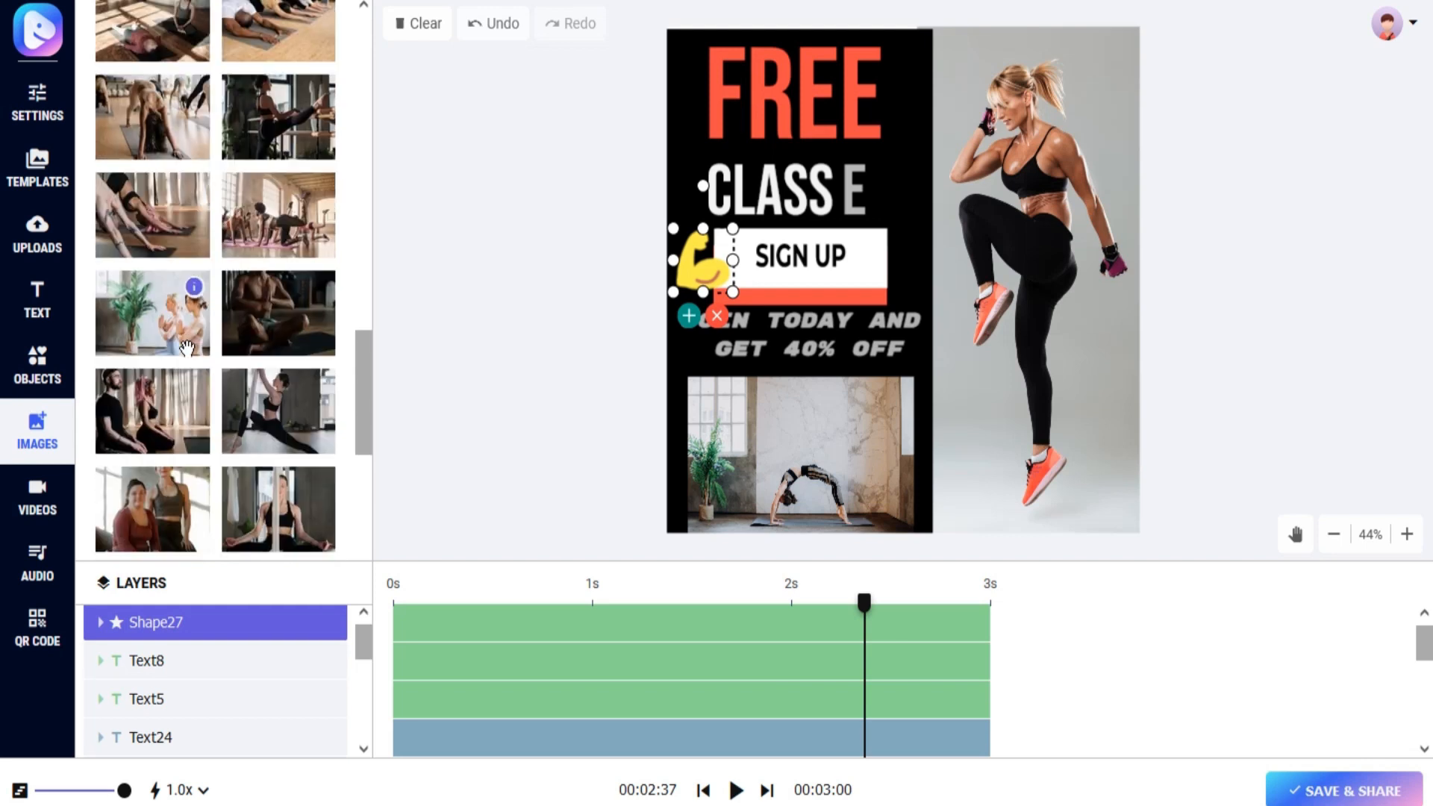
scroll(down, 3)
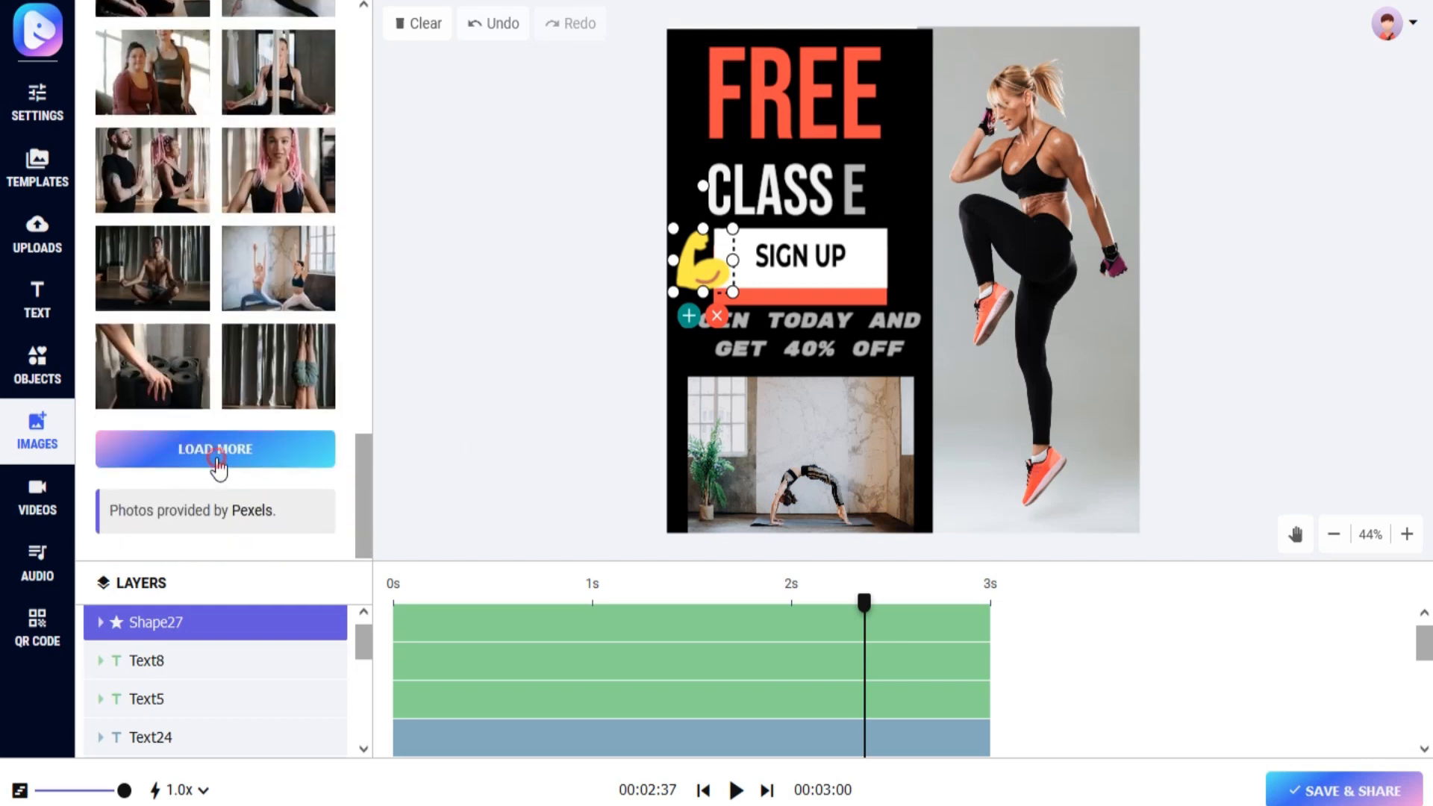
click(215, 449)
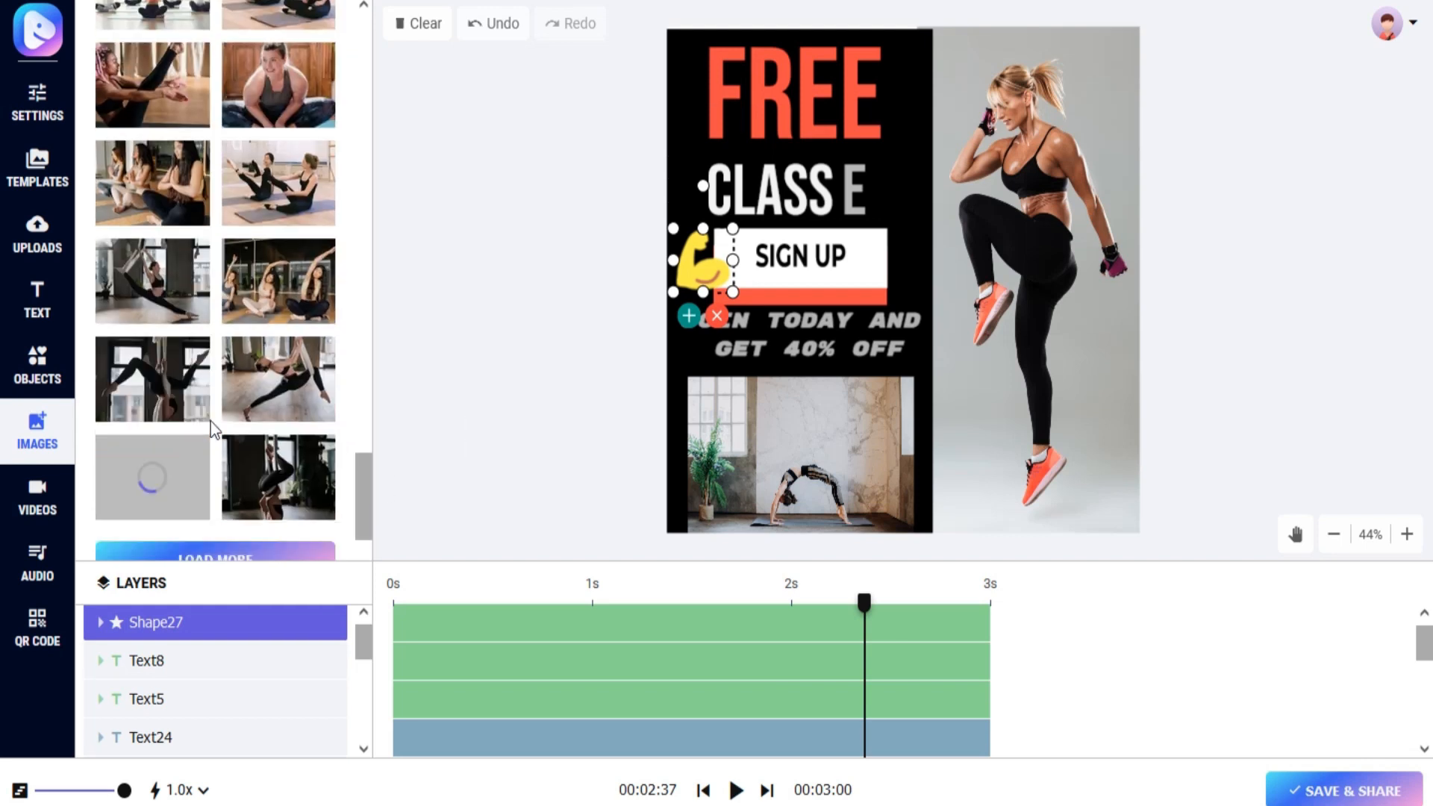
Step: Generate four AI images of yoga from a text prompt
click(309, 88)
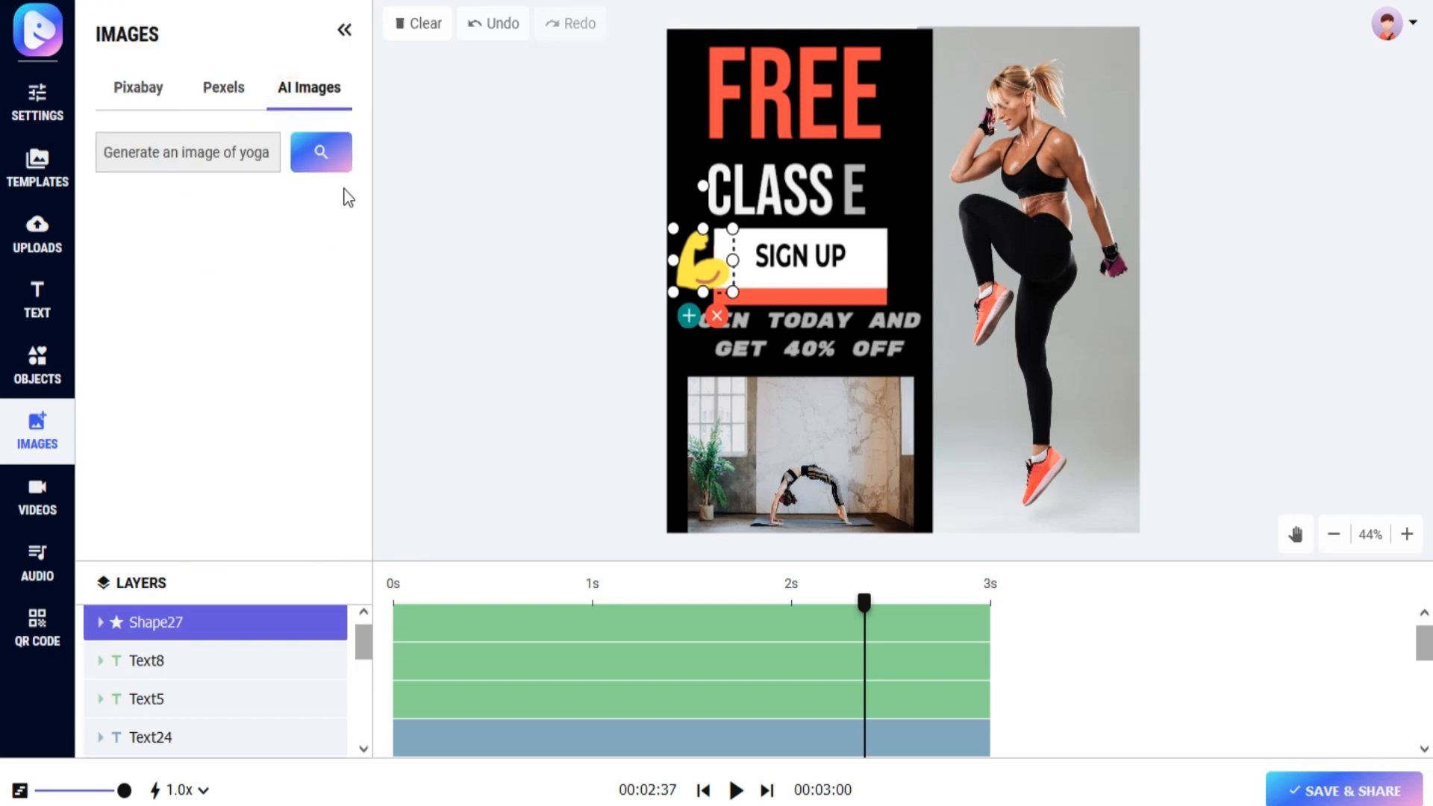
click(321, 151)
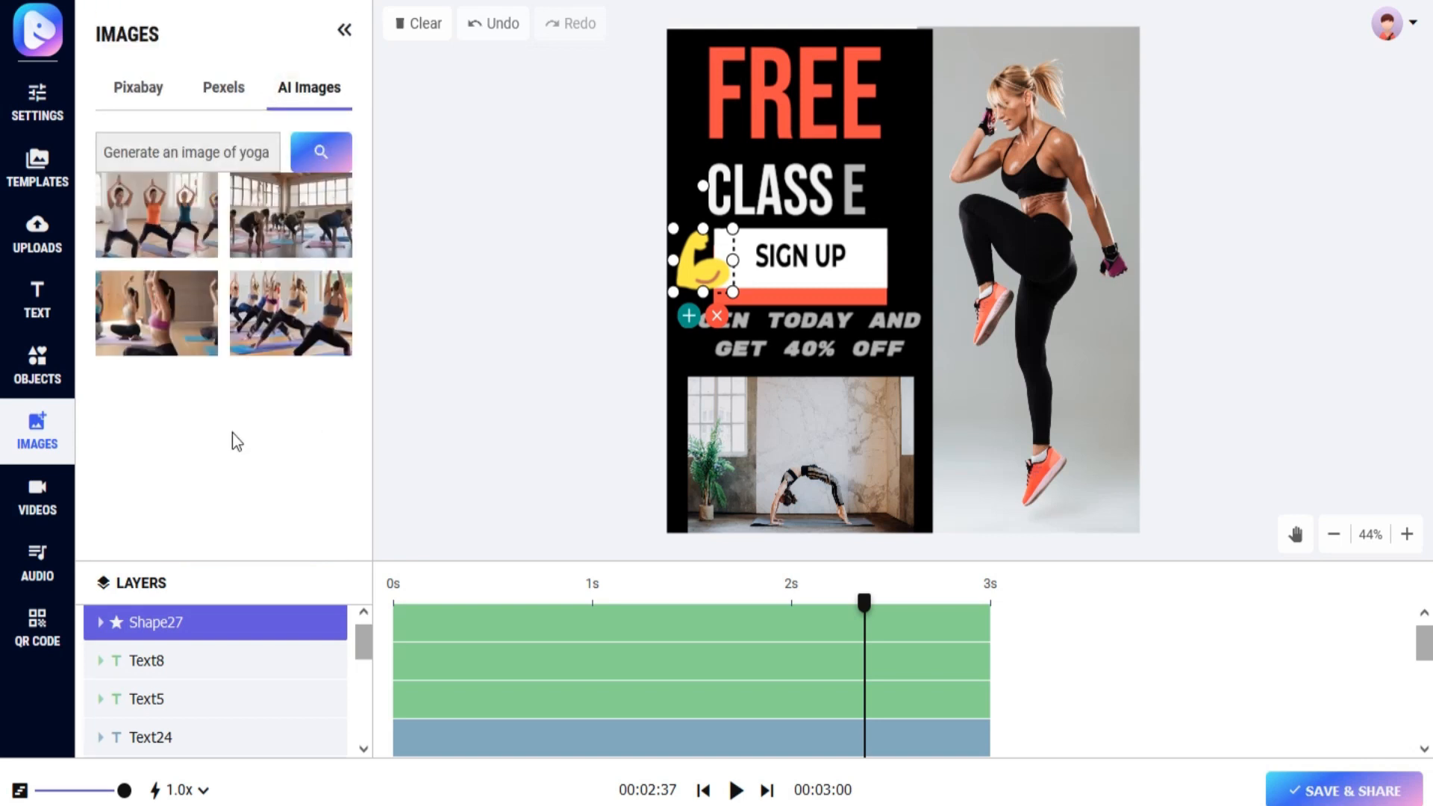
Step: Search stock videos for 'Yoga' and place the sunset meditation clip at the bottom-left of the panel
click(36, 496)
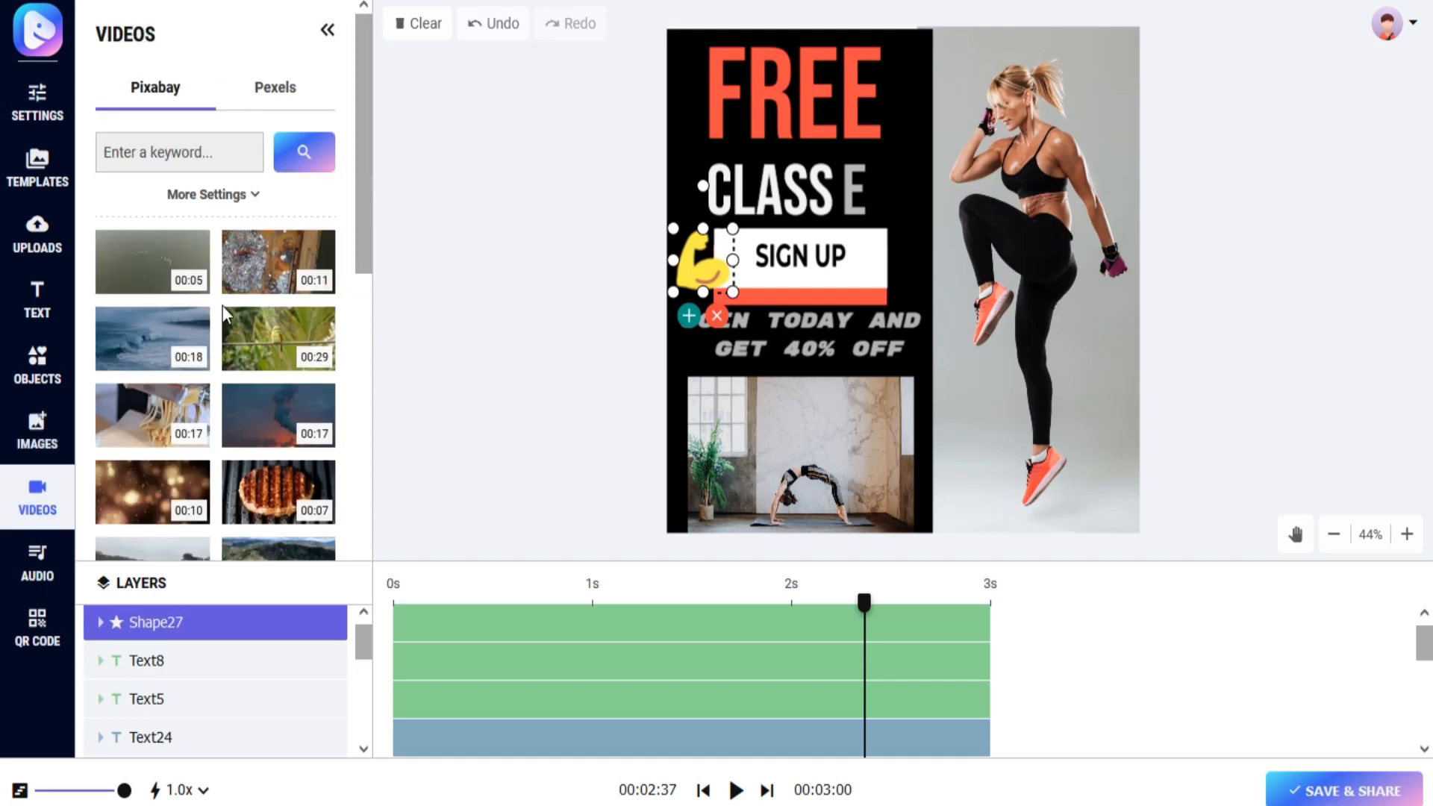
scroll(down, 3)
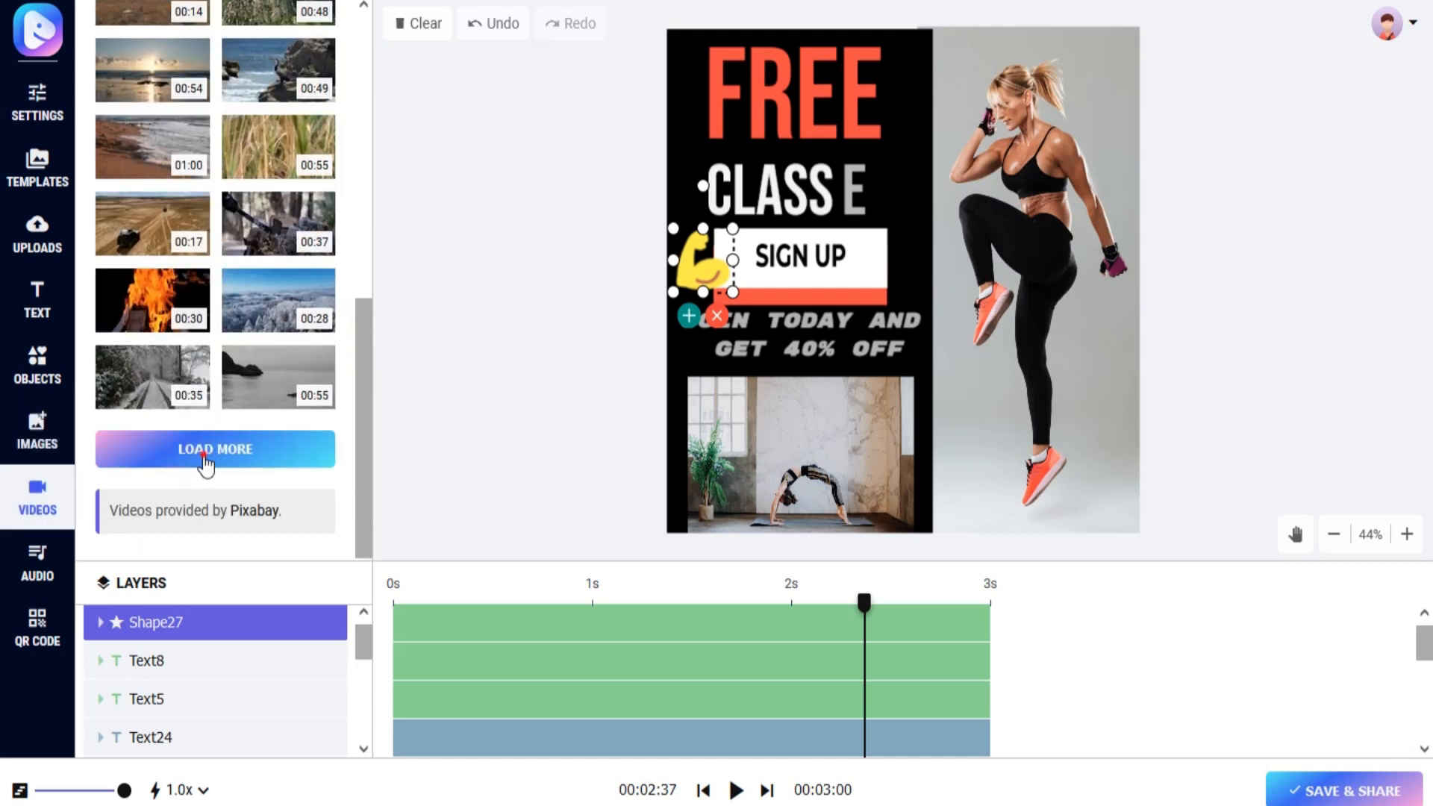
click(215, 449)
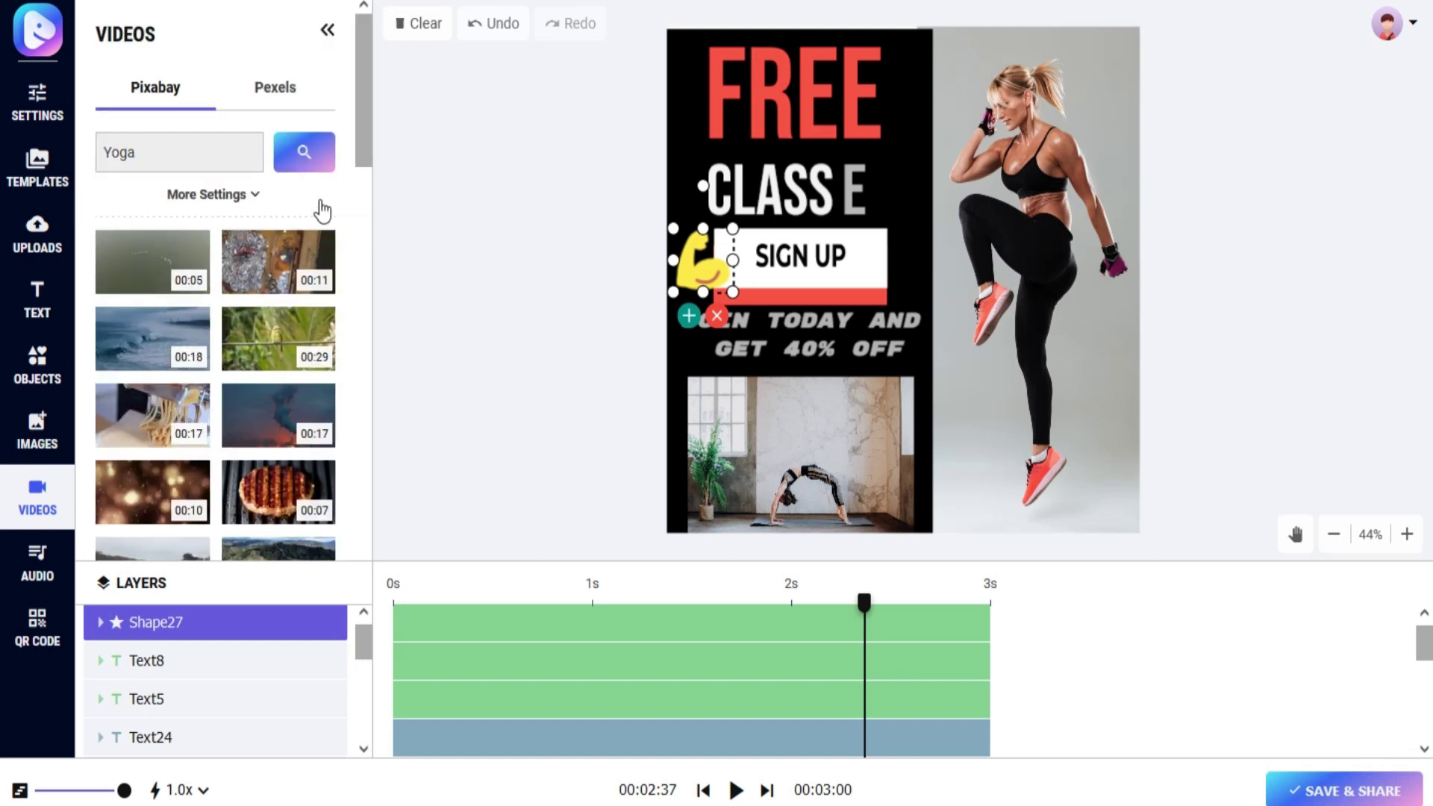
click(304, 152)
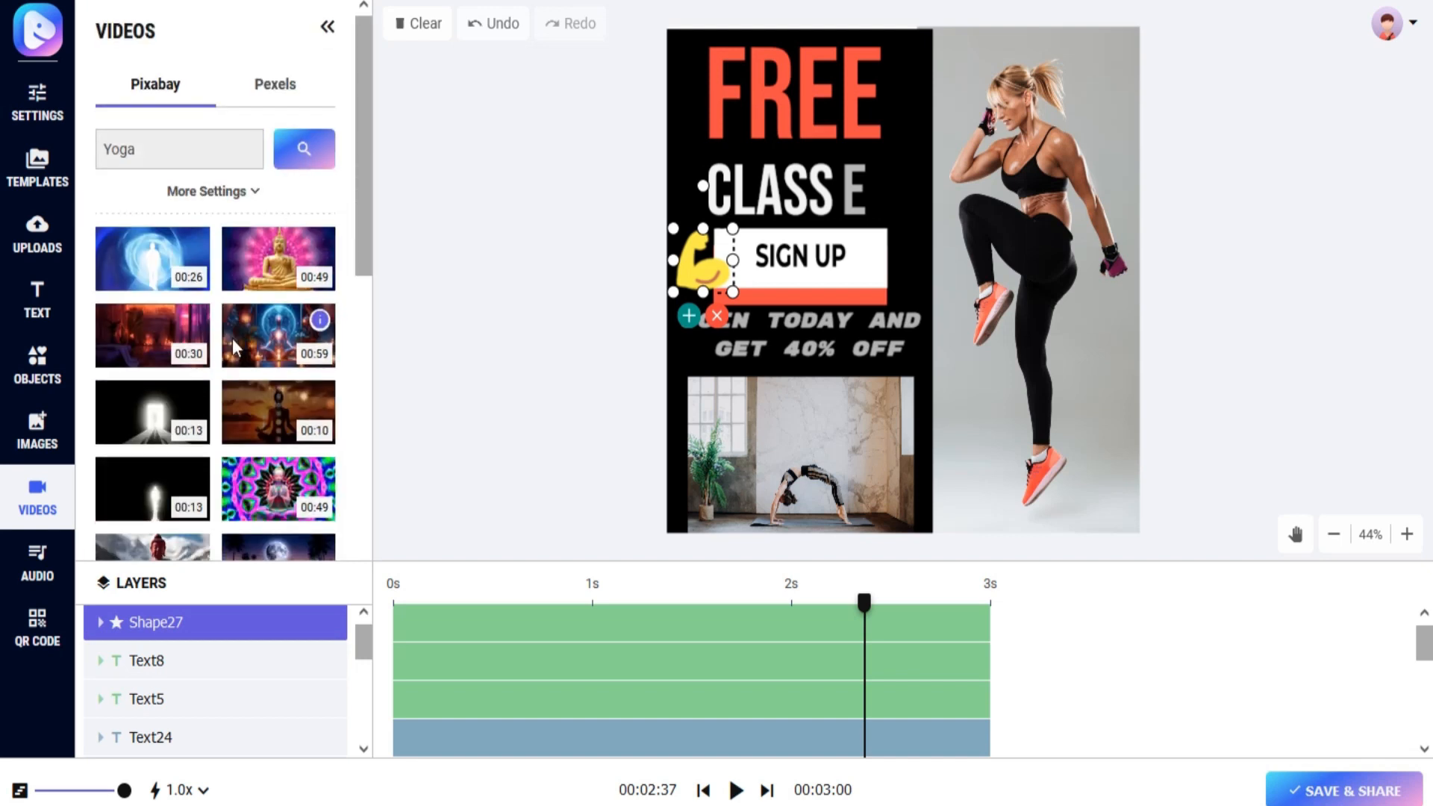
scroll(down, 3)
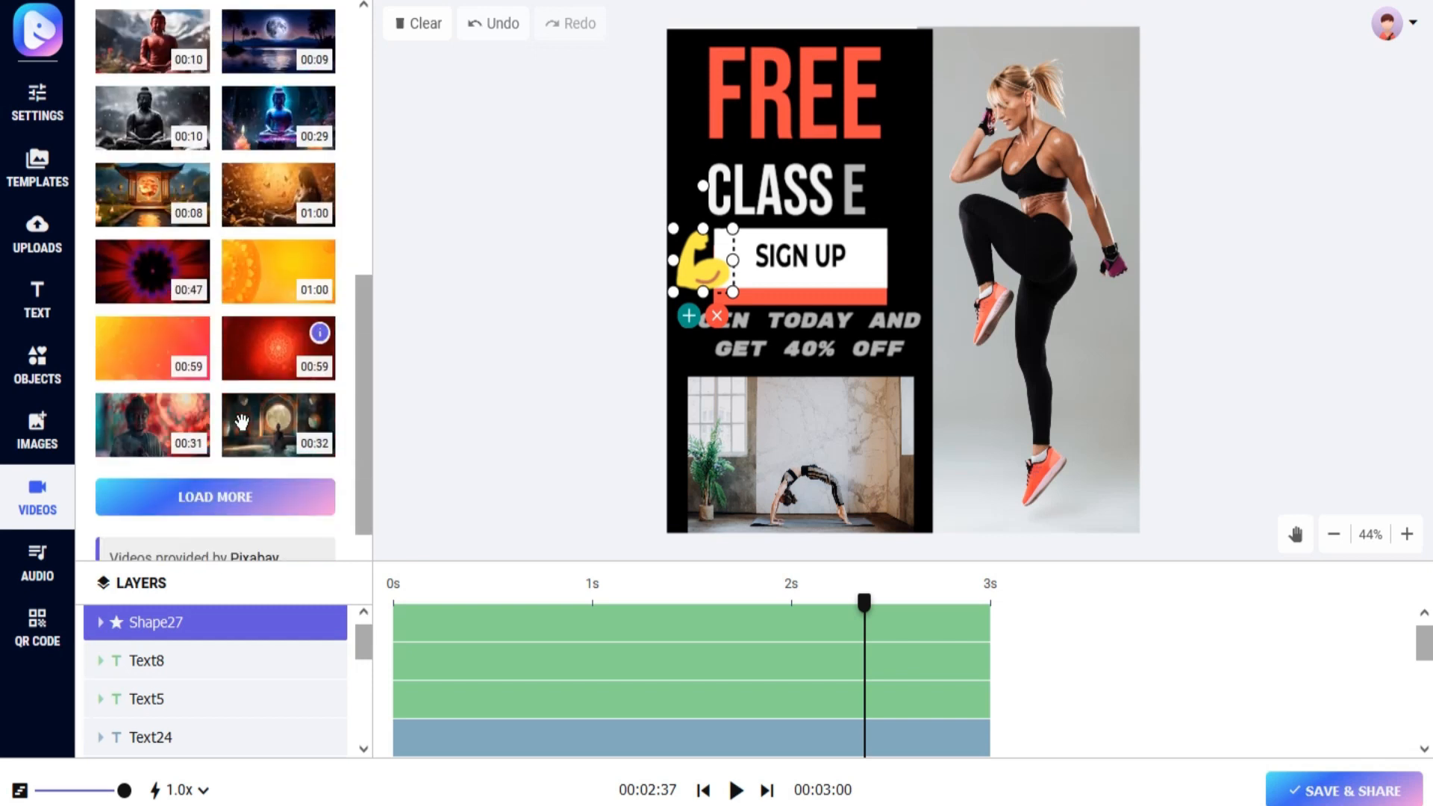
scroll(down, 3)
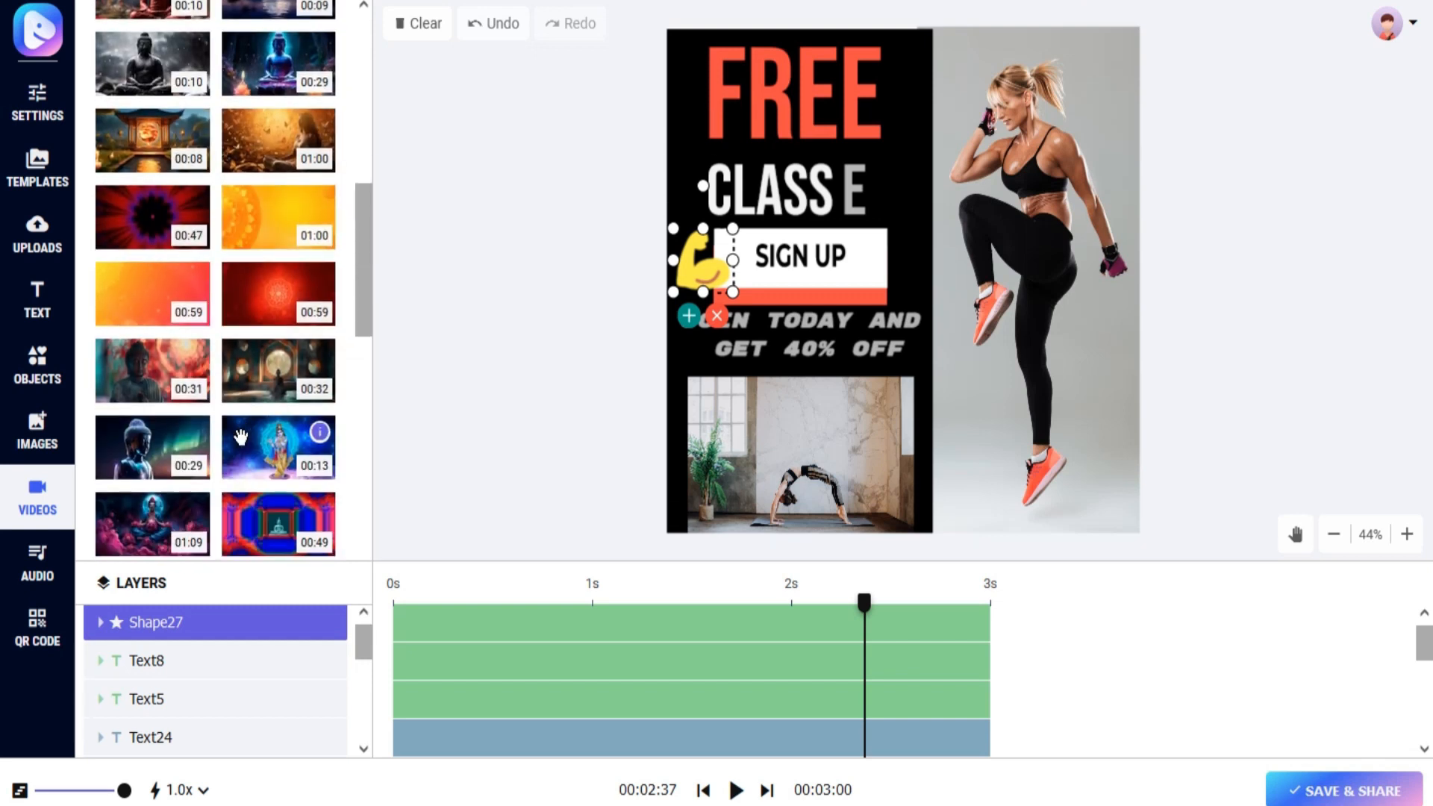
scroll(down, 3)
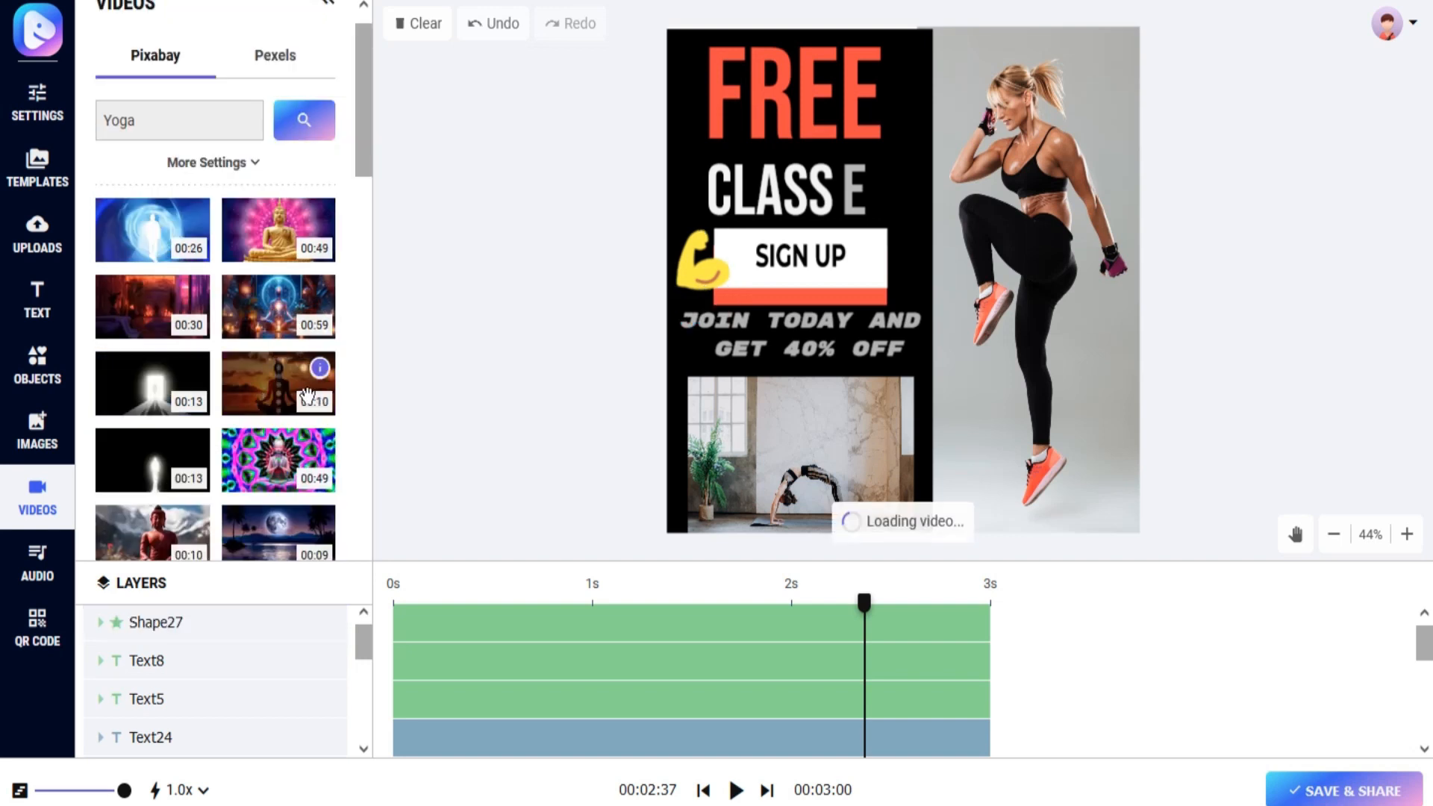
click(278, 383)
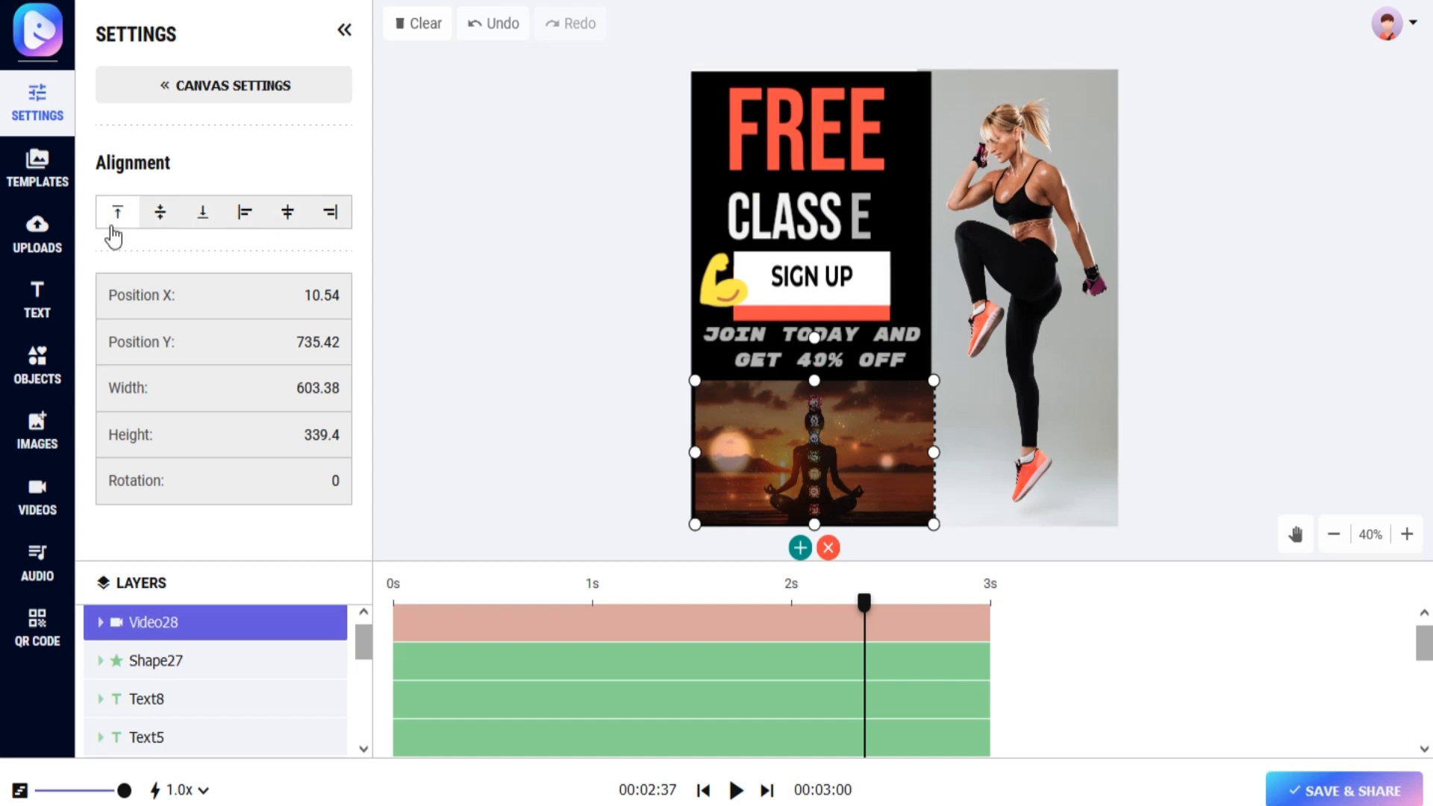
click(202, 212)
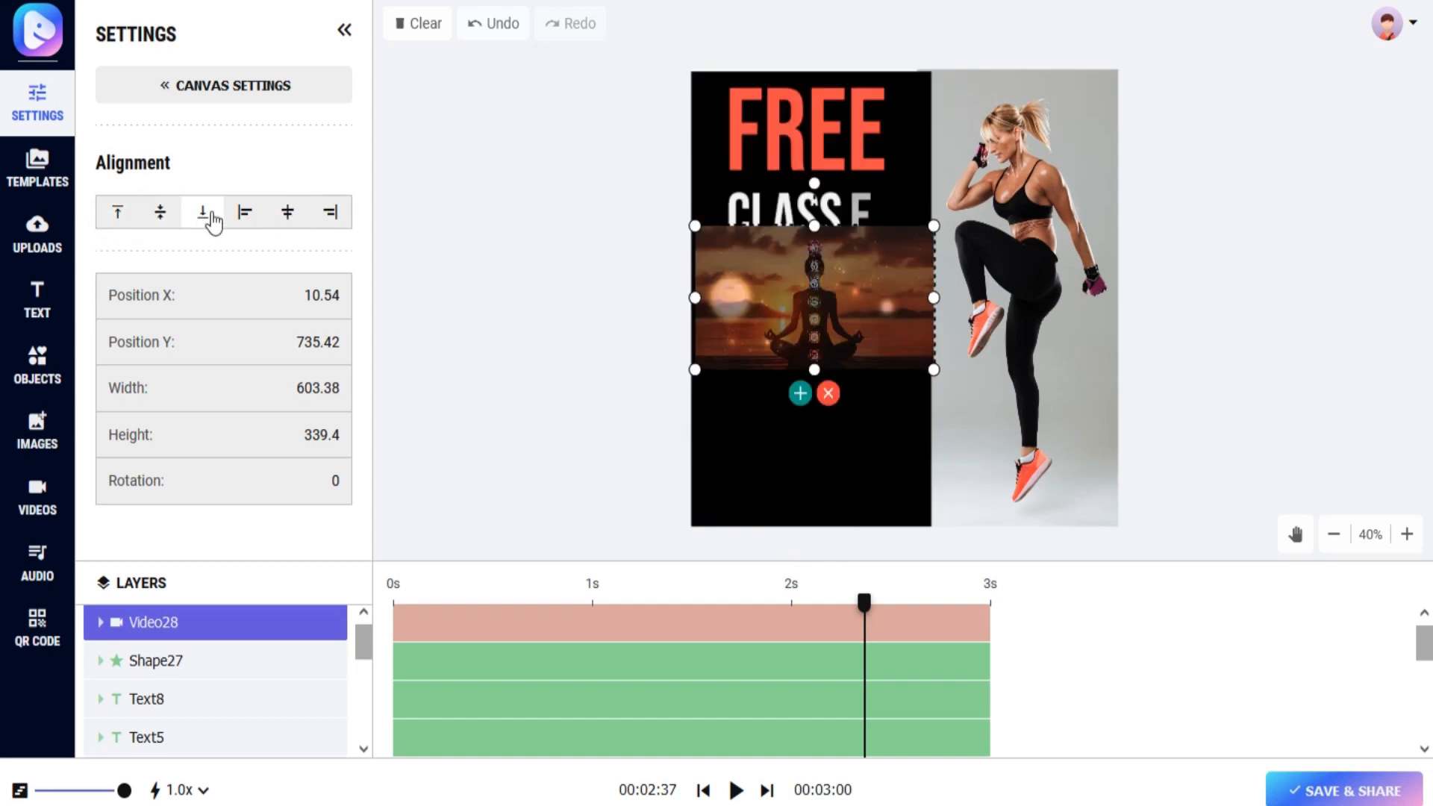
Step: Show the library of audio tracks
click(37, 494)
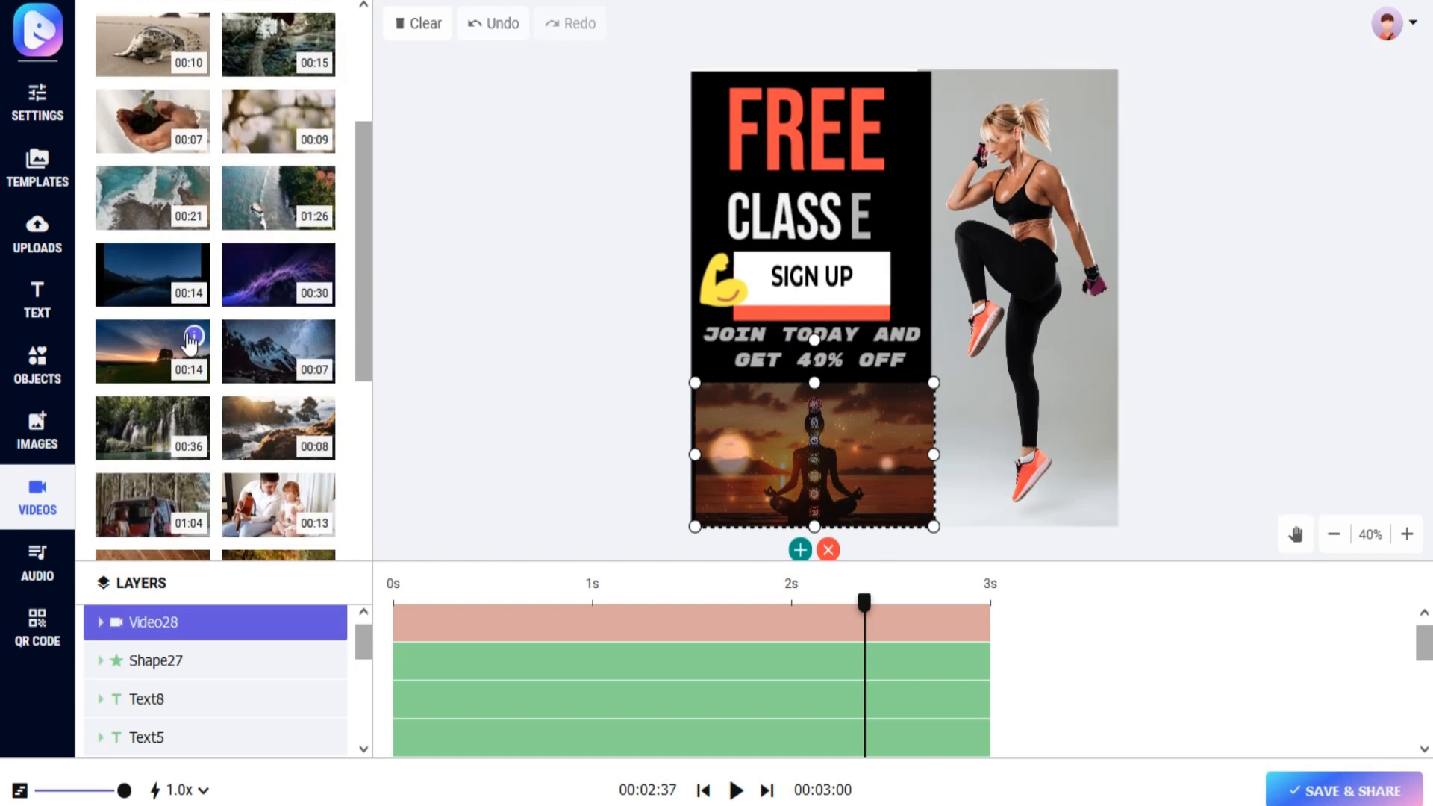
scroll(down, 3)
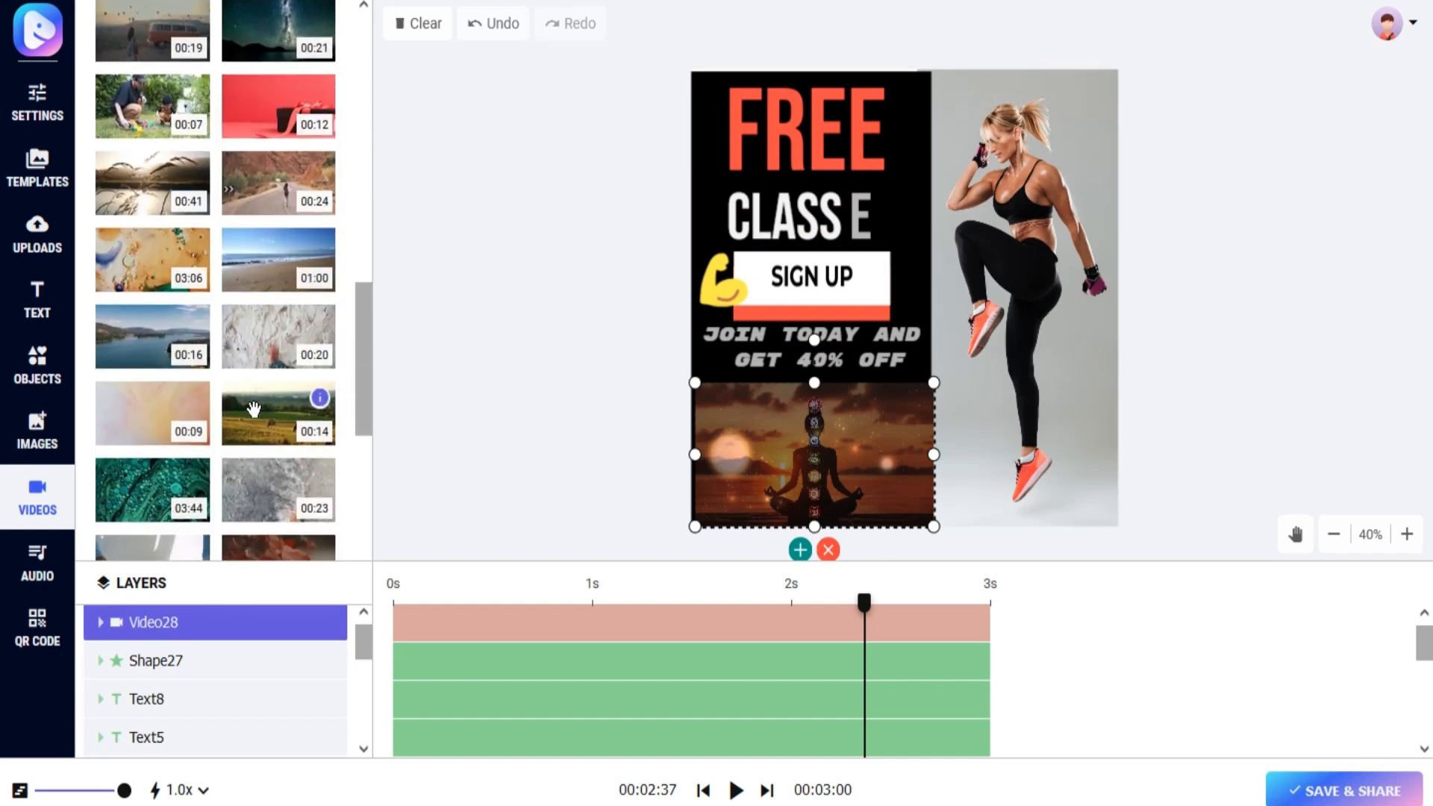
click(36, 562)
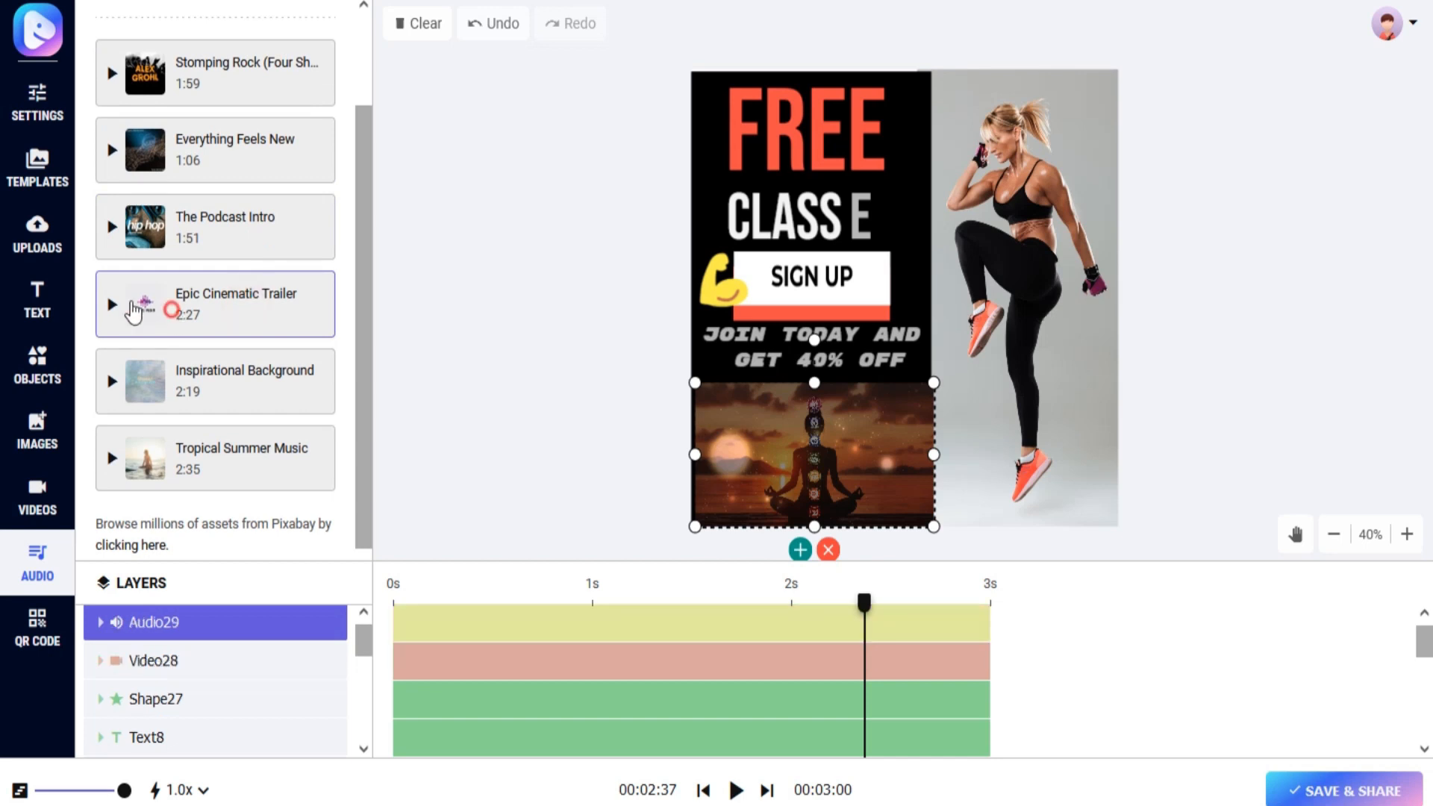
Step: Preview the Epic Cinematic Trailer track, then select the FREE heading text
click(112, 304)
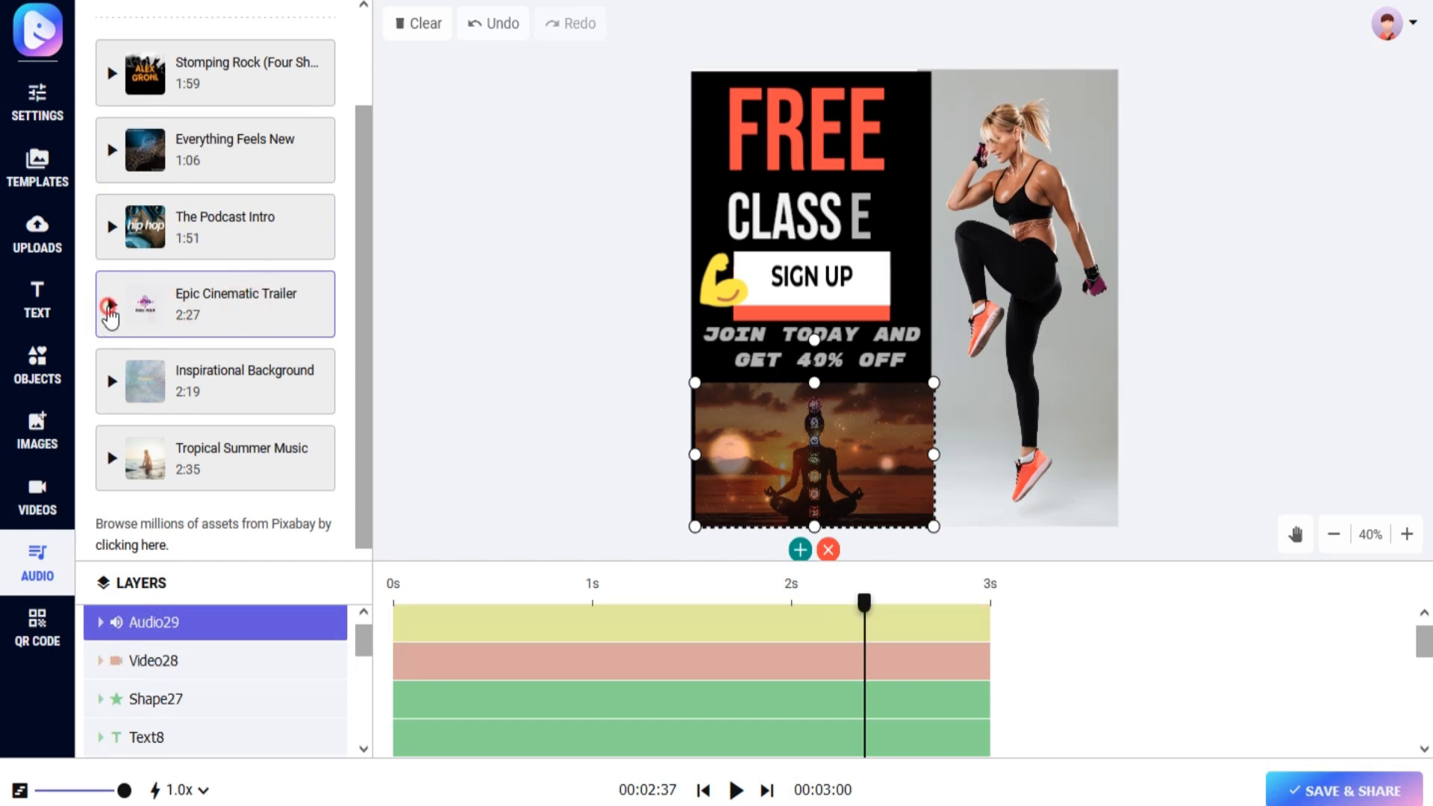
click(110, 306)
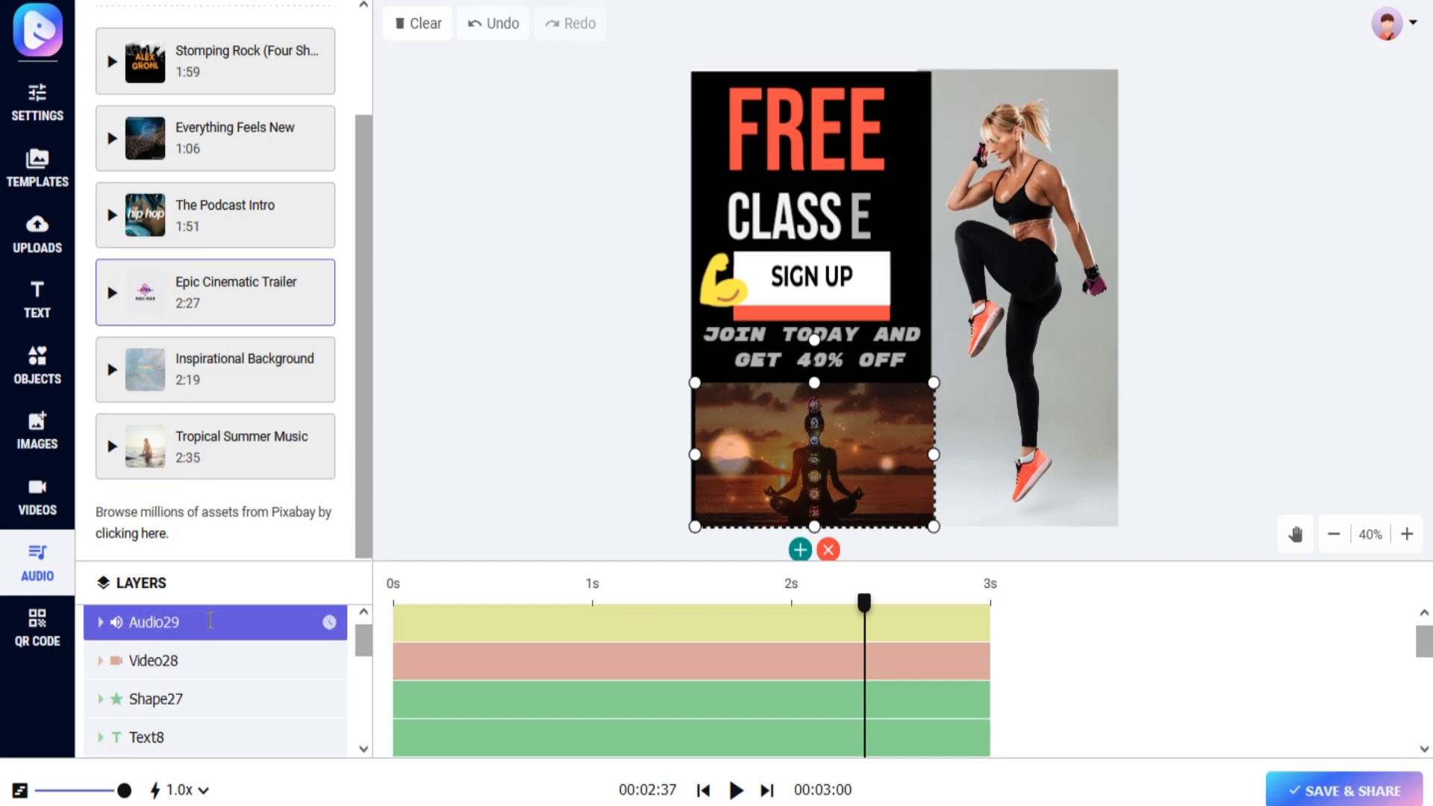
click(153, 660)
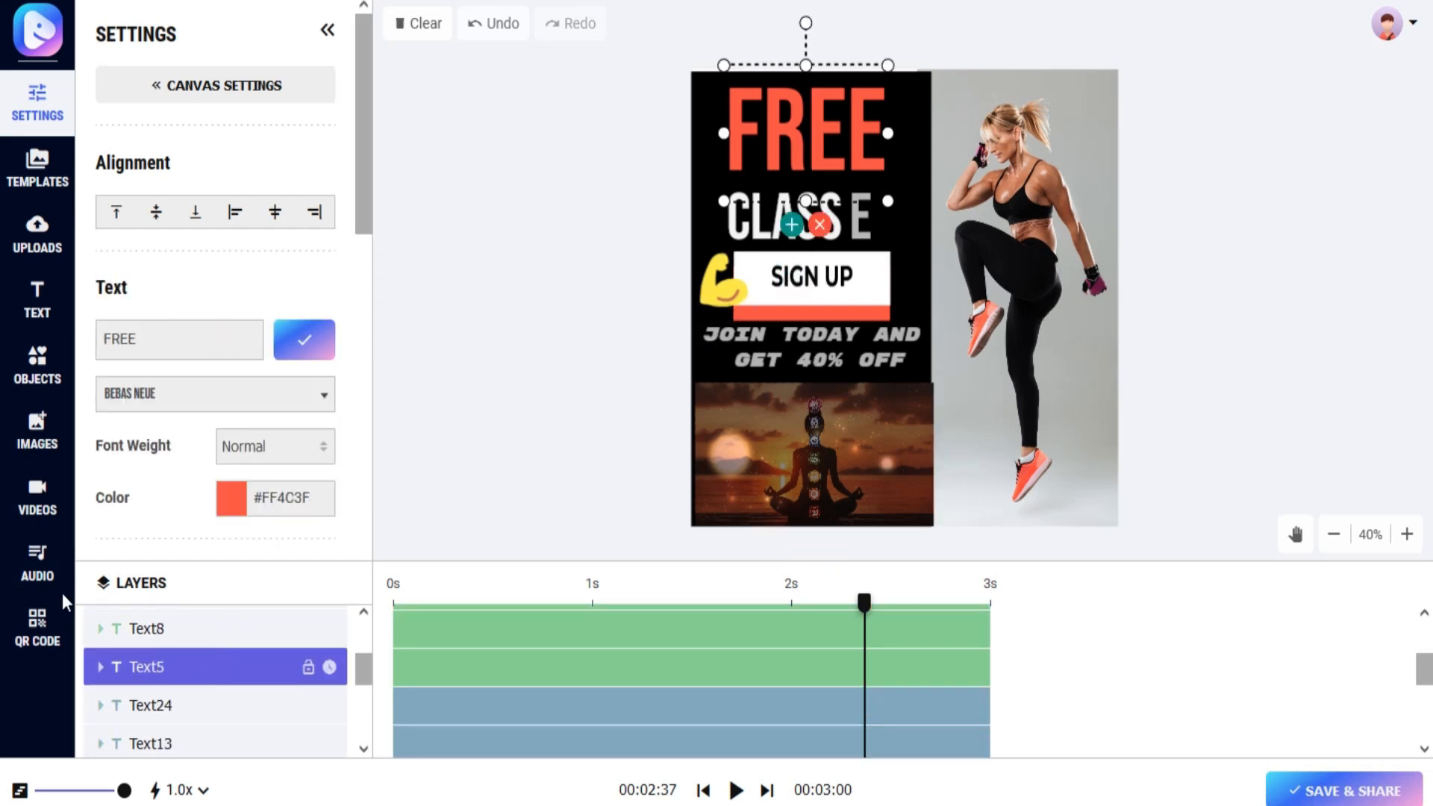
Step: Generate a QR code with blue fill #2196F3 and yellow background #FFEB3B onto the poster
click(37, 627)
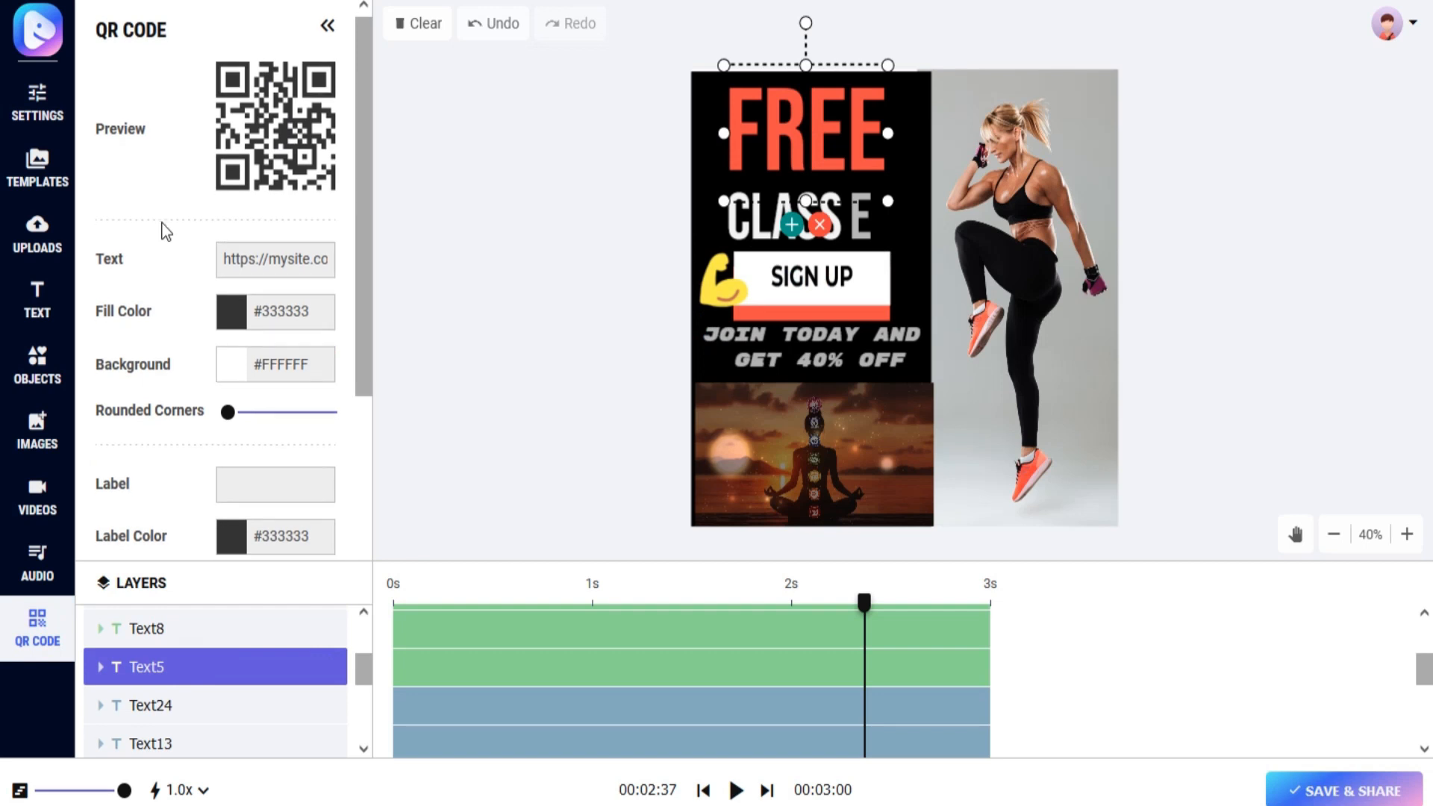
click(241, 310)
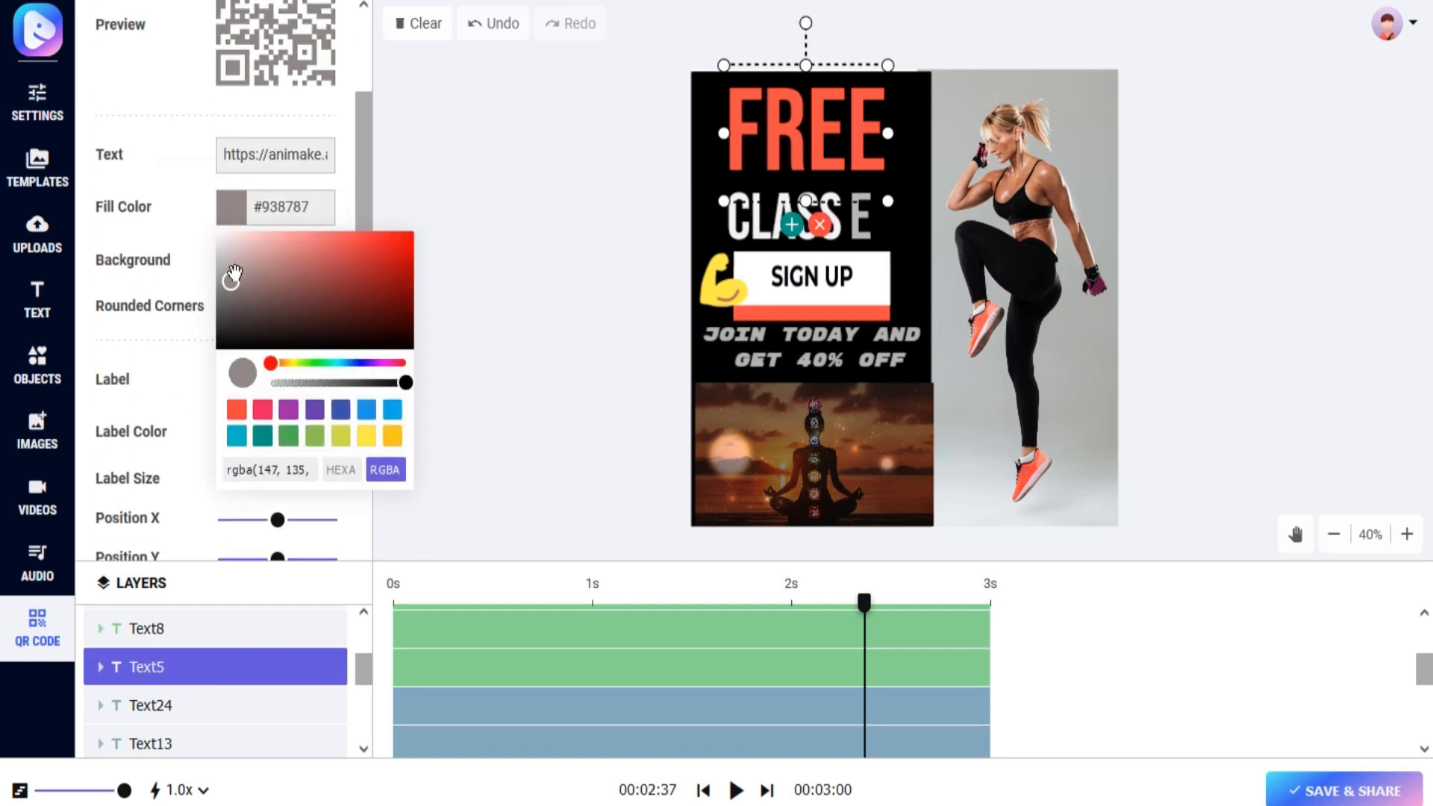
click(285, 412)
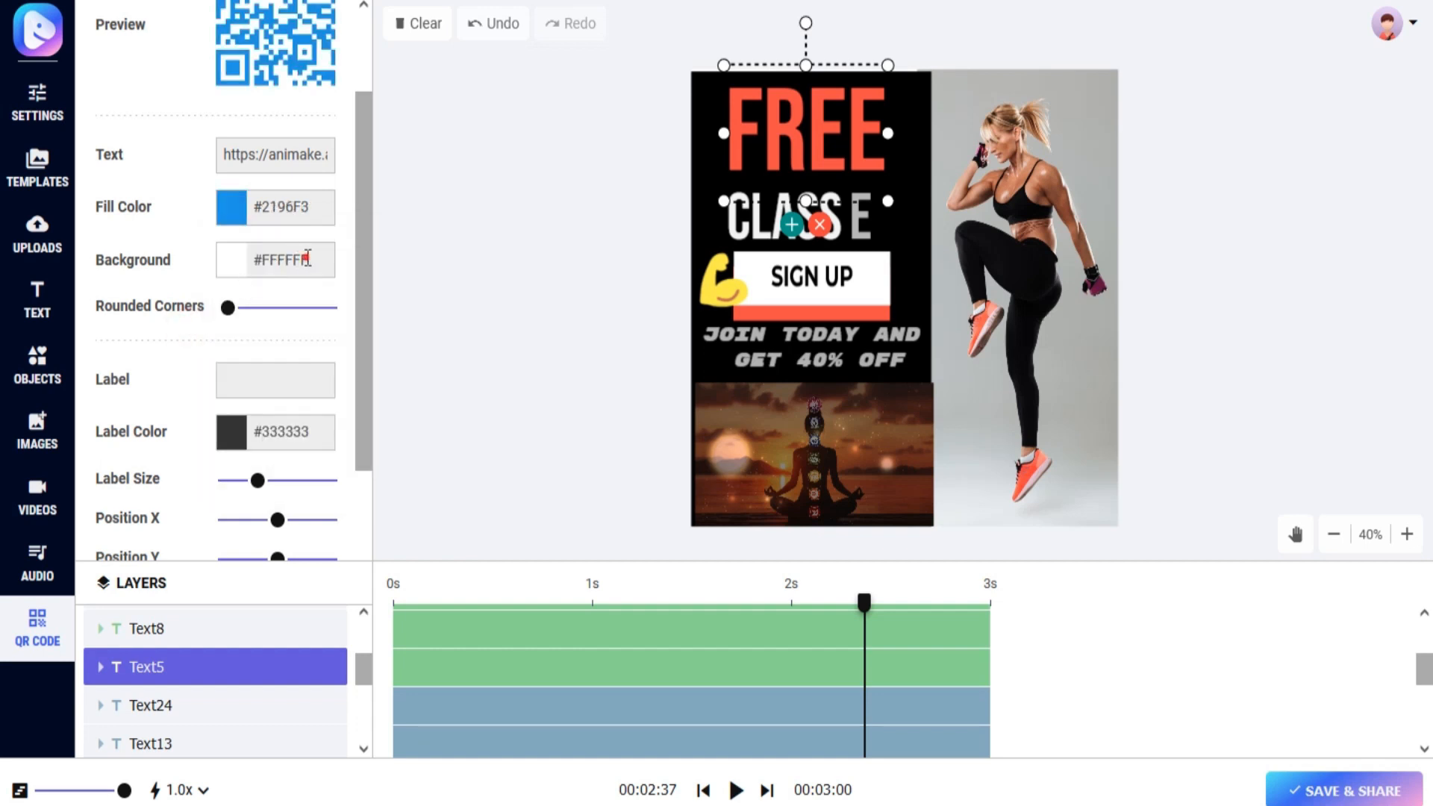
click(231, 260)
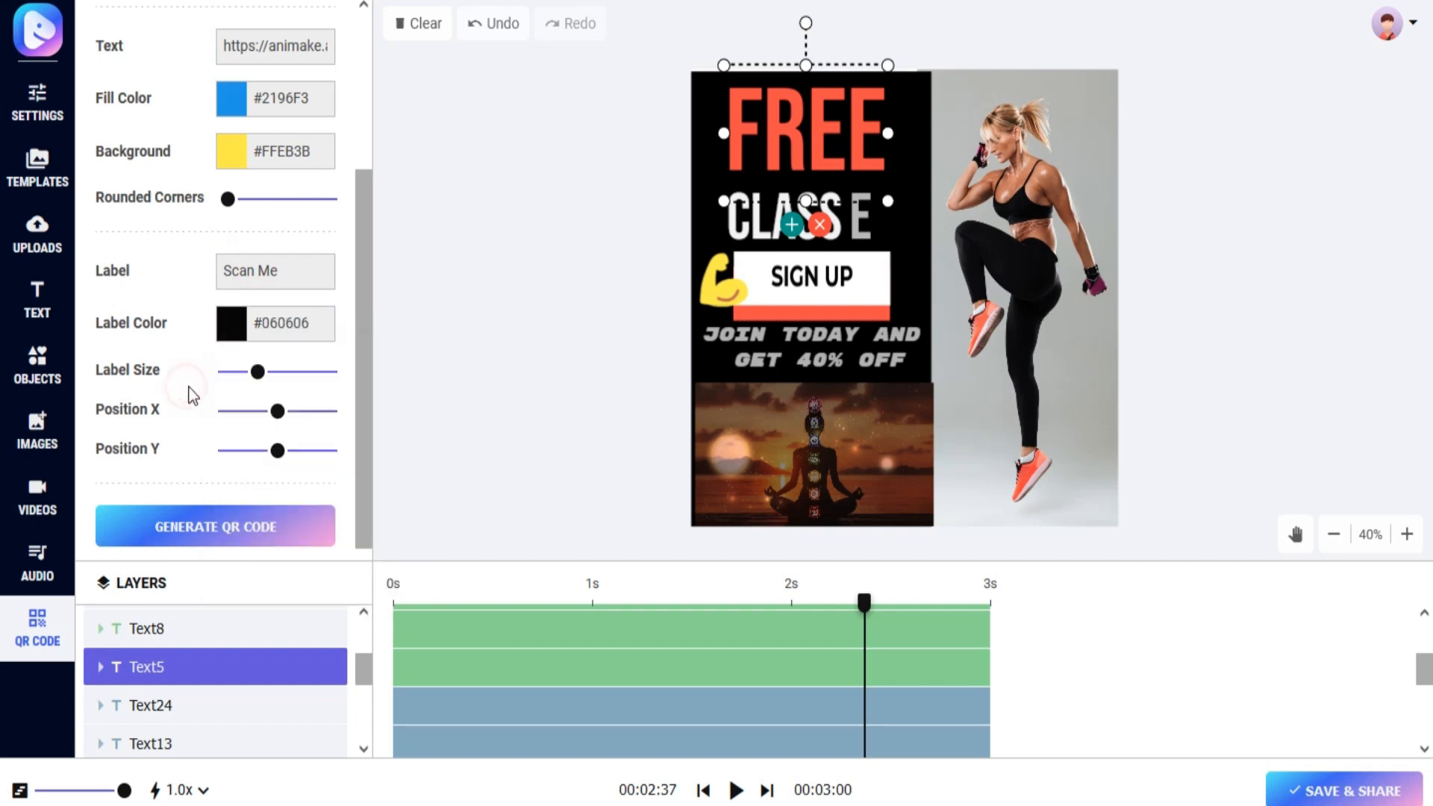
click(215, 526)
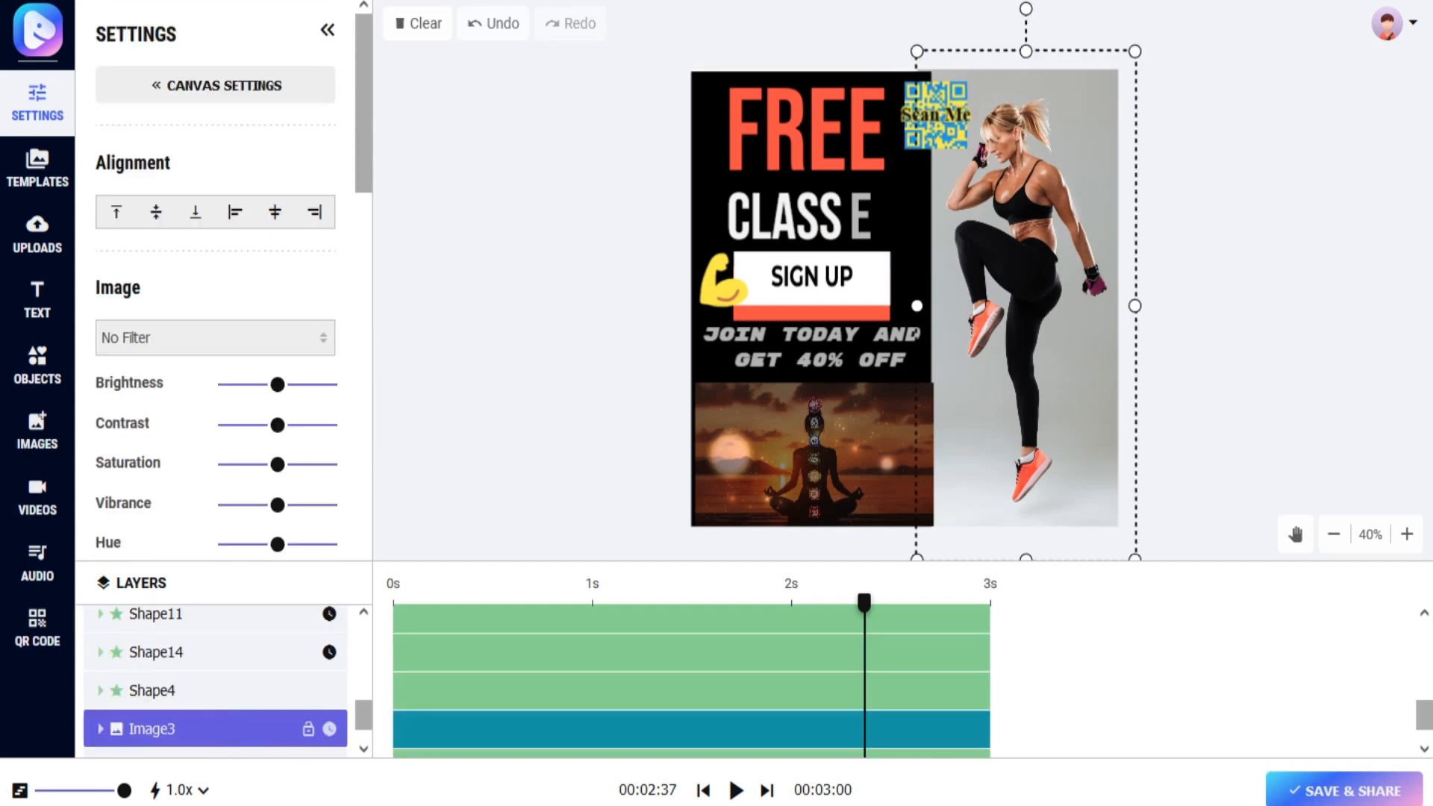
Step: Position the 'Scan Me' QR code near the top beside the FREE headline
click(306, 728)
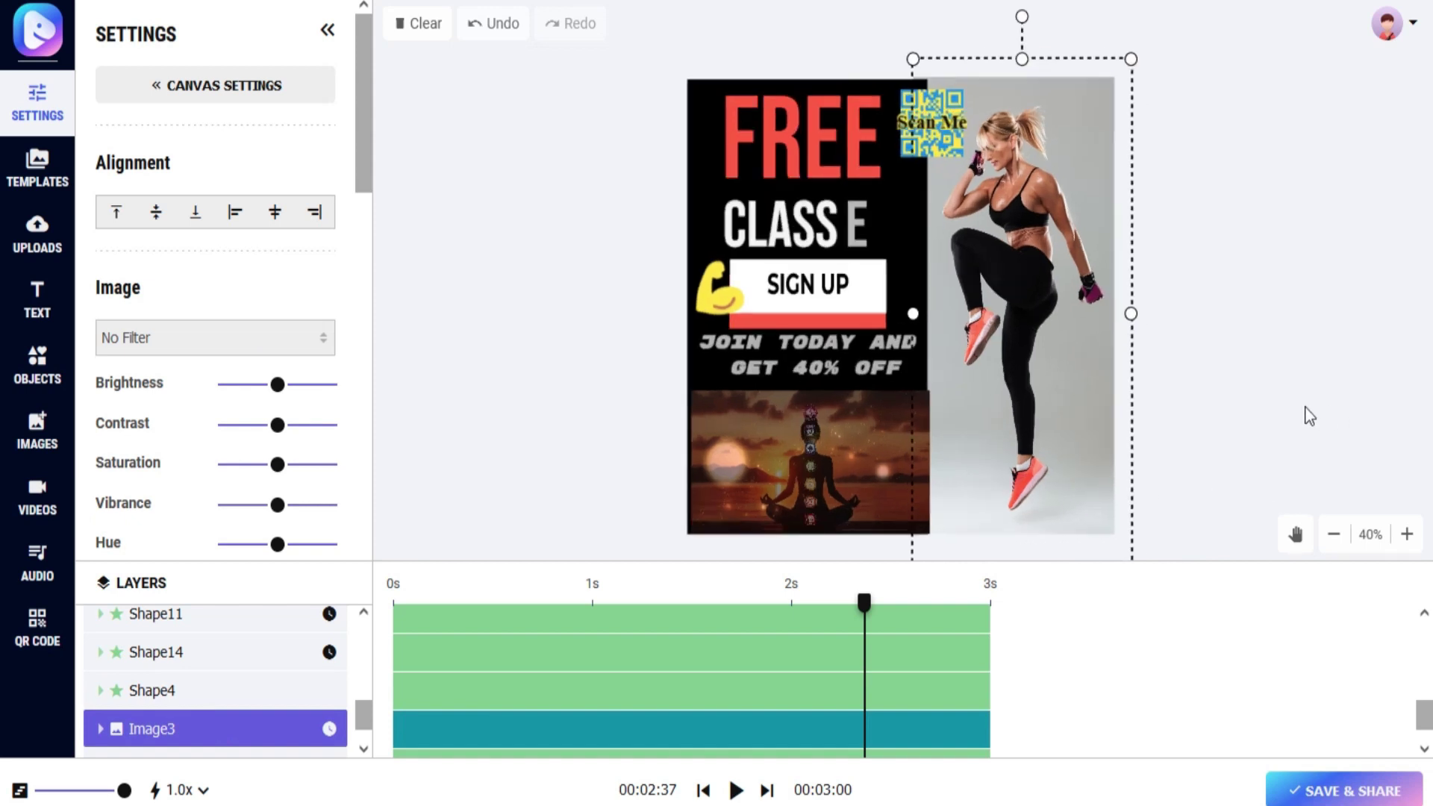
click(215, 85)
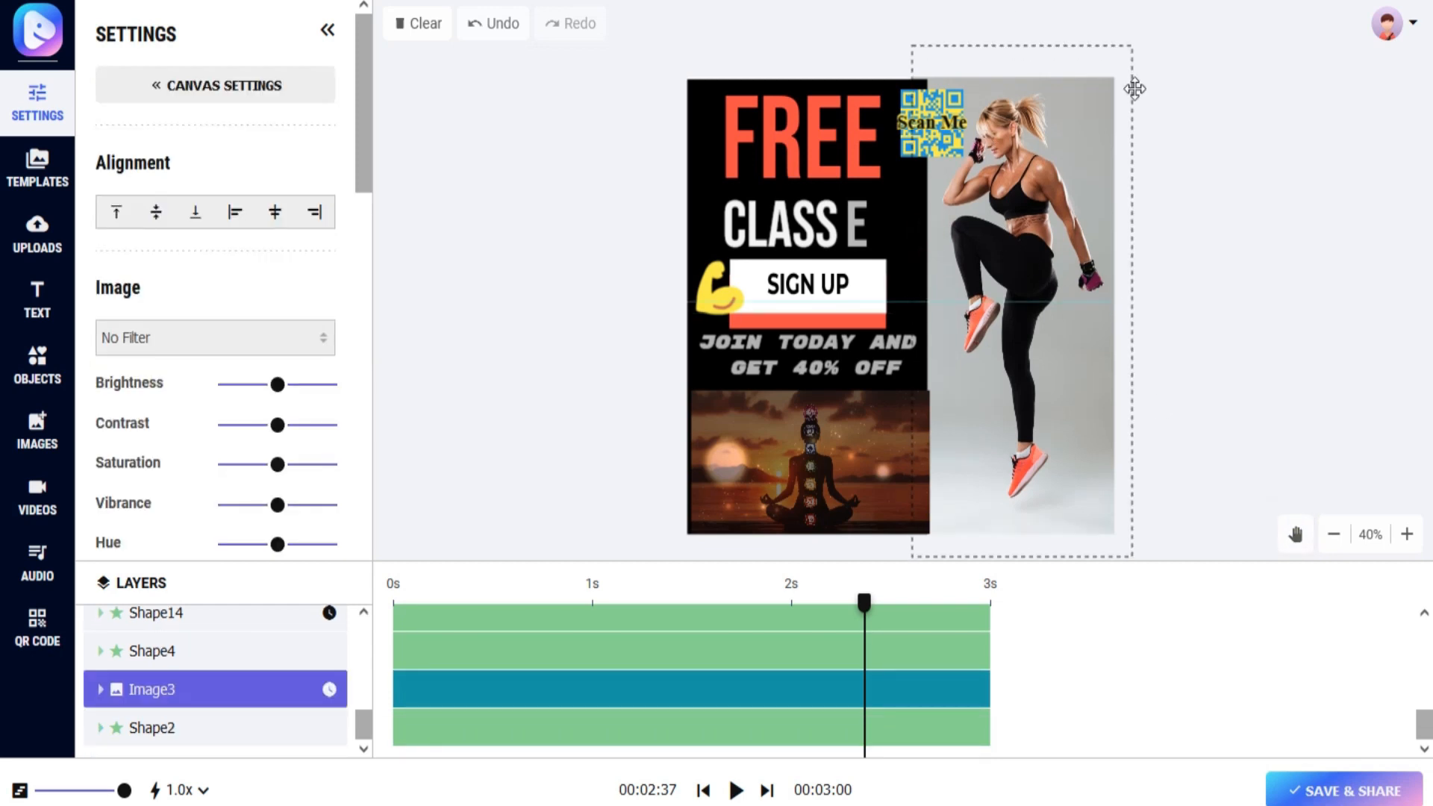
click(1011, 302)
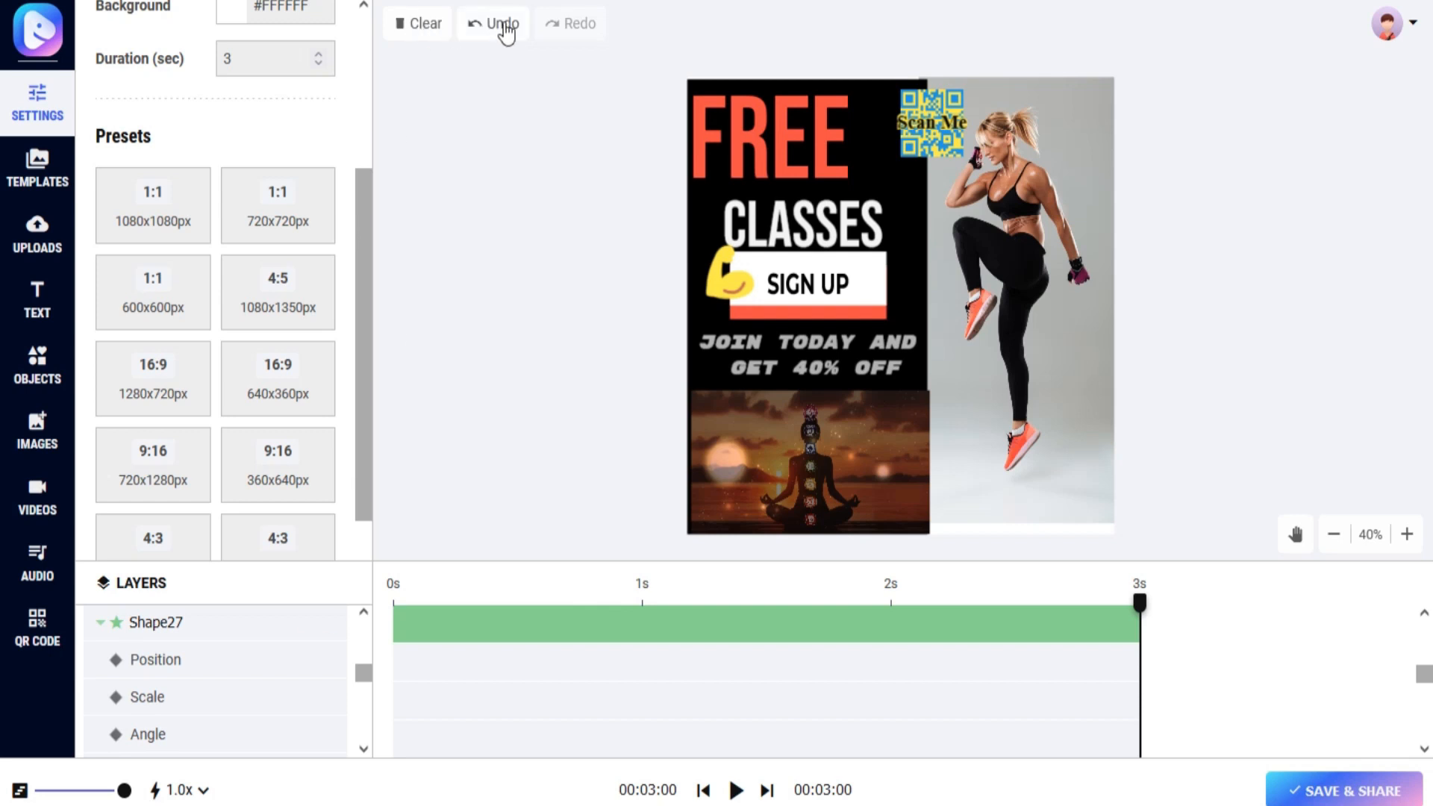
Step: Save and share the promo as a WebM video after trying the GIF and still-image formats
click(178, 791)
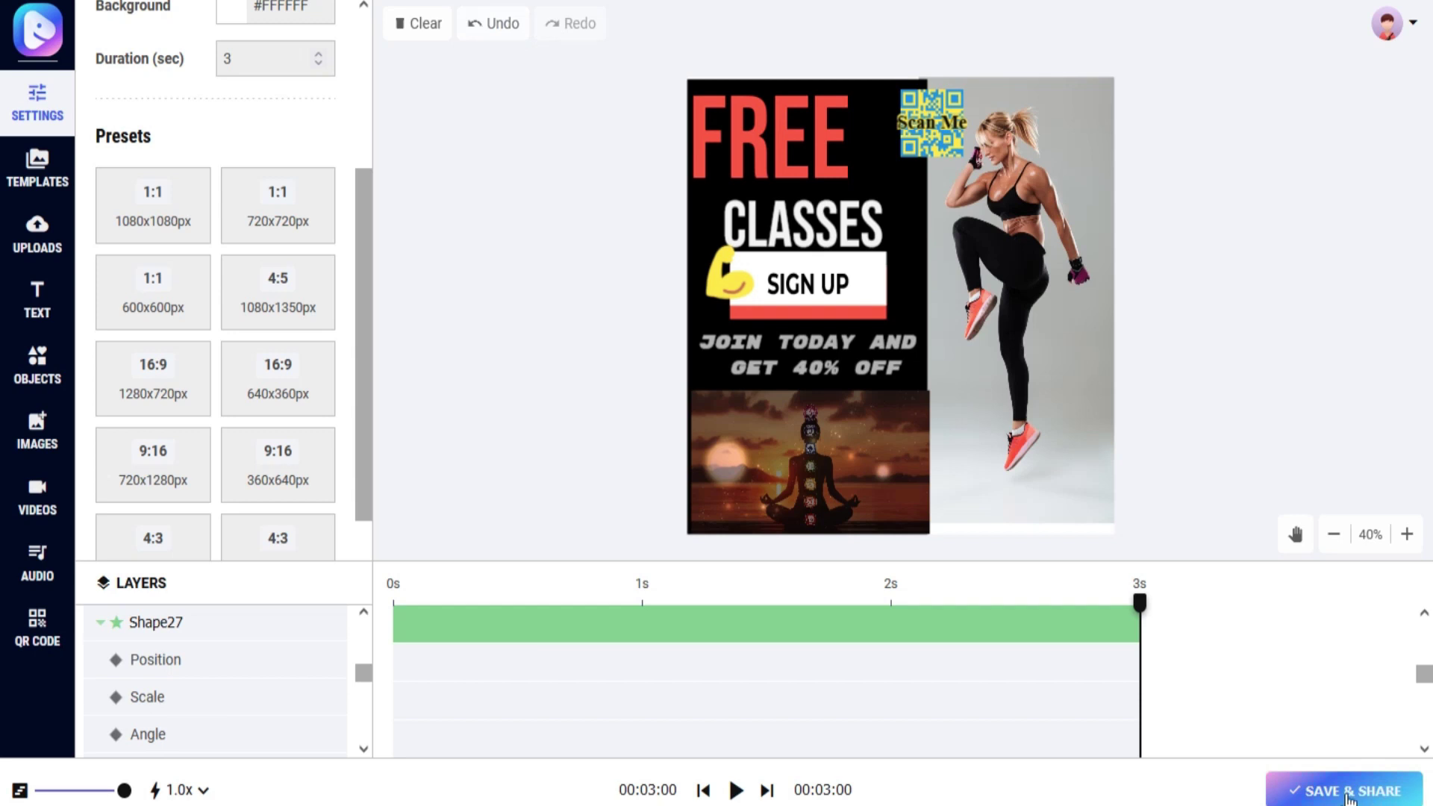
click(1345, 789)
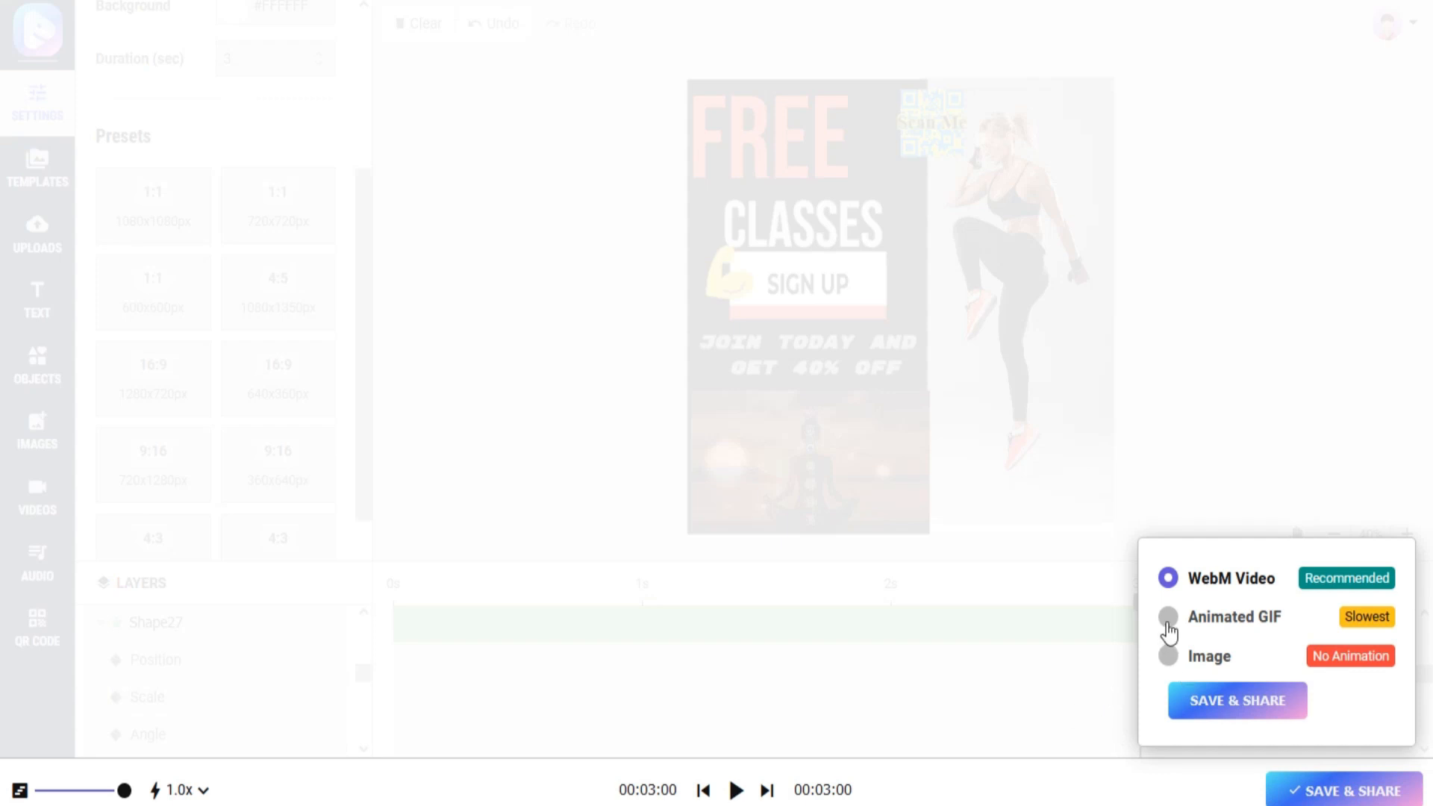
click(1169, 615)
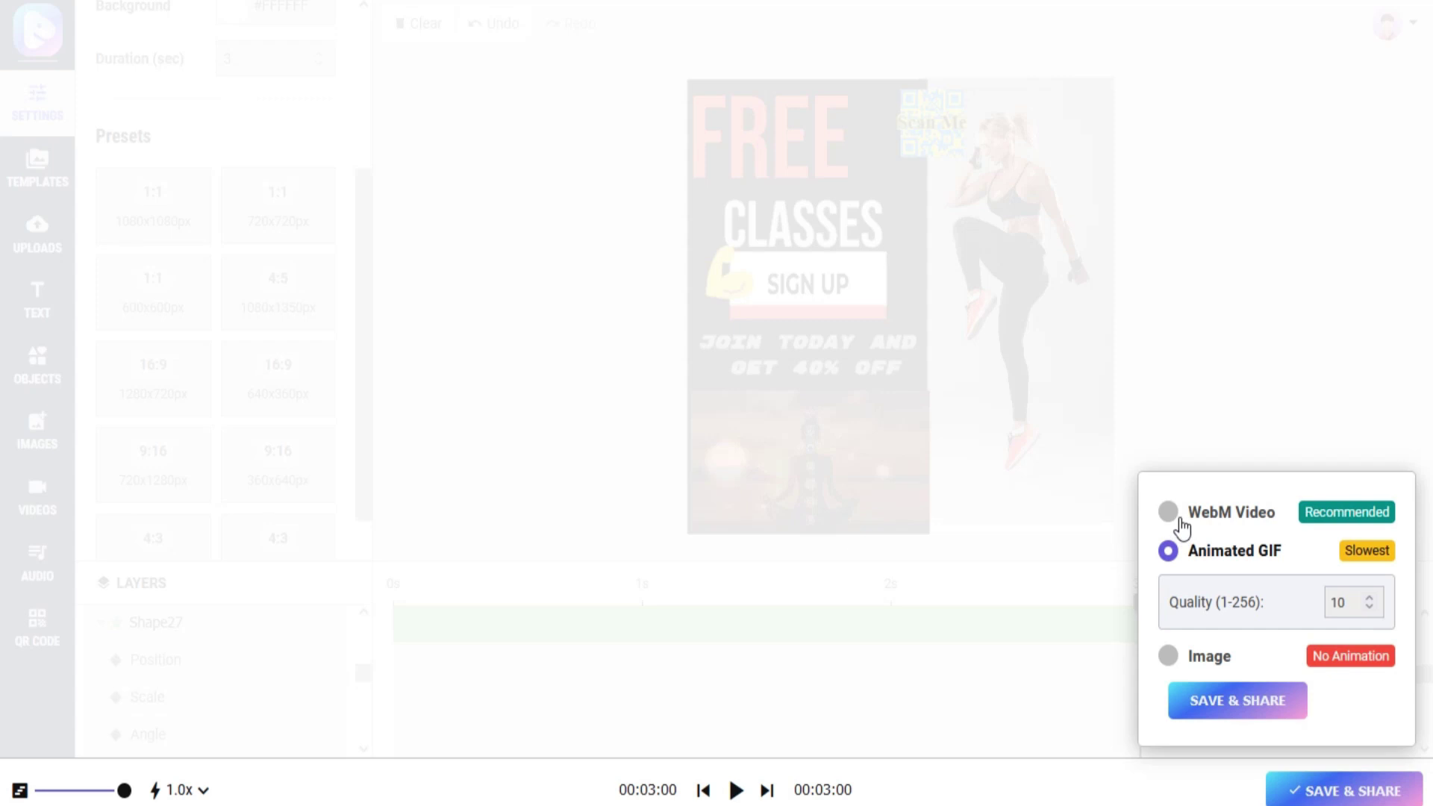
click(1167, 656)
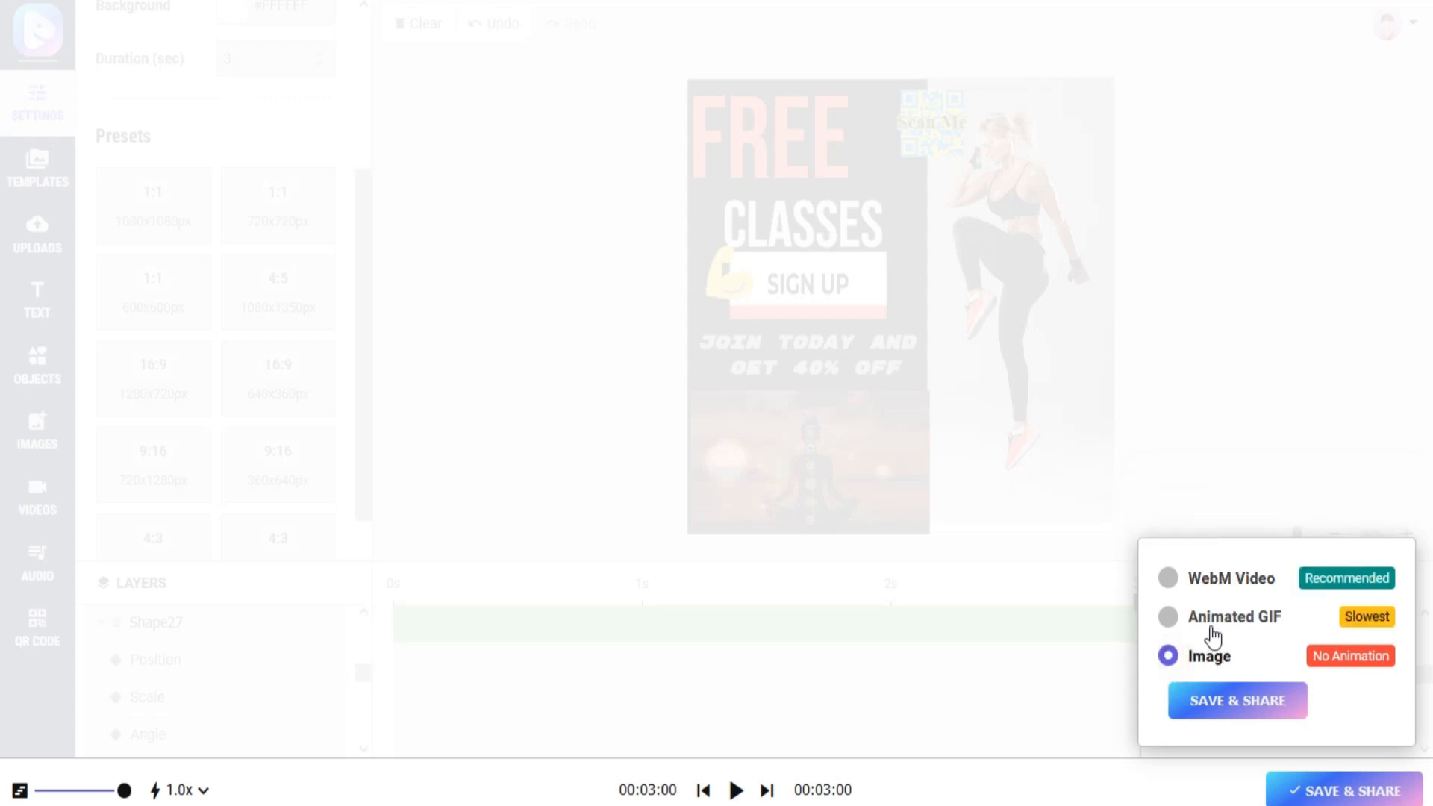
click(1168, 578)
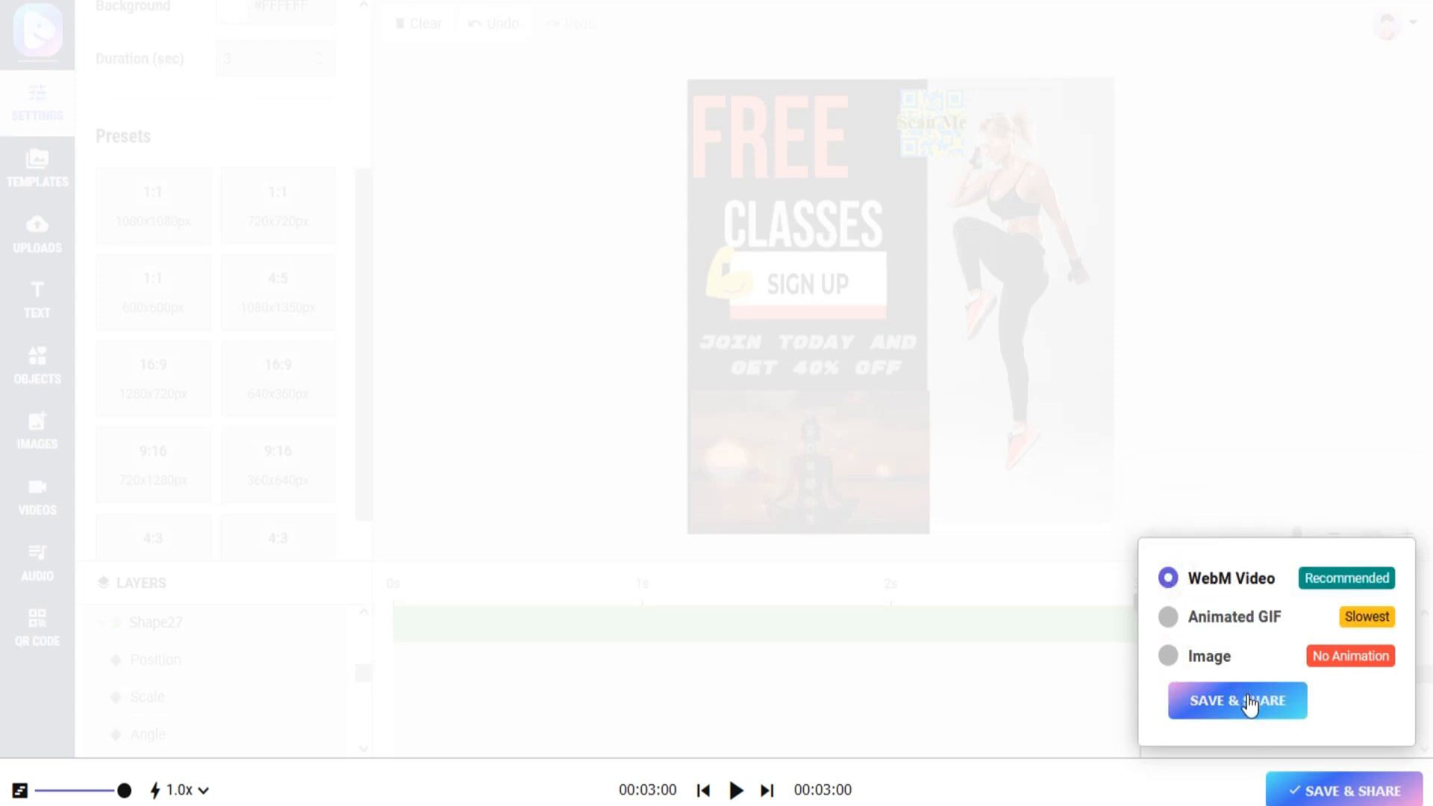
click(1236, 701)
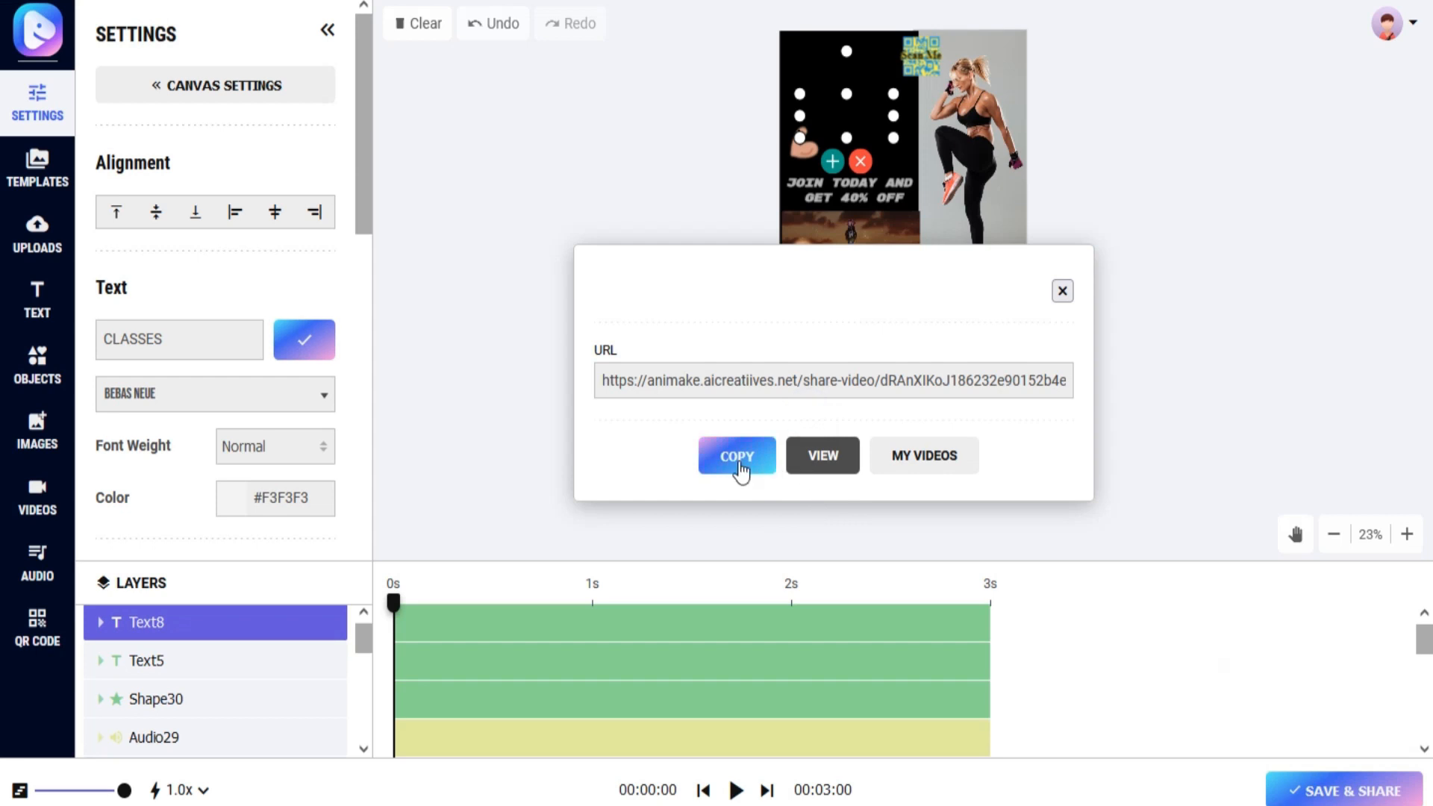
mouse_move(737, 482)
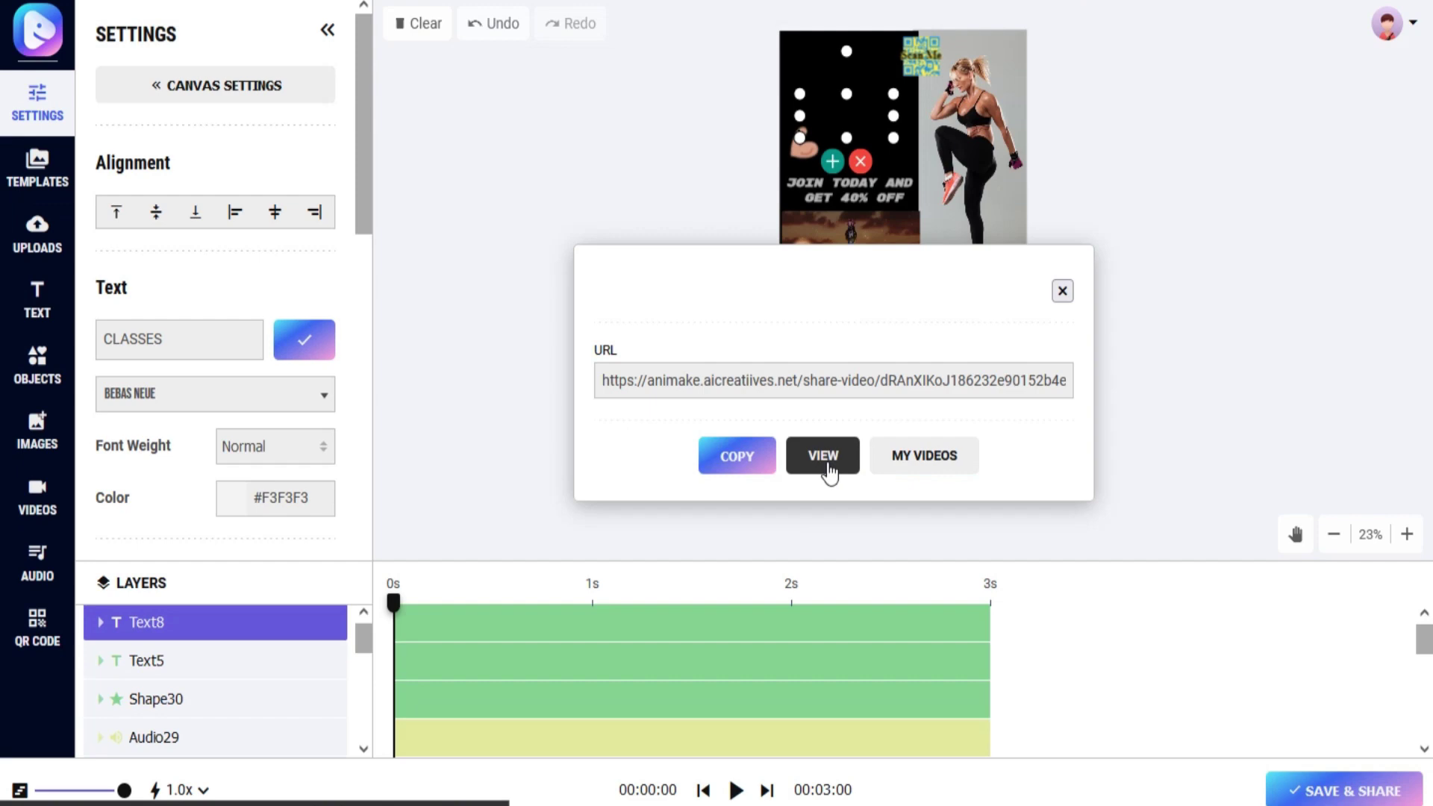
Step: View the saved promo video from the share URL dialog
click(923, 455)
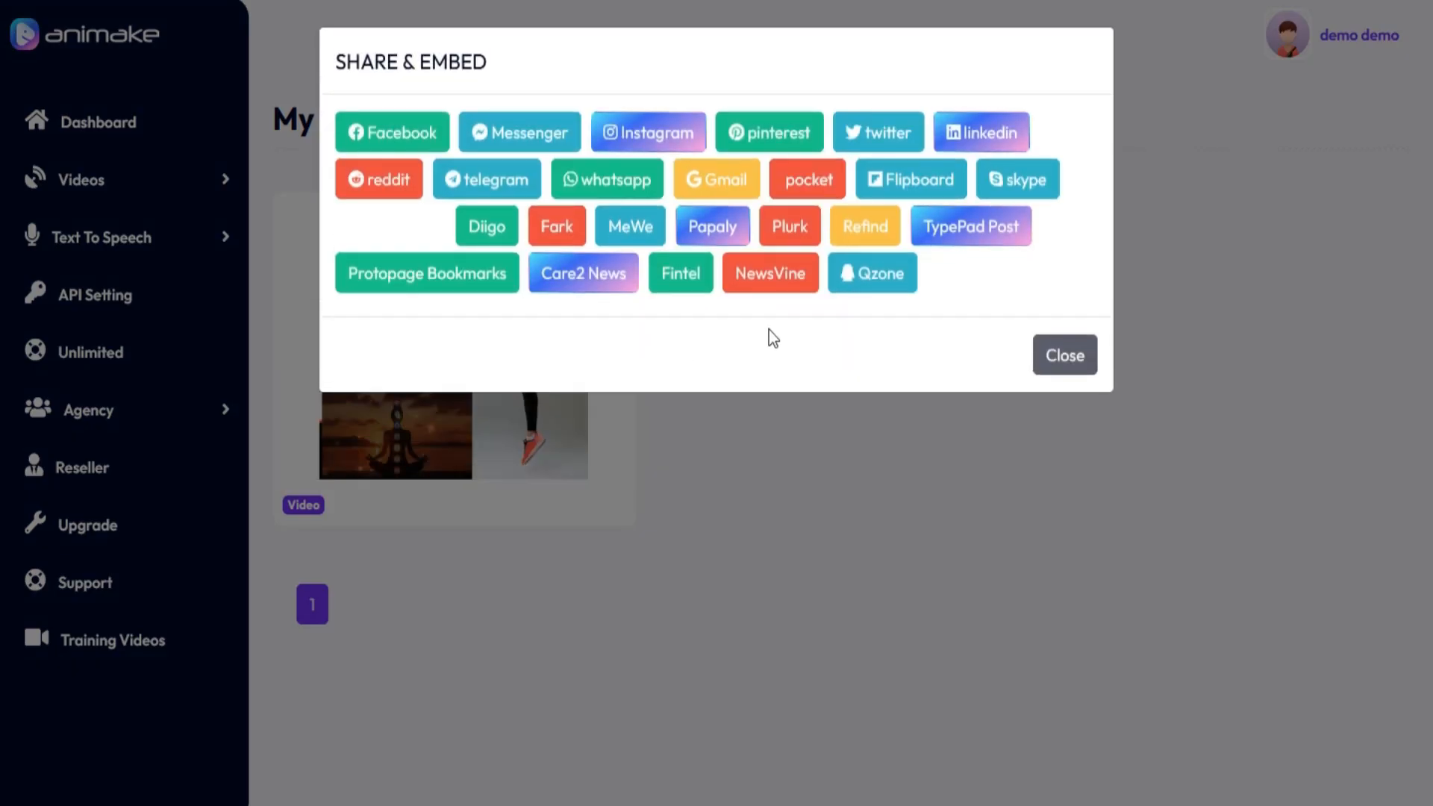
mouse_move(953, 132)
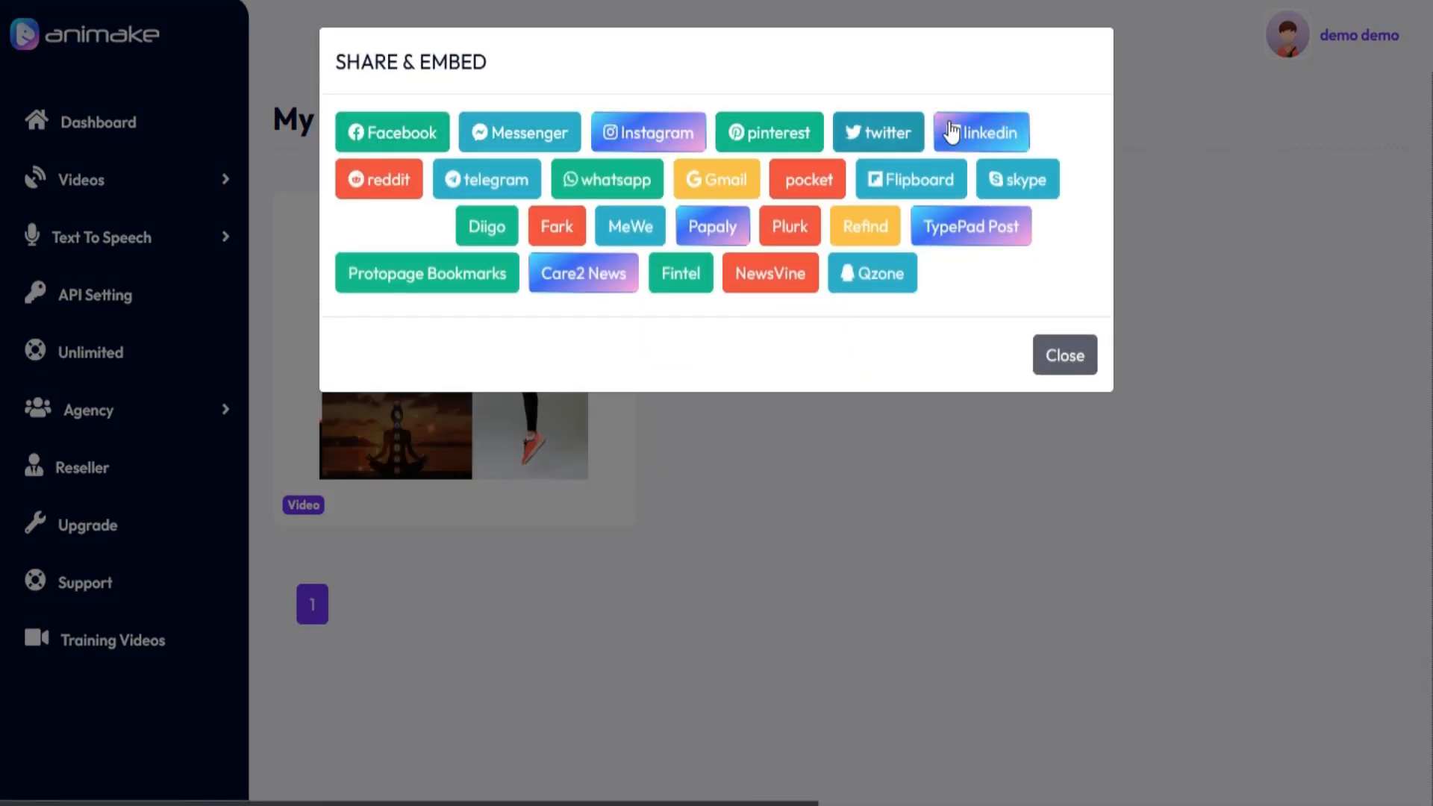
mouse_move(1017, 179)
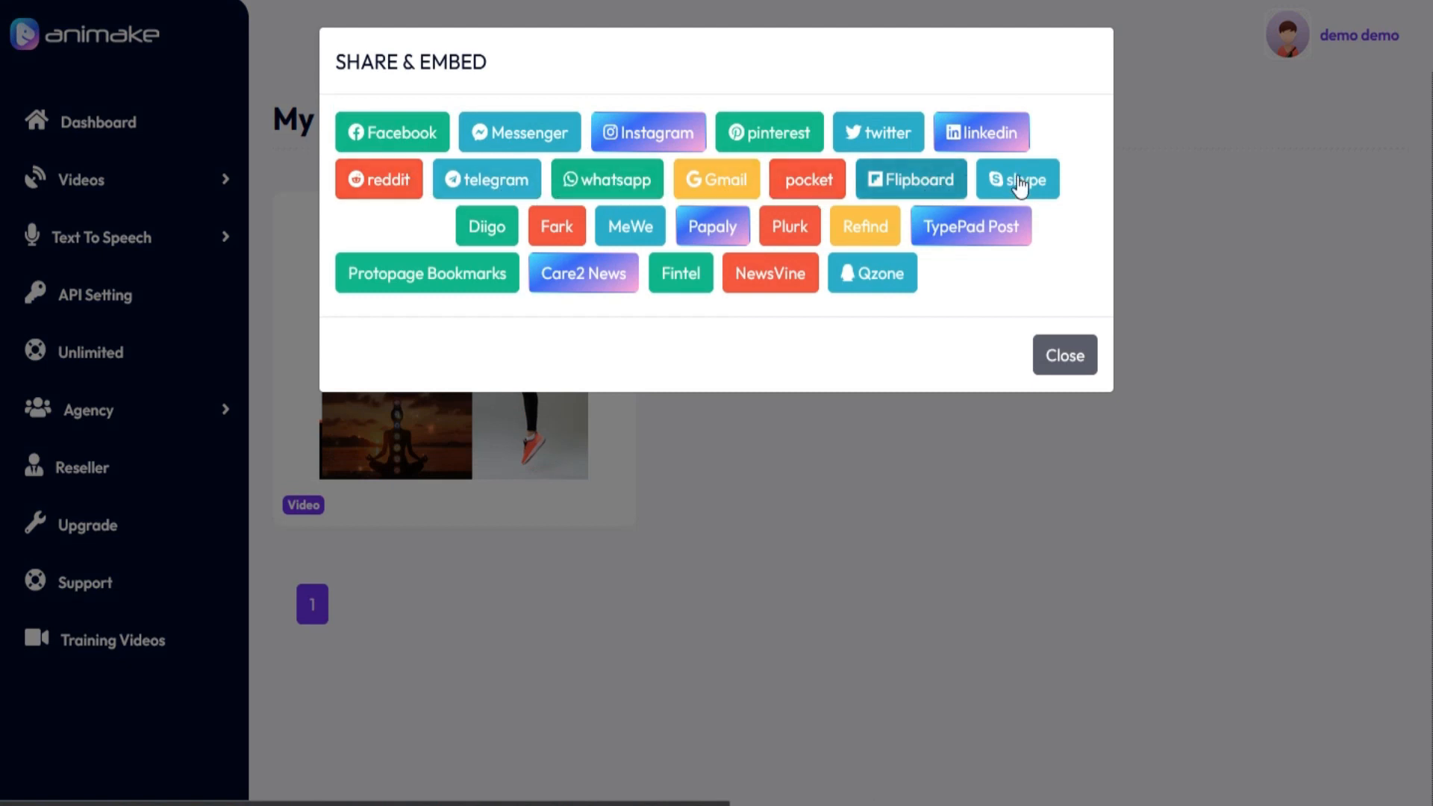
mouse_move(467, 288)
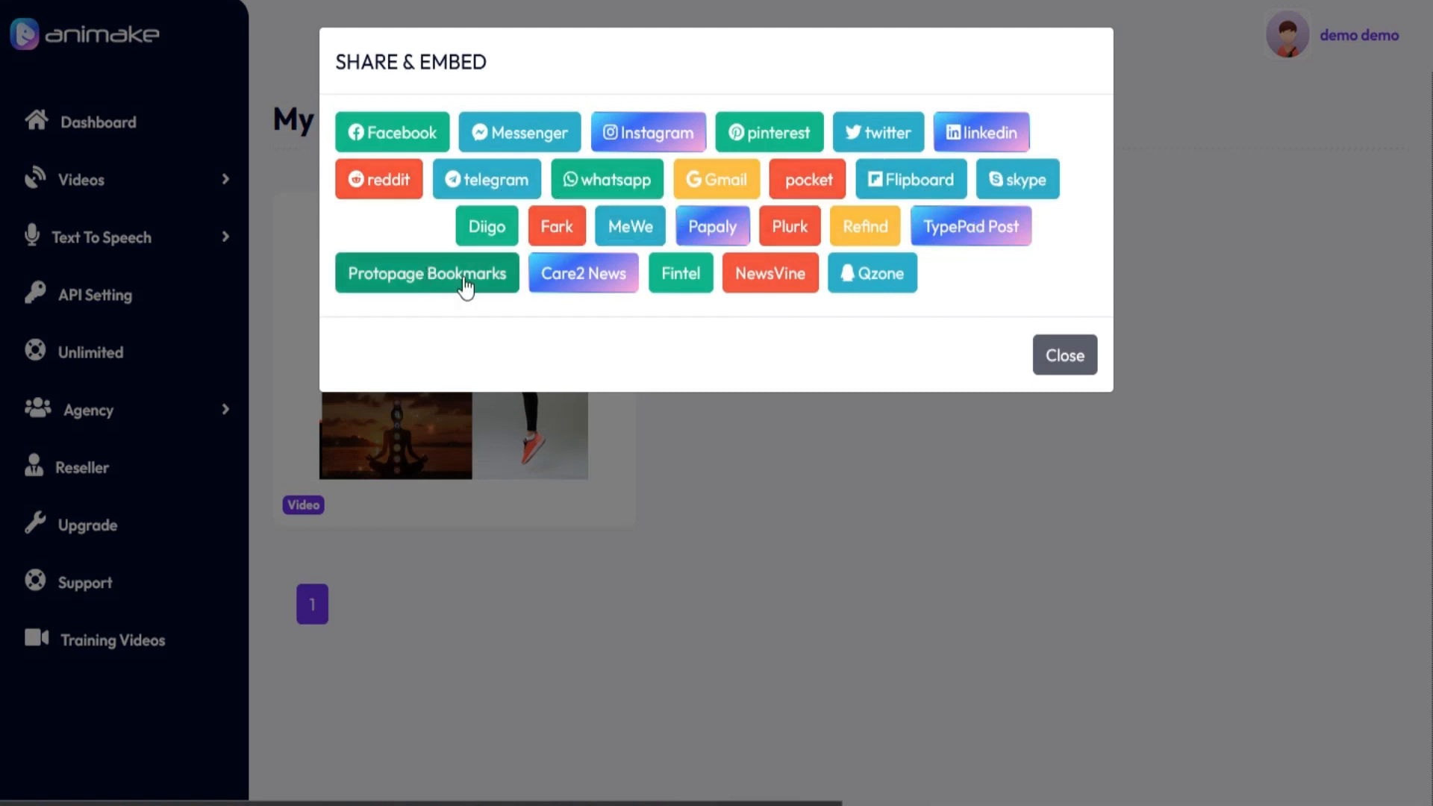
mouse_move(1065, 355)
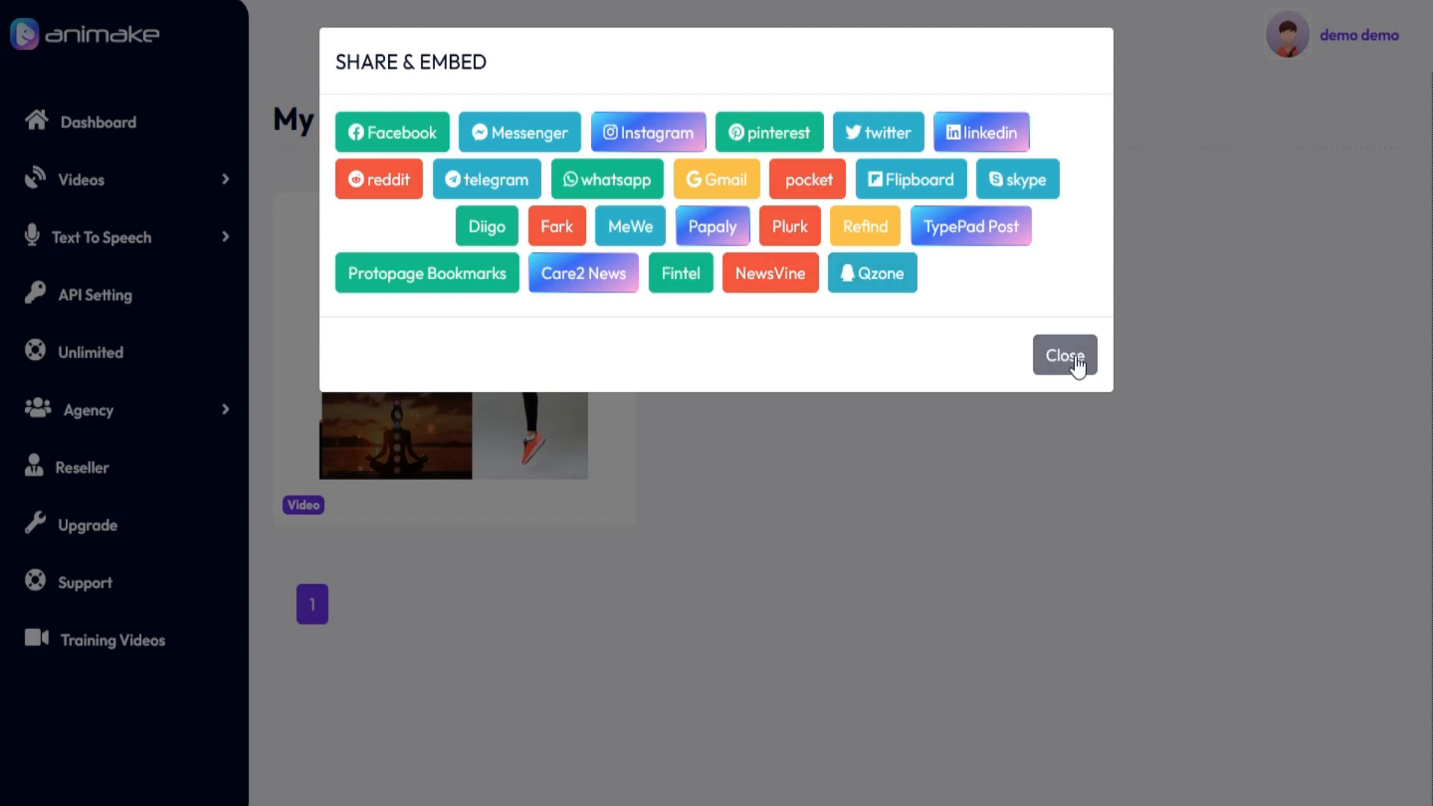
Step: Close the Share & Embed panel, leaving the saved promo in My Video
click(1064, 355)
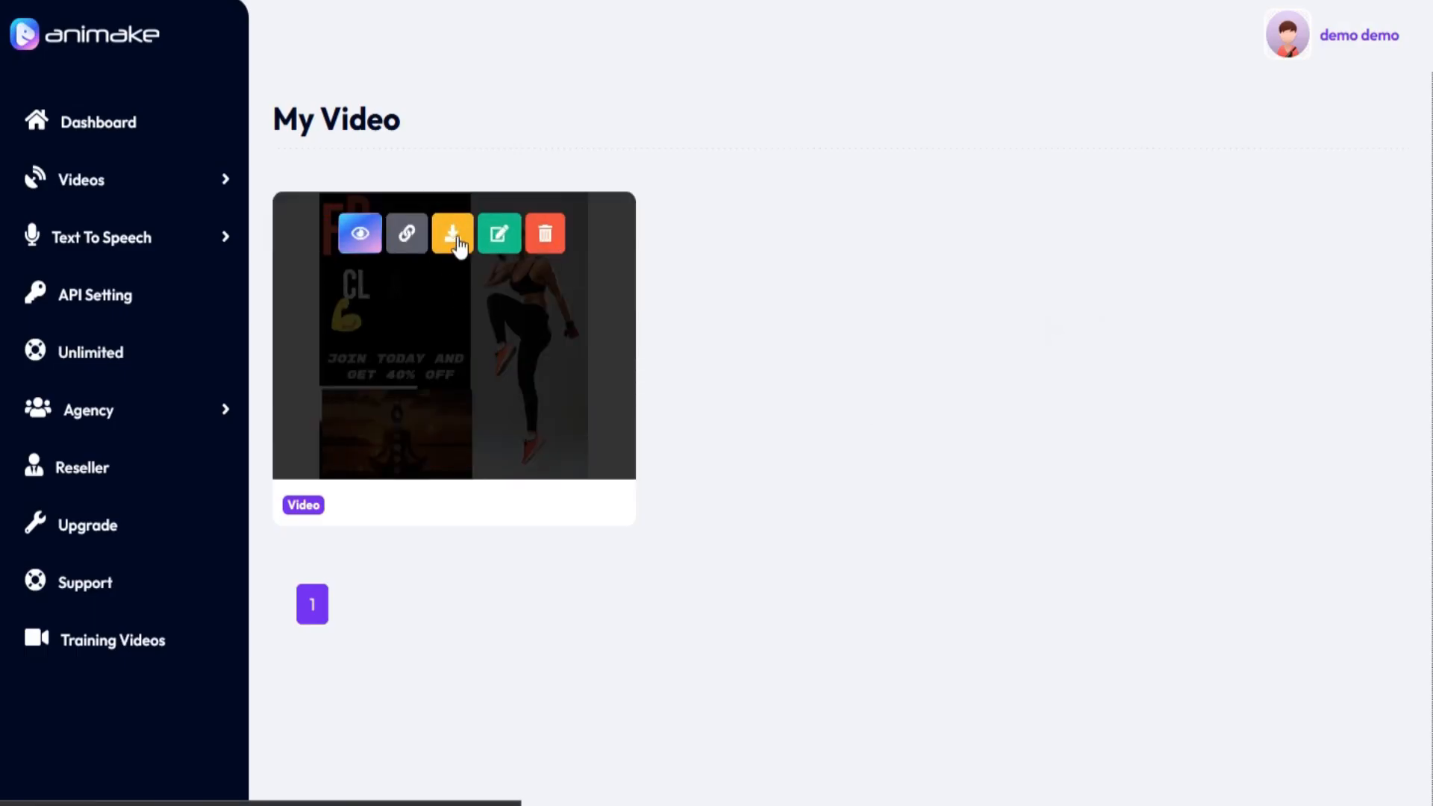
mouse_move(499, 242)
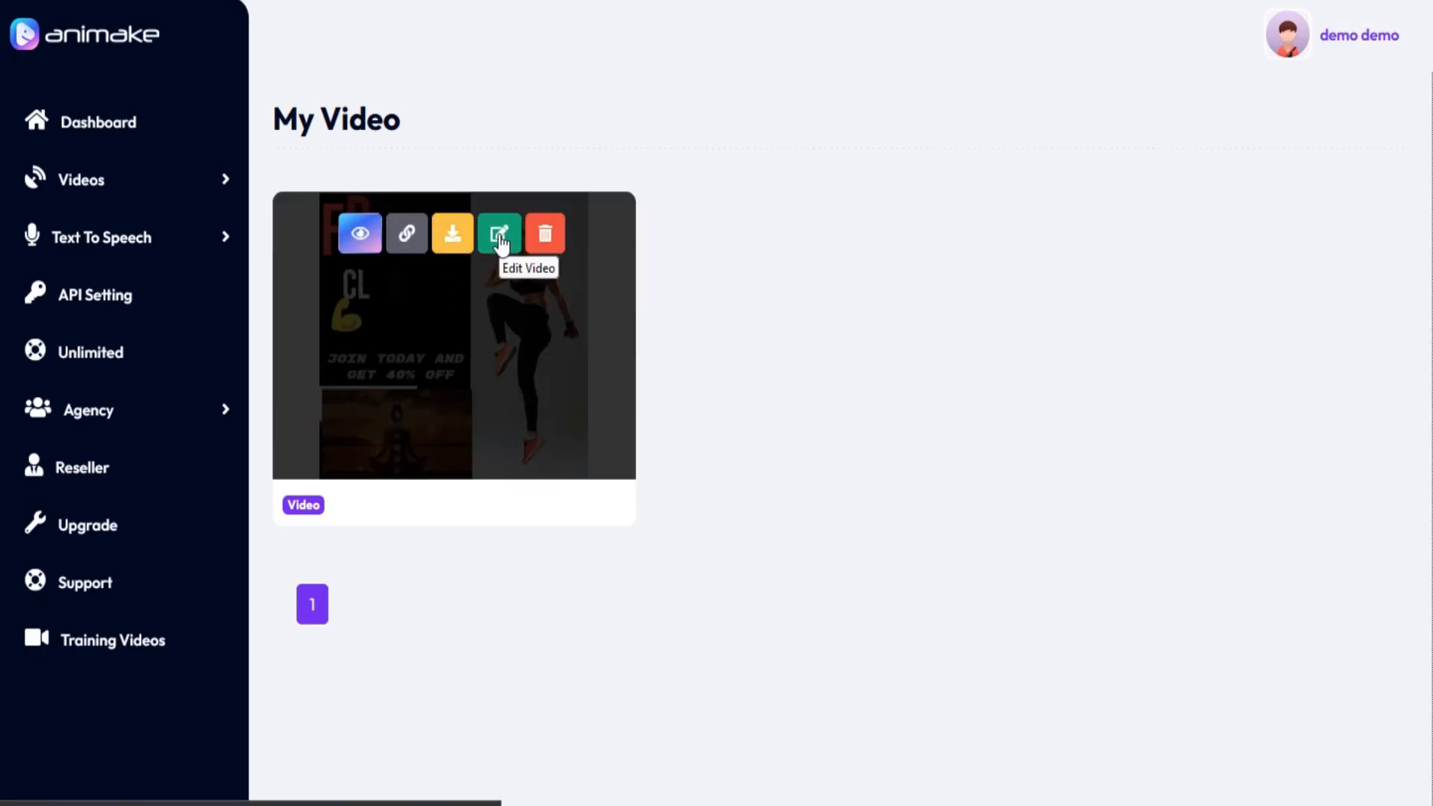
Step: Reopen the saved fitness promo in the editor from its My Video card
click(498, 233)
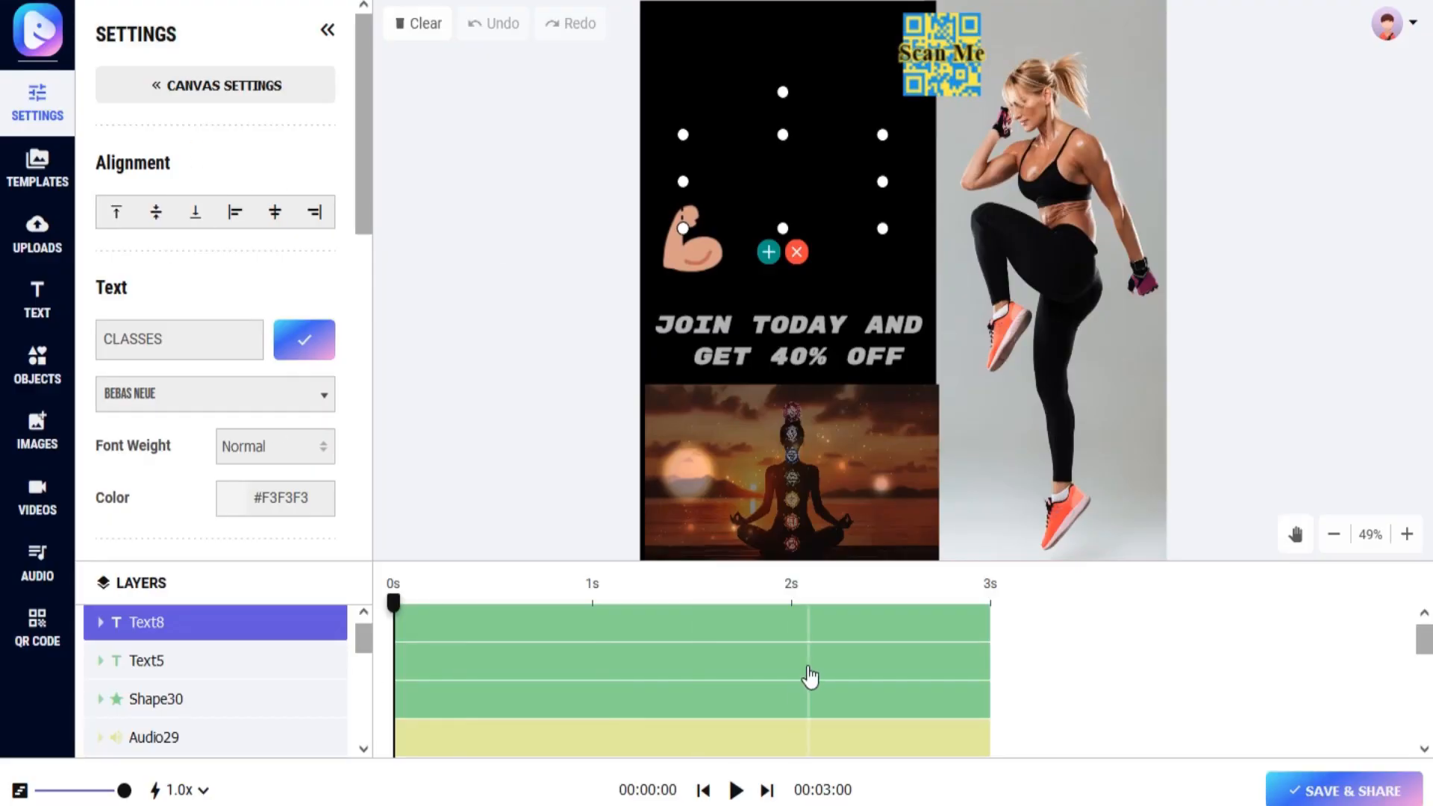